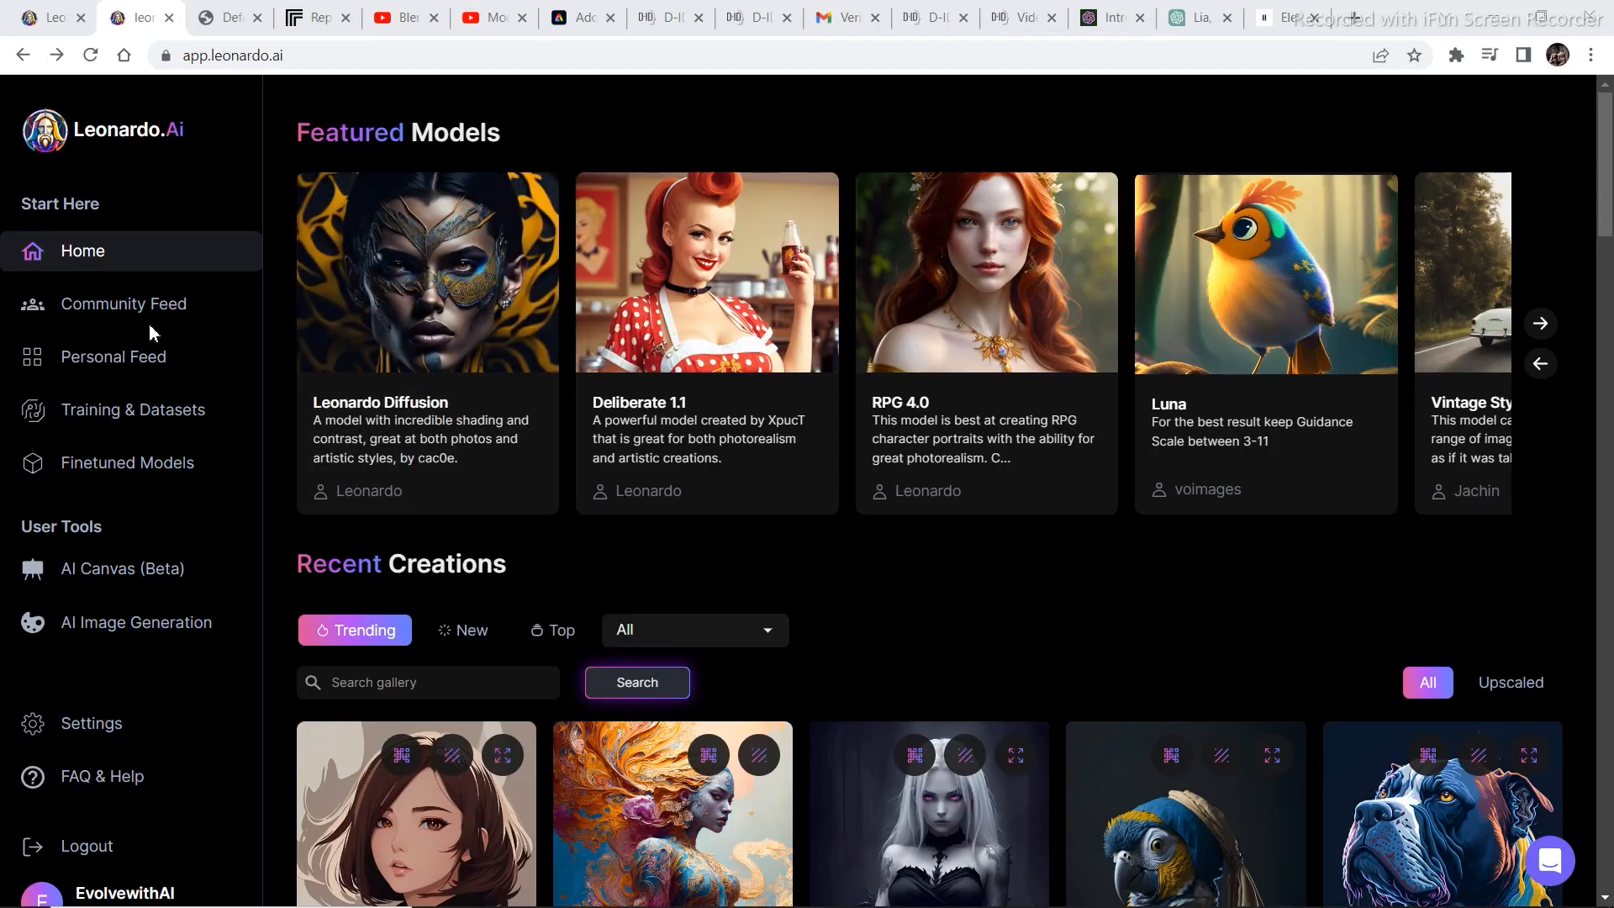
mouse_move(175, 154)
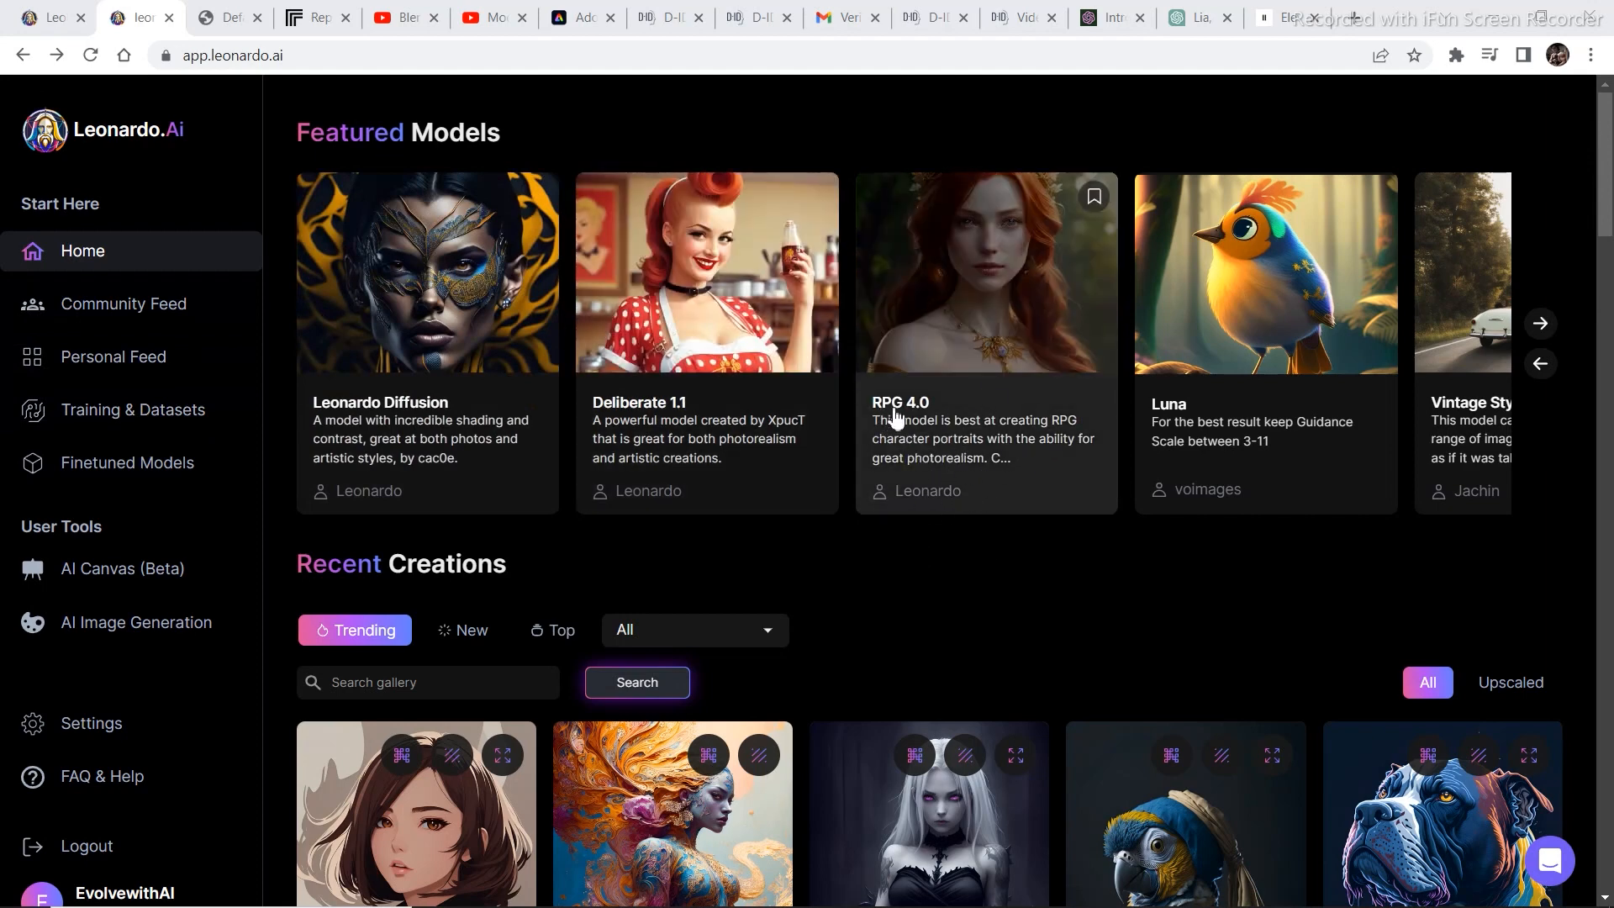
mouse_move(1035, 484)
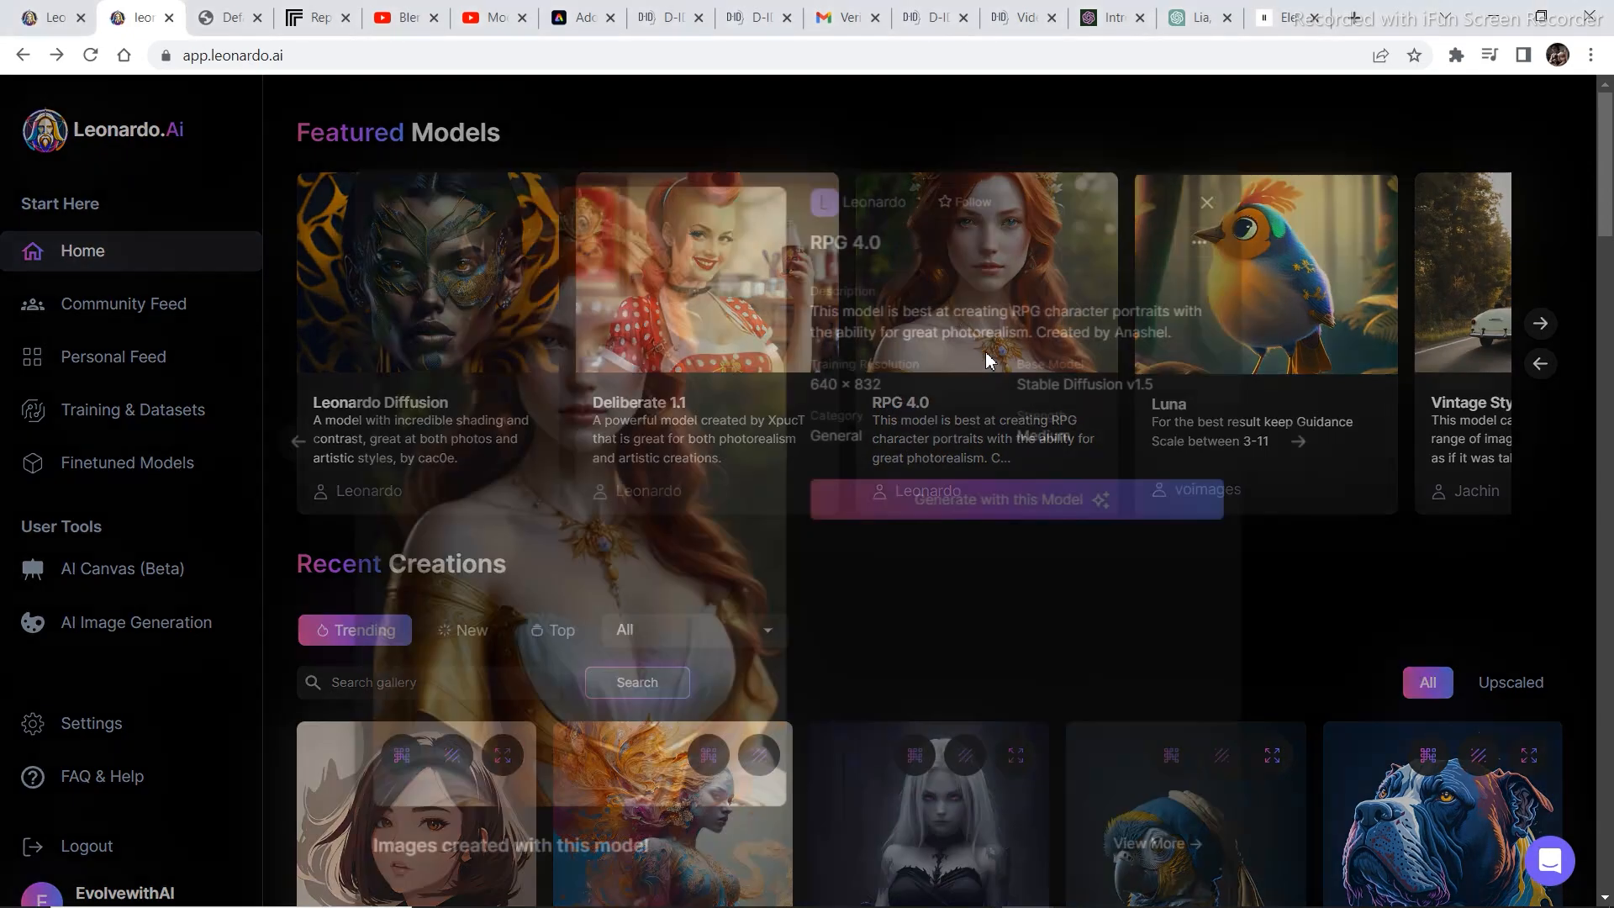
Step: Browse the RPG 4.0 model page's gallery of example portraits
click(984, 272)
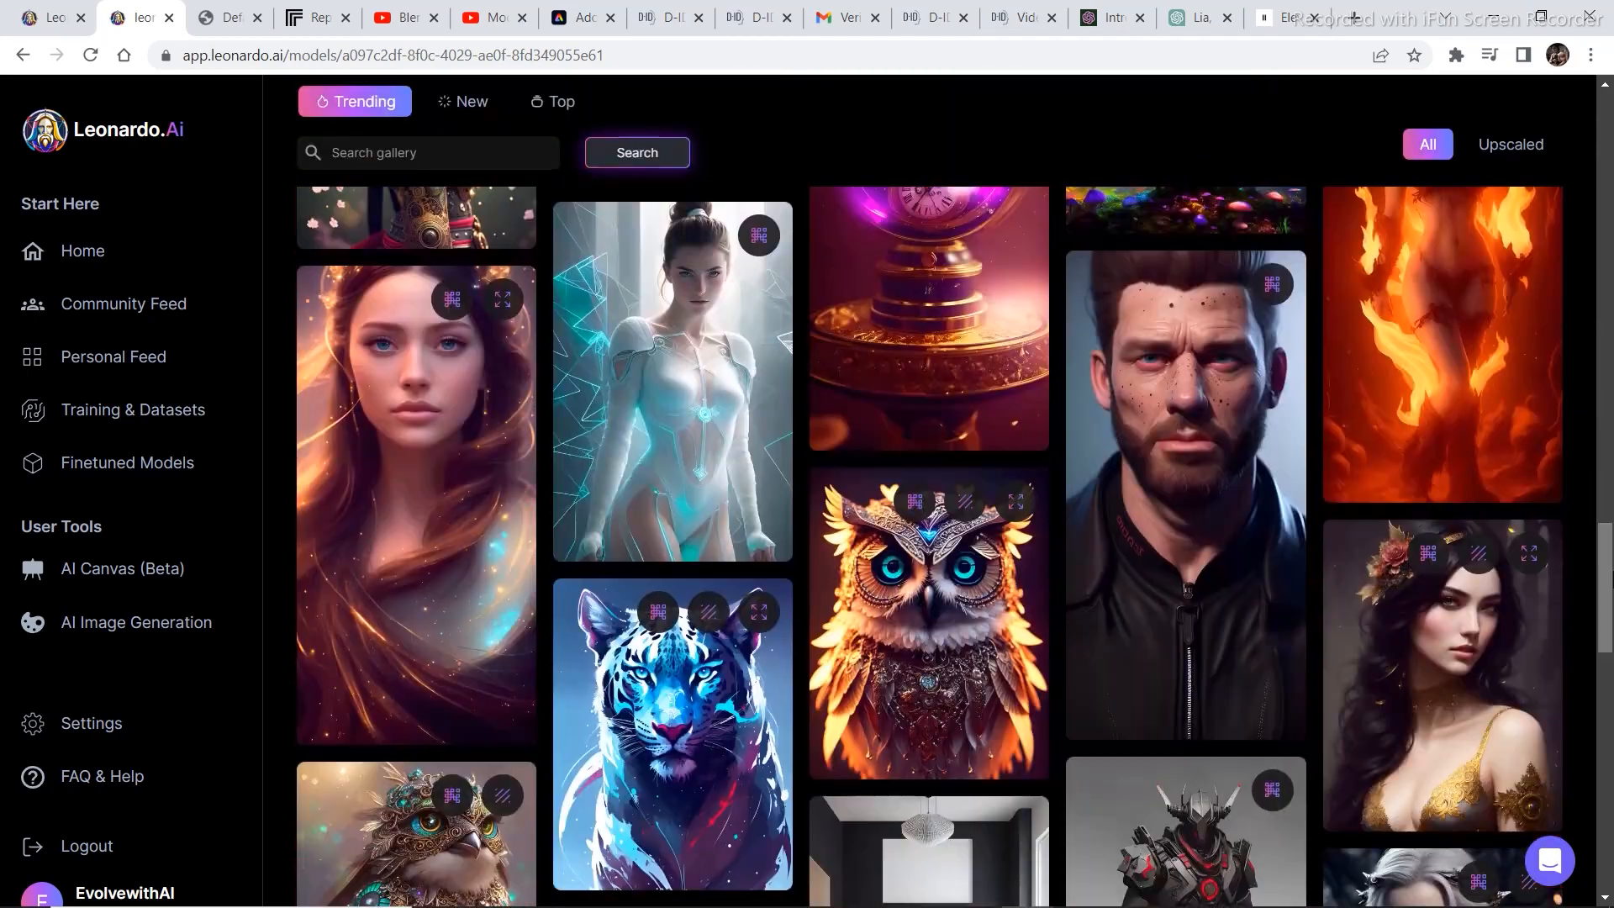
scroll(down, 3)
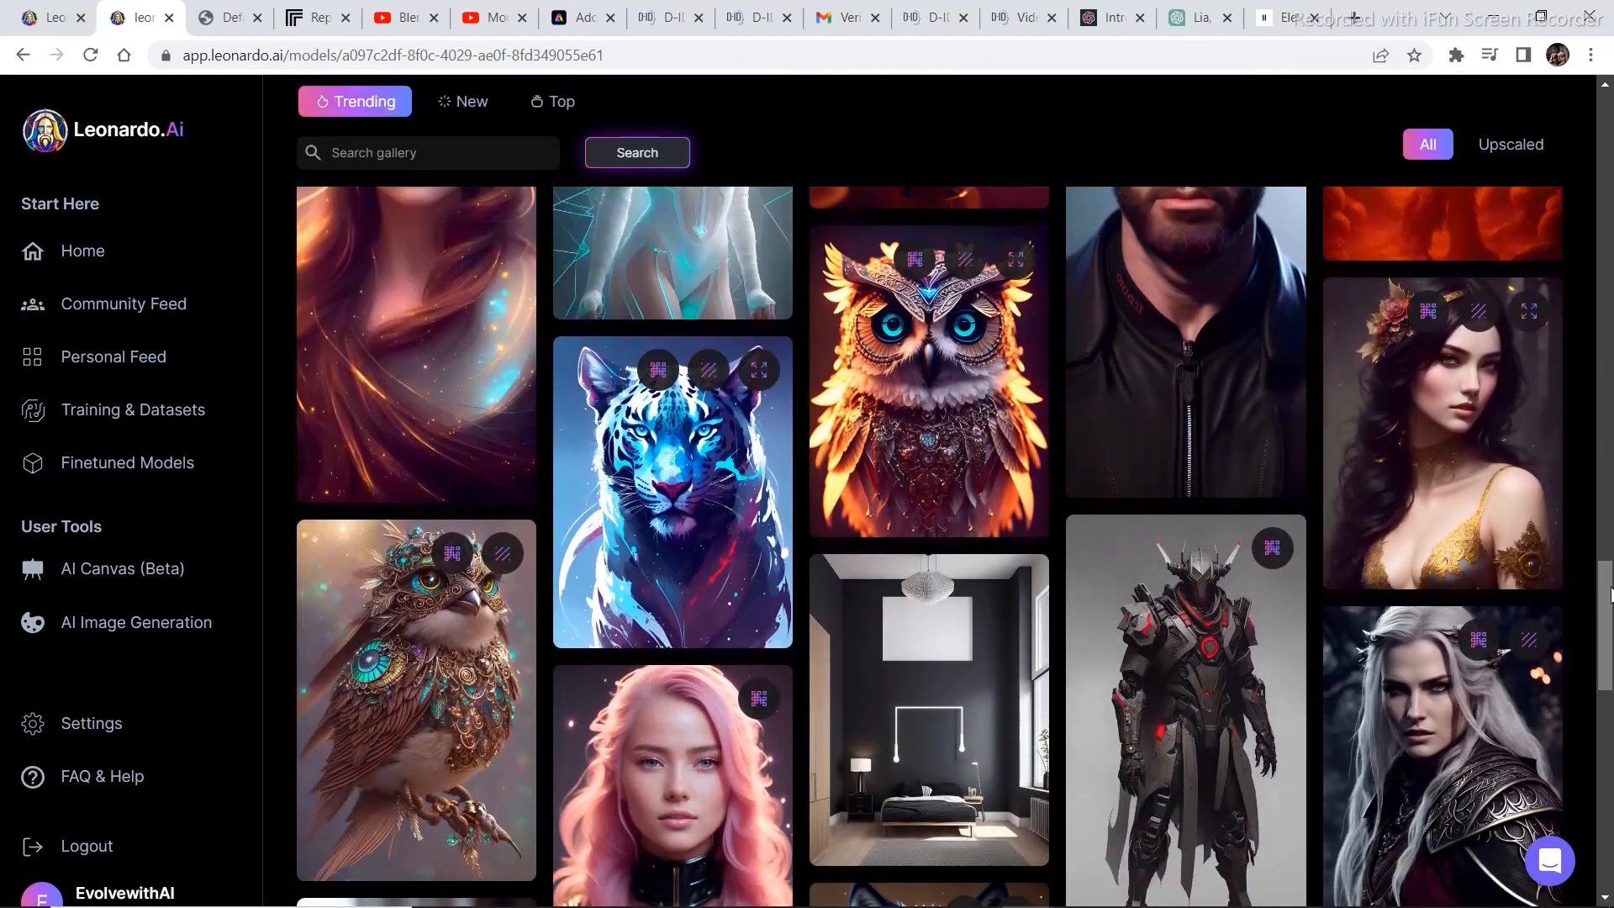
scroll(down, 3)
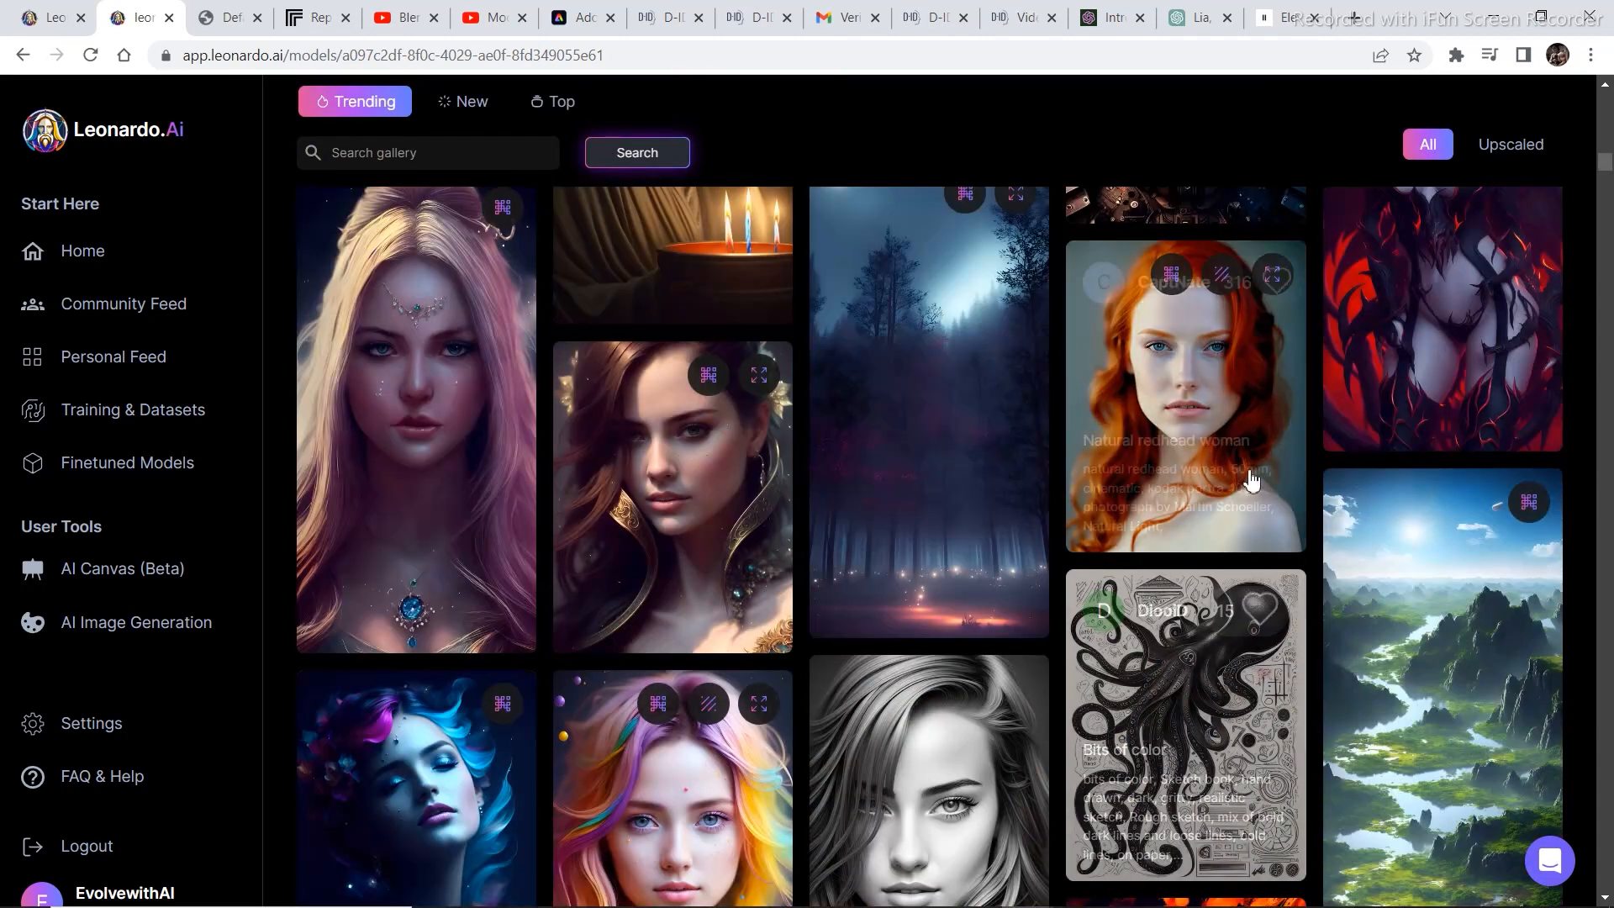
Step: Remix the redhead woman prompt, removing "50mm" and prefixing "a portrait of"
click(1184, 397)
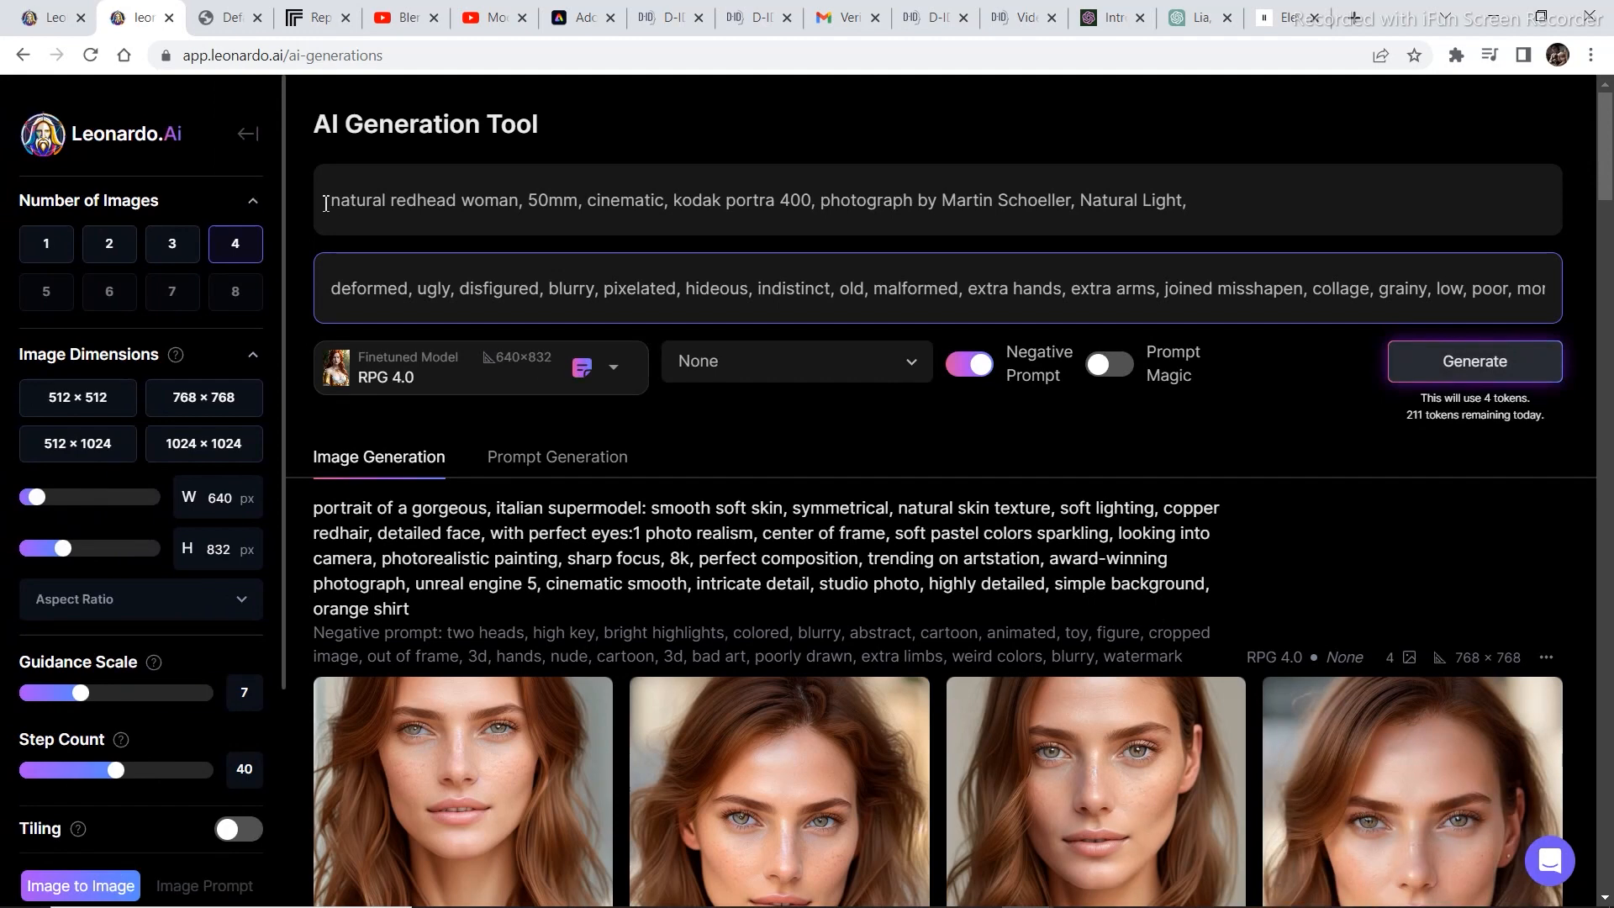
mouse_move(444, 210)
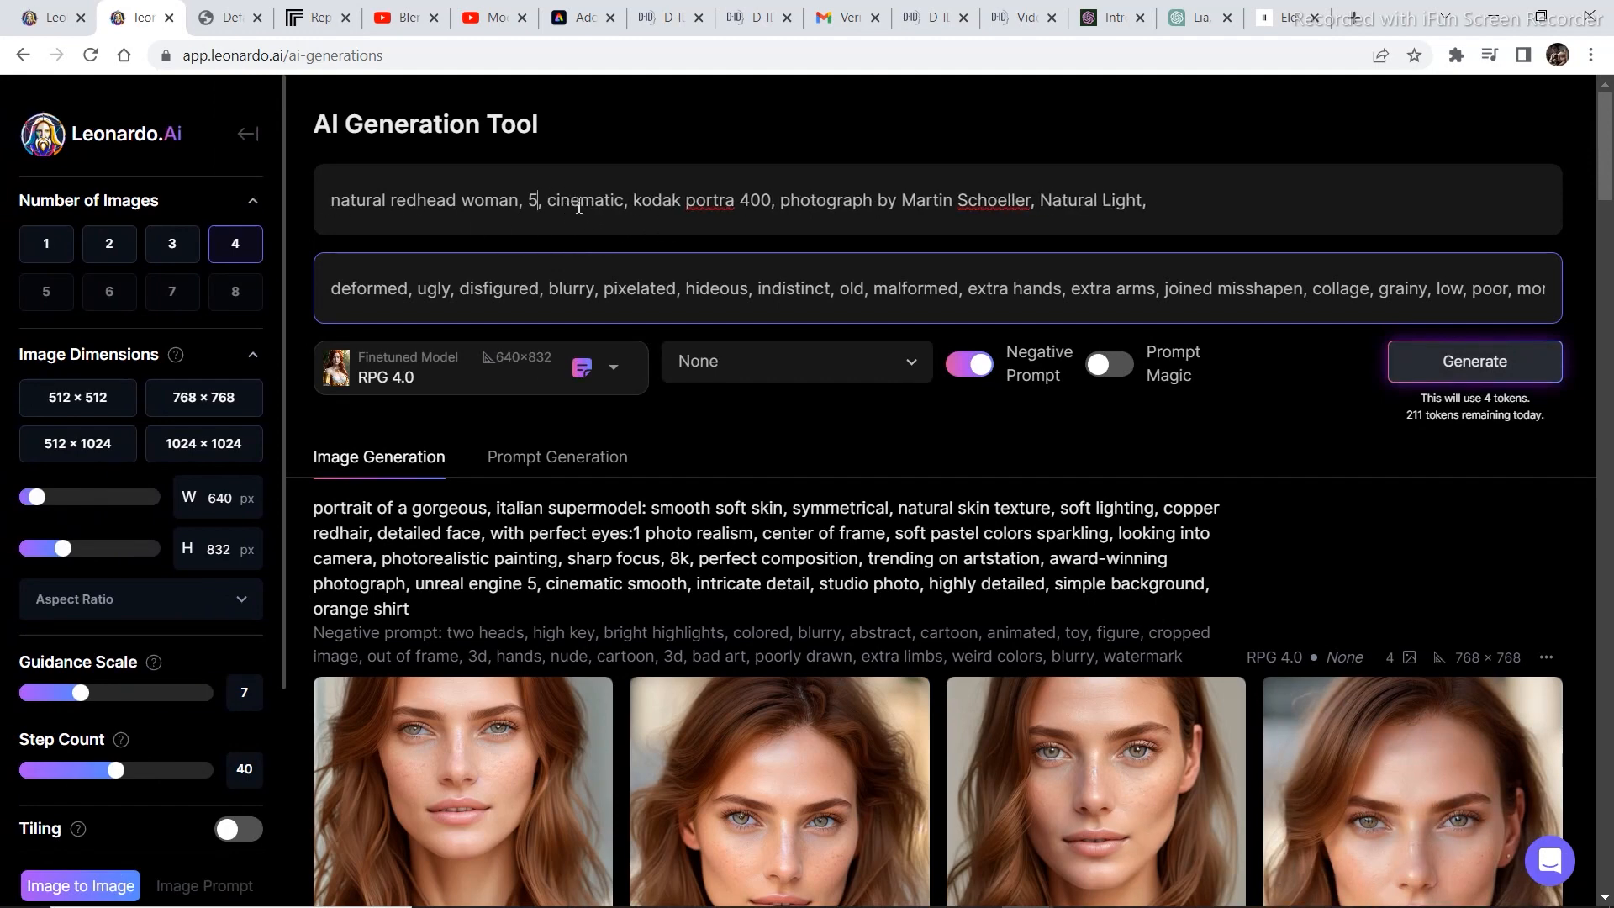
key(Backspace)
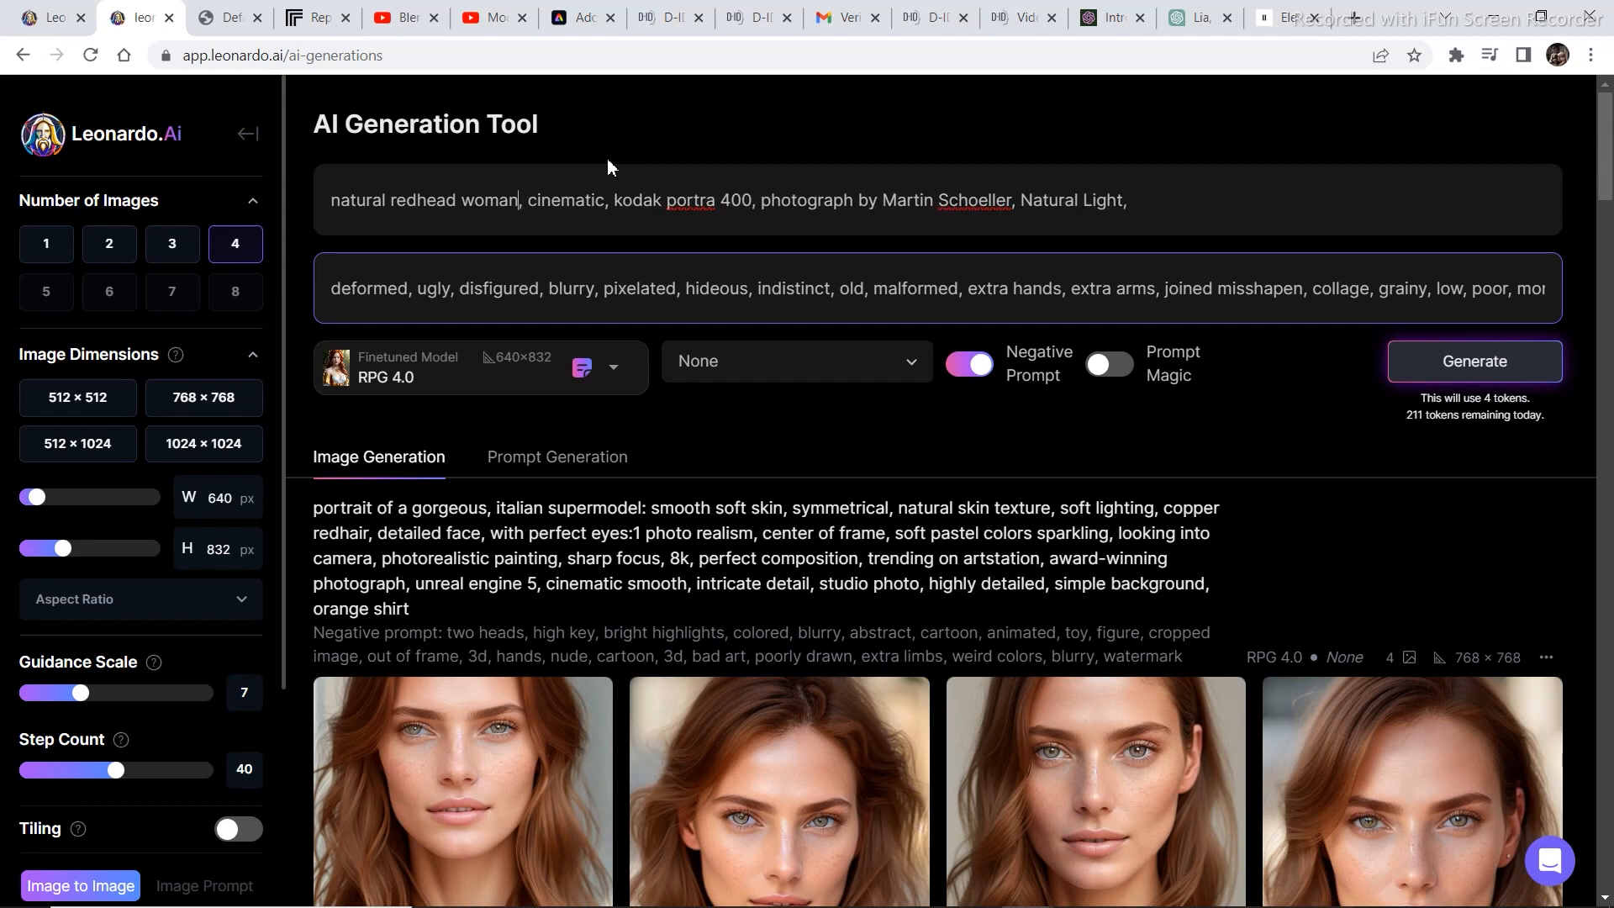
mouse_move(347, 242)
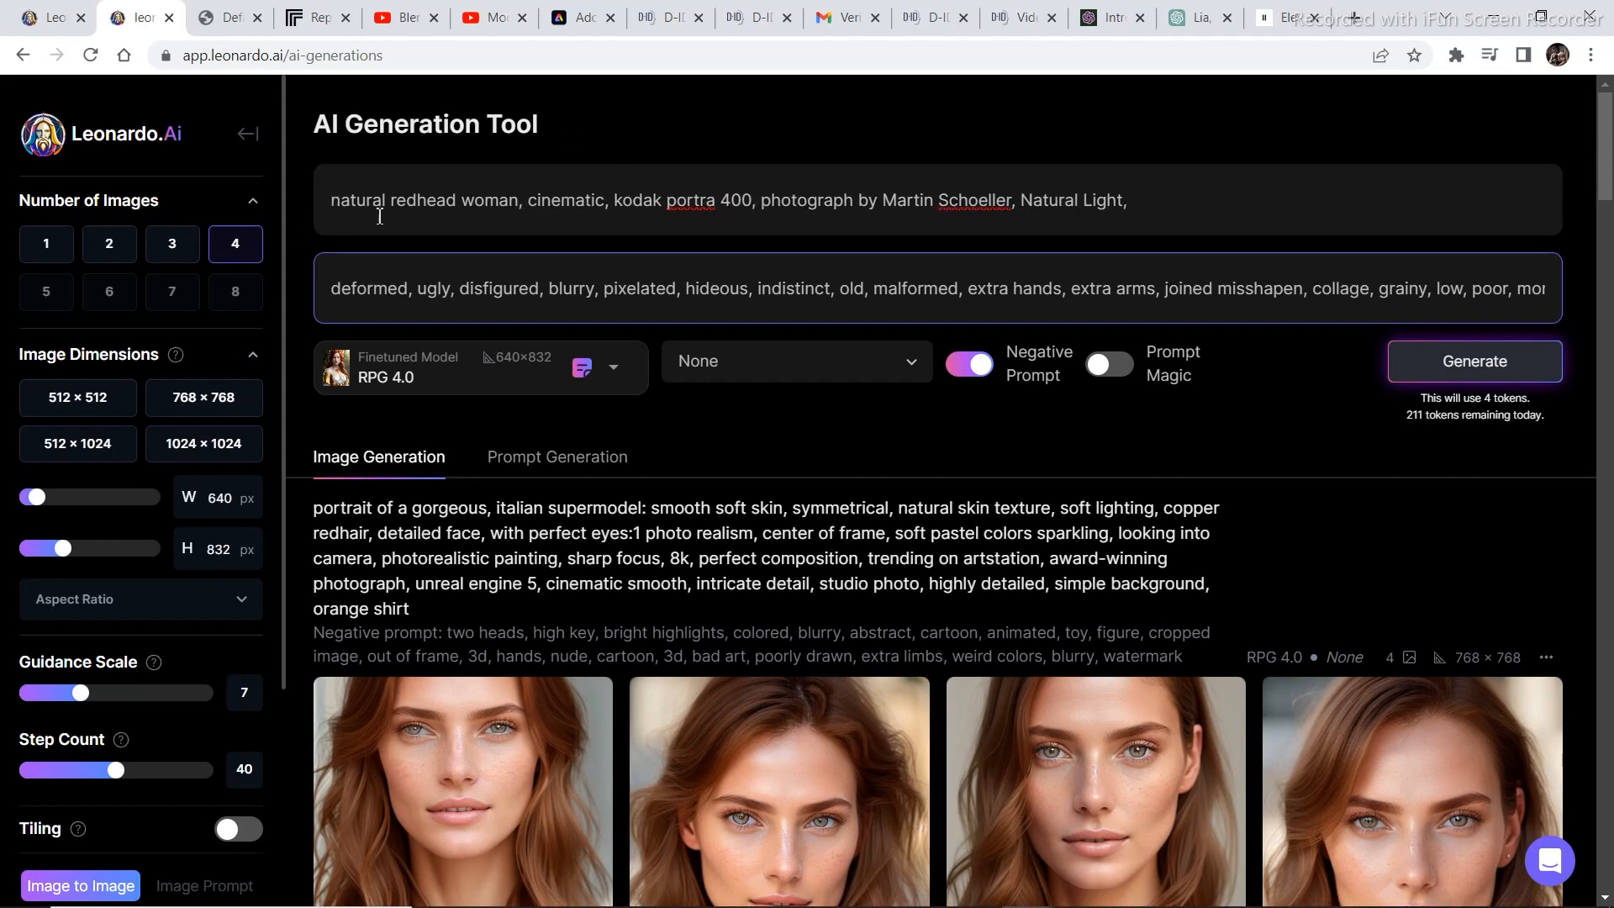
text(a portrait of a)
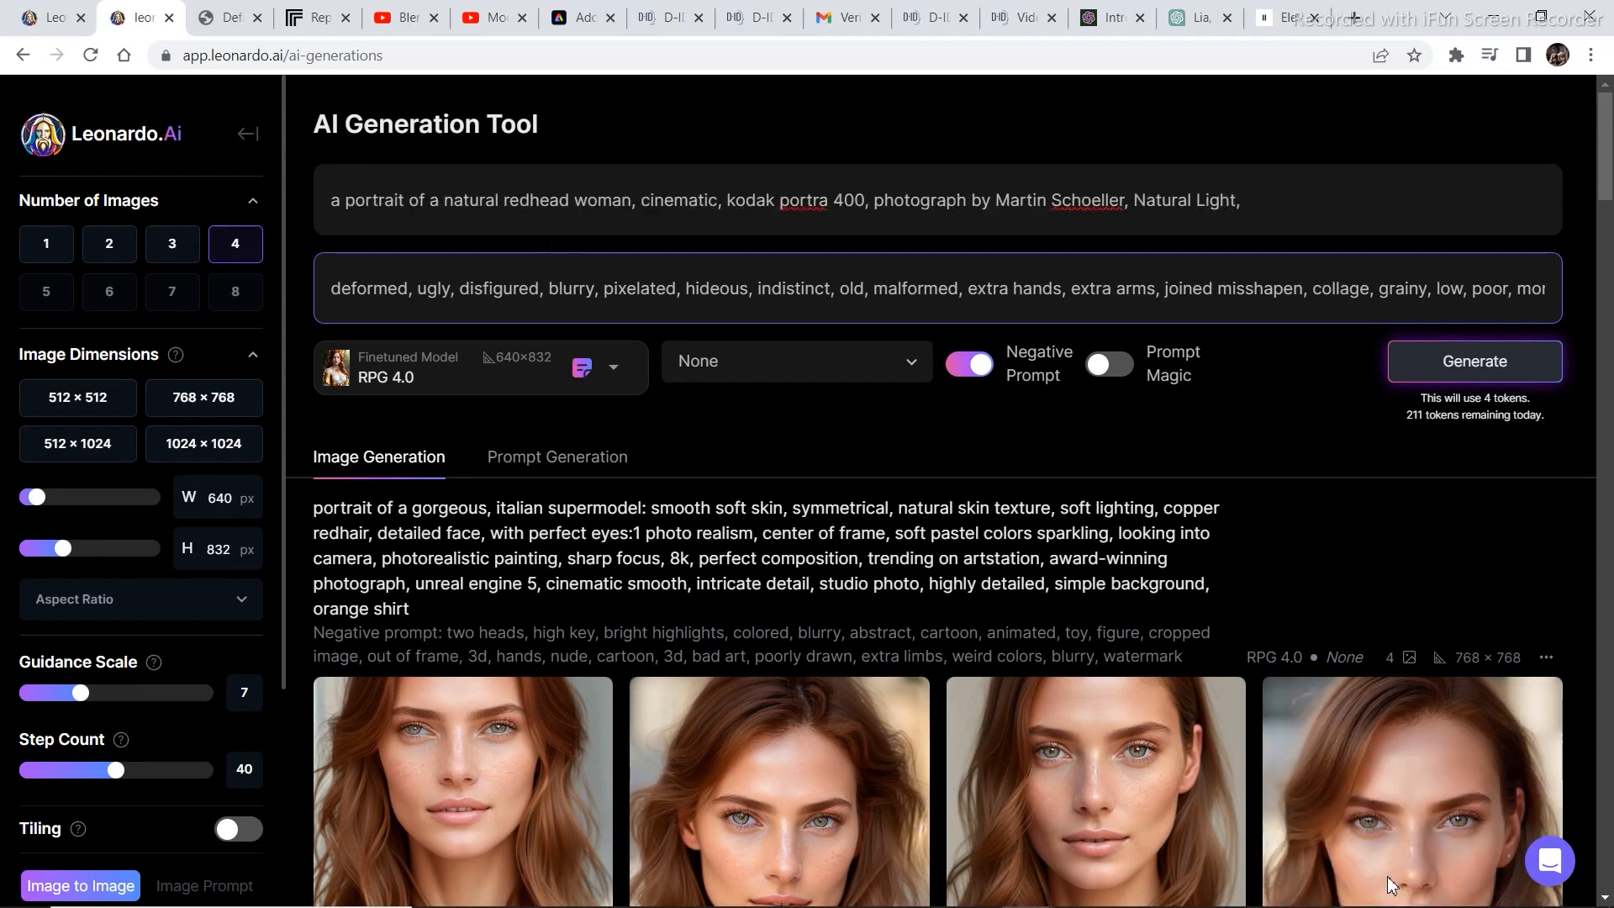
mouse_move(1475, 362)
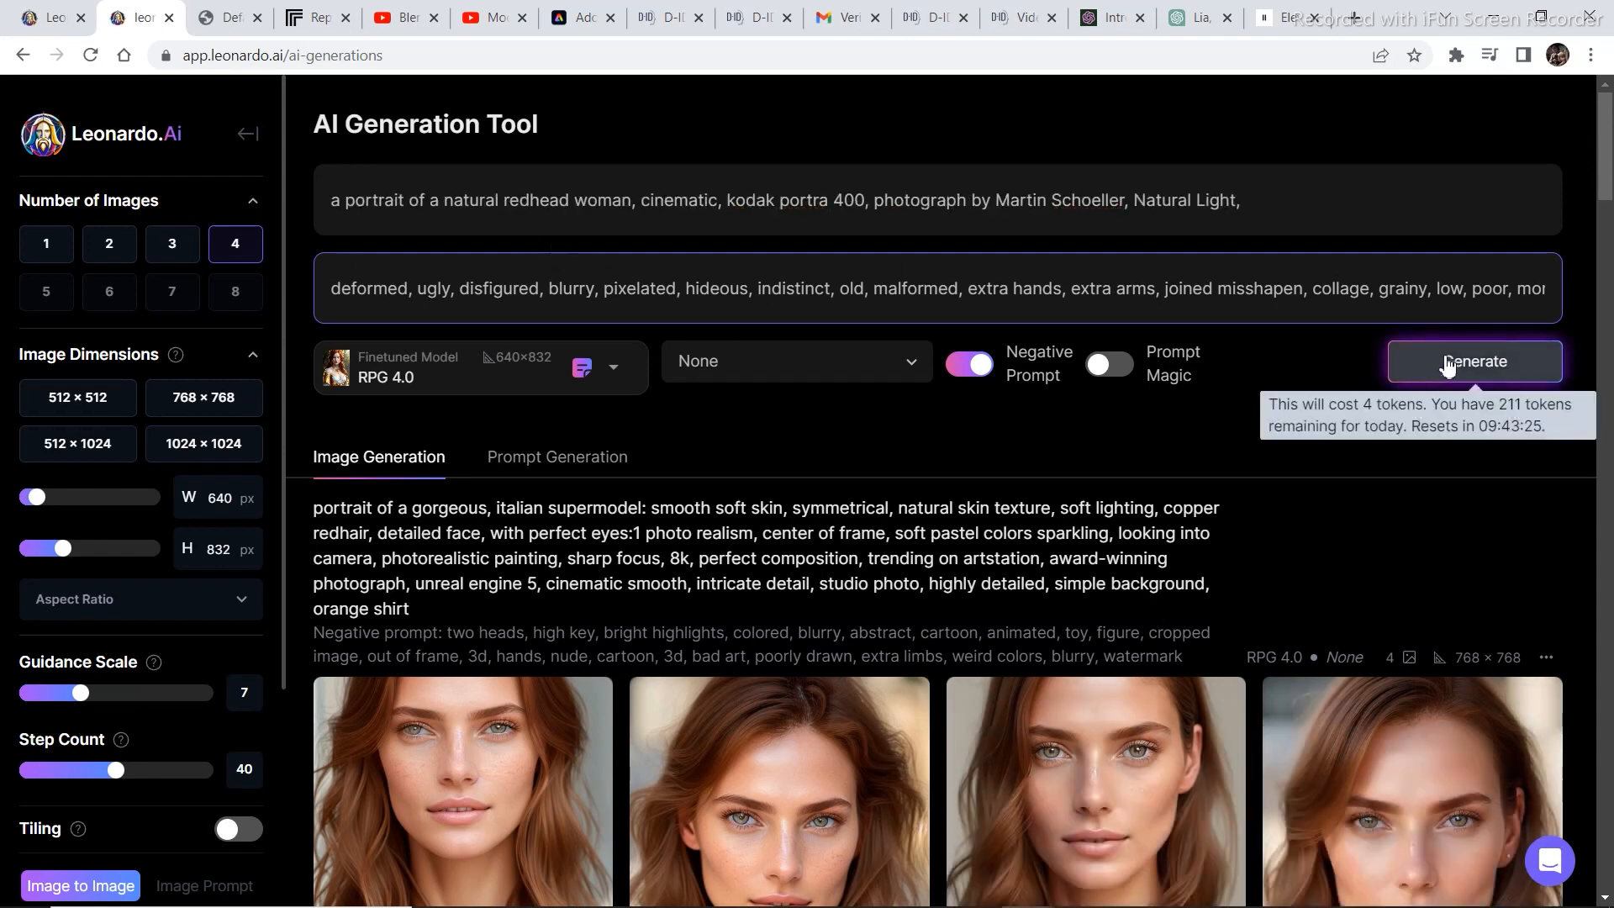
Step: Open the first generated redhead portrait at full size in its own tab
scroll(down, 3)
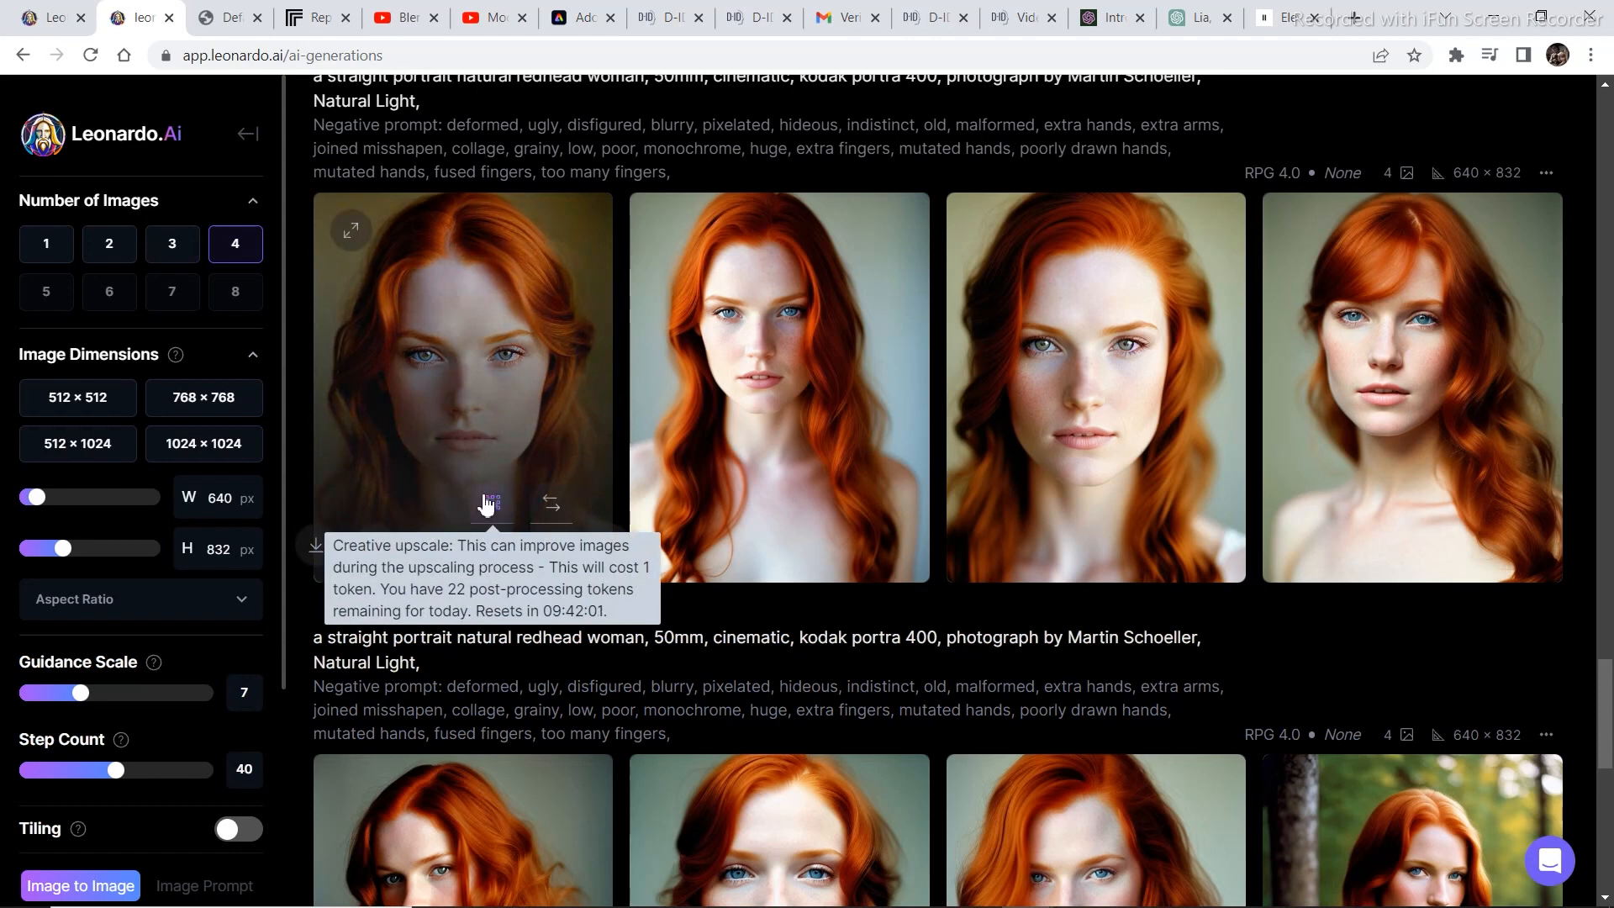
mouse_move(461, 375)
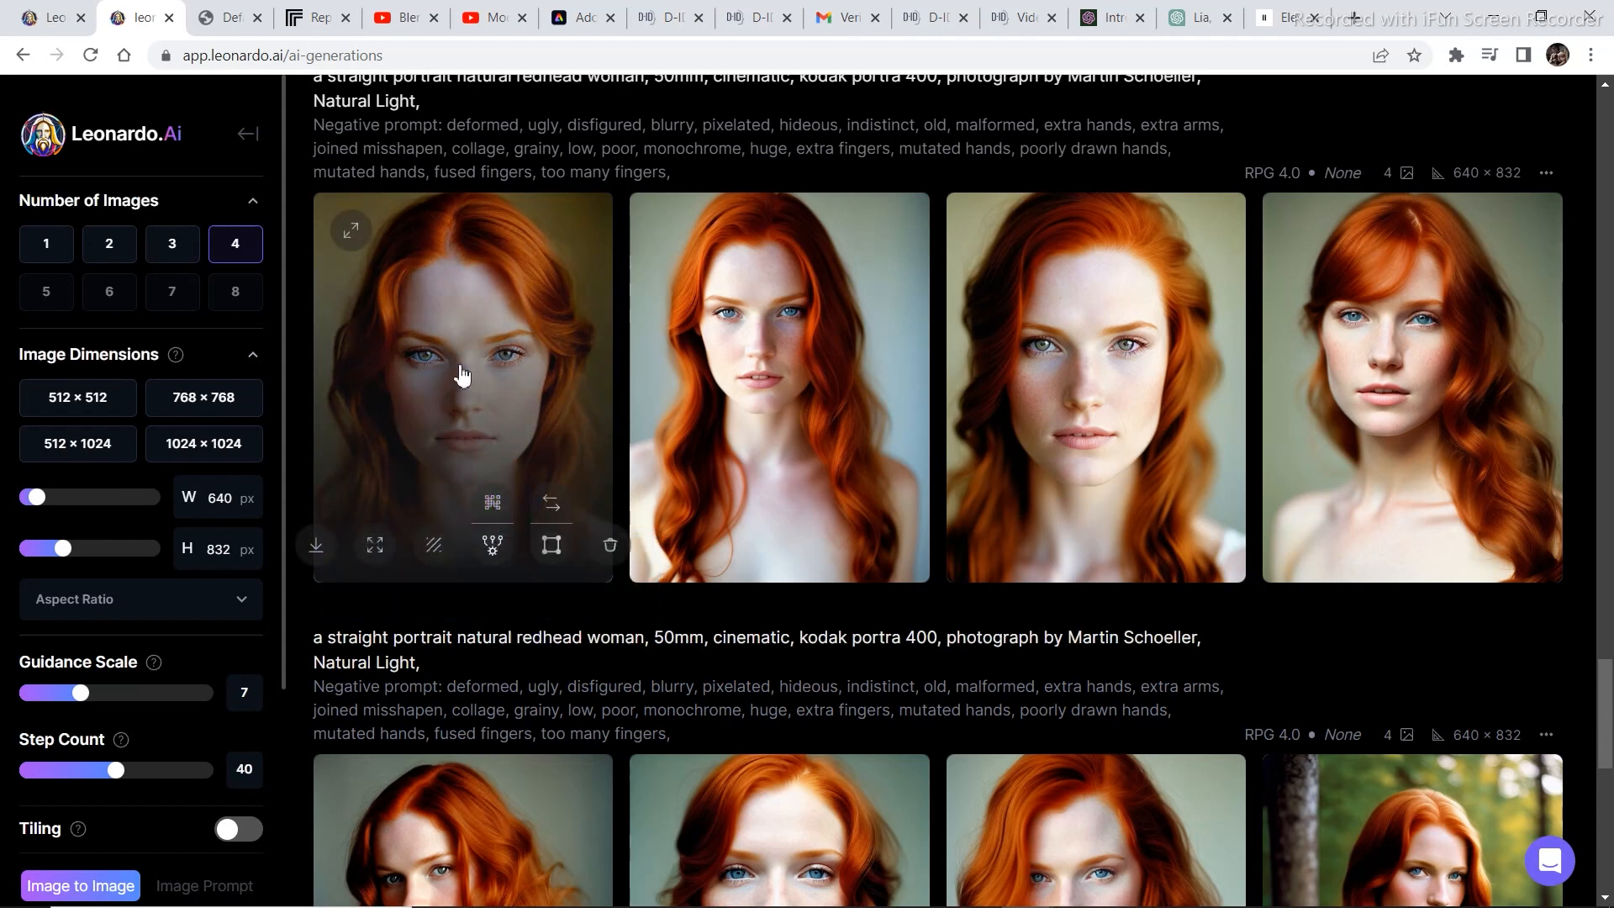
mouse_move(432, 545)
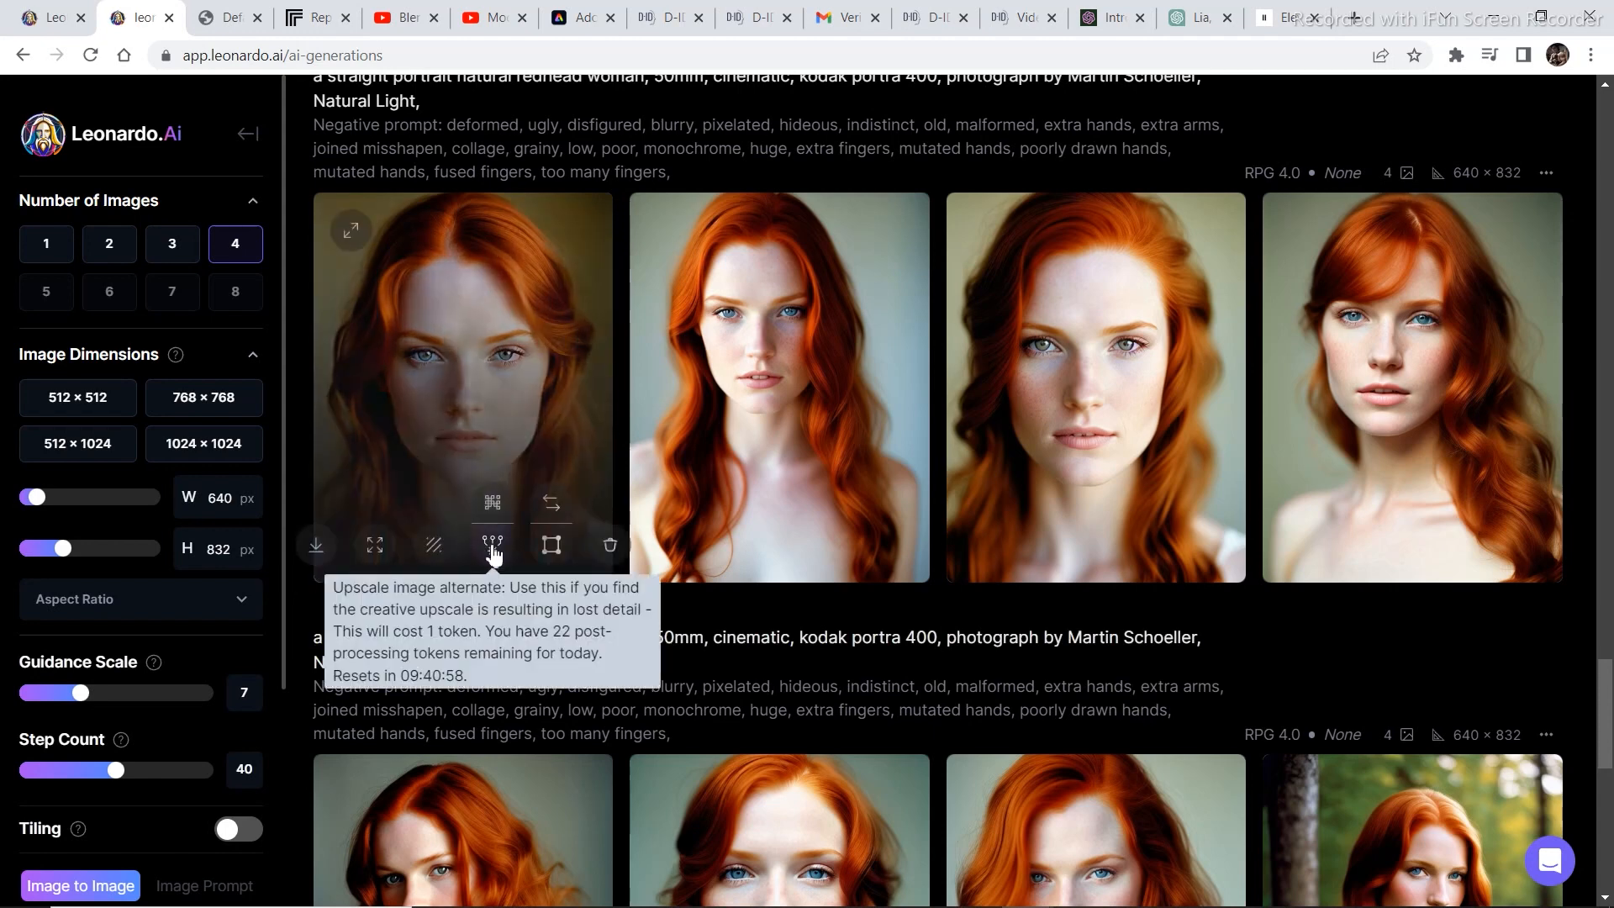
click(491, 544)
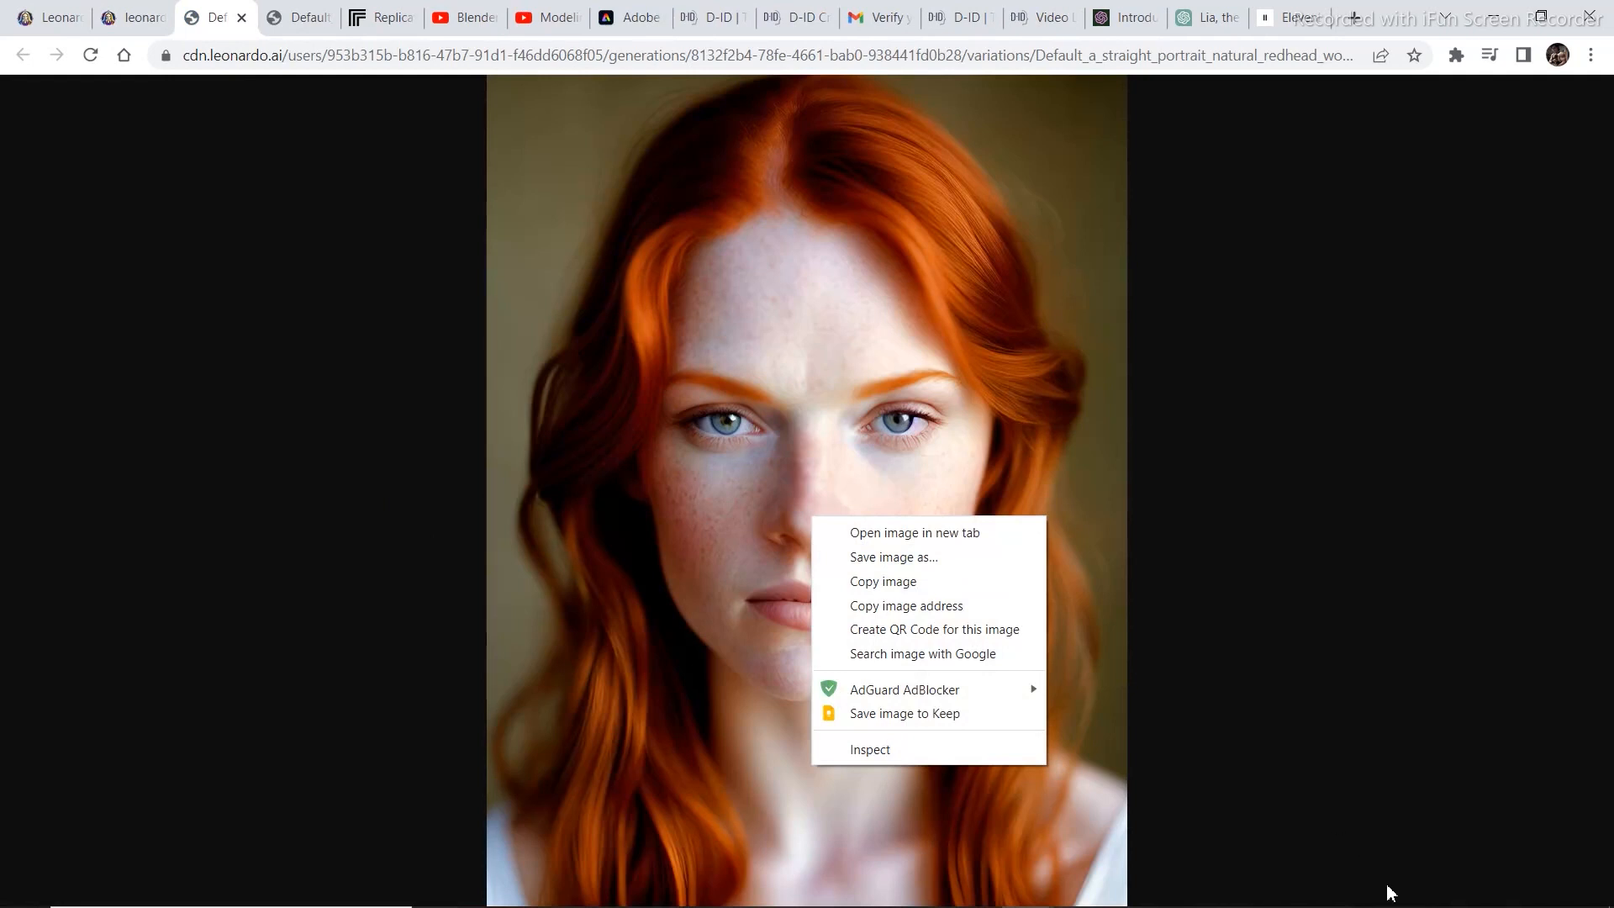
Step: Save the portrait image, then select Lia's entire introduction reply in ChatGPT
click(1199, 17)
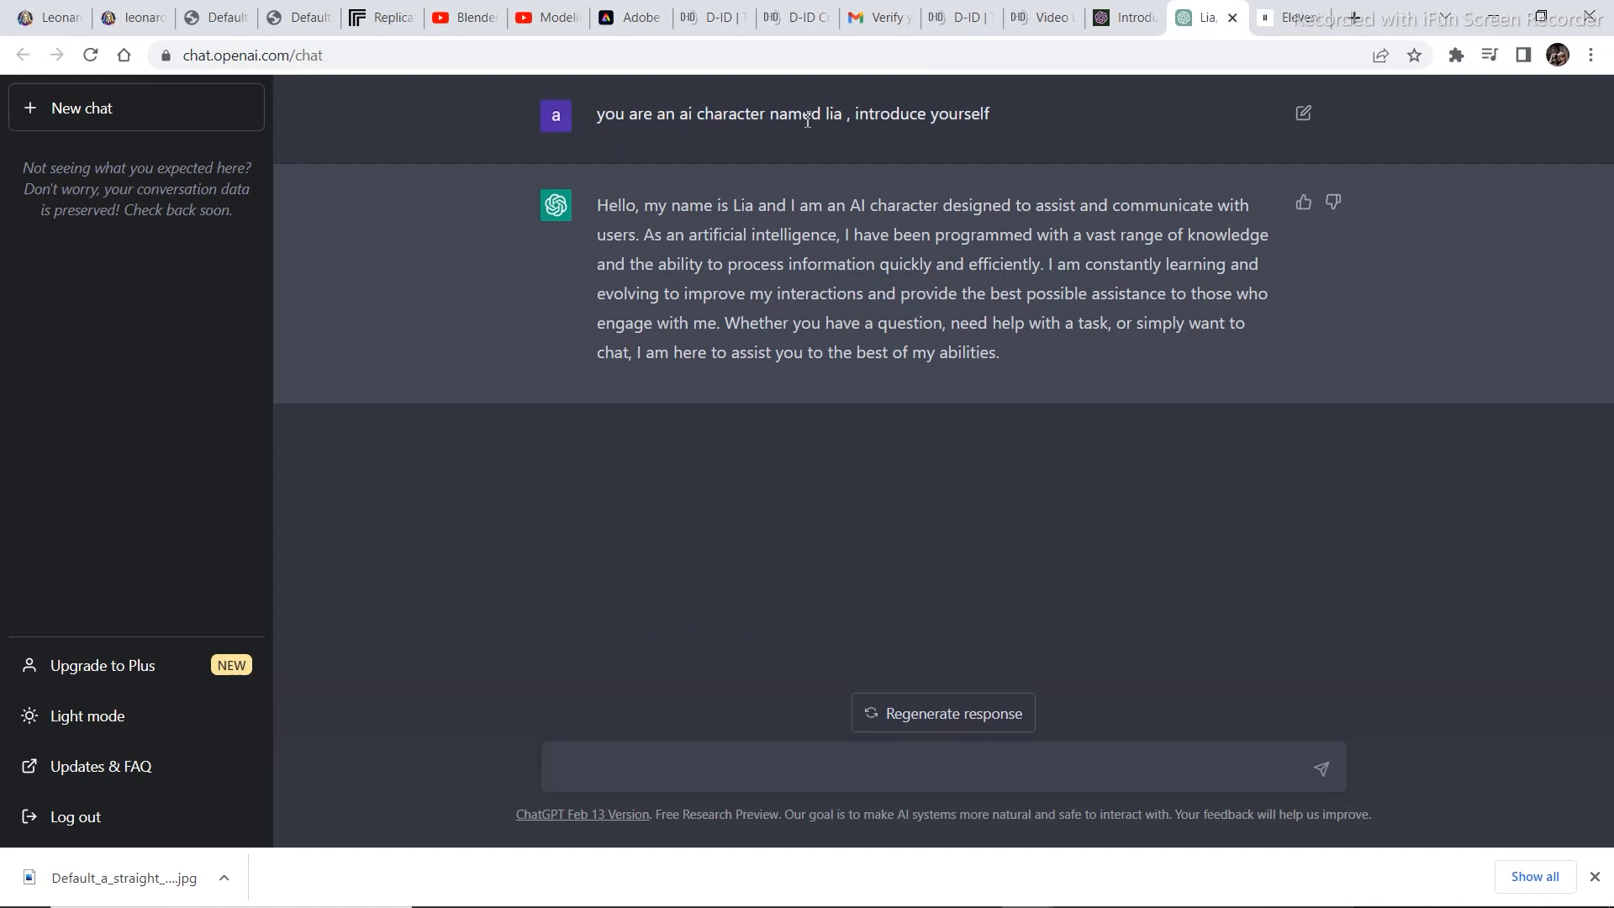
mouse_move(1024, 128)
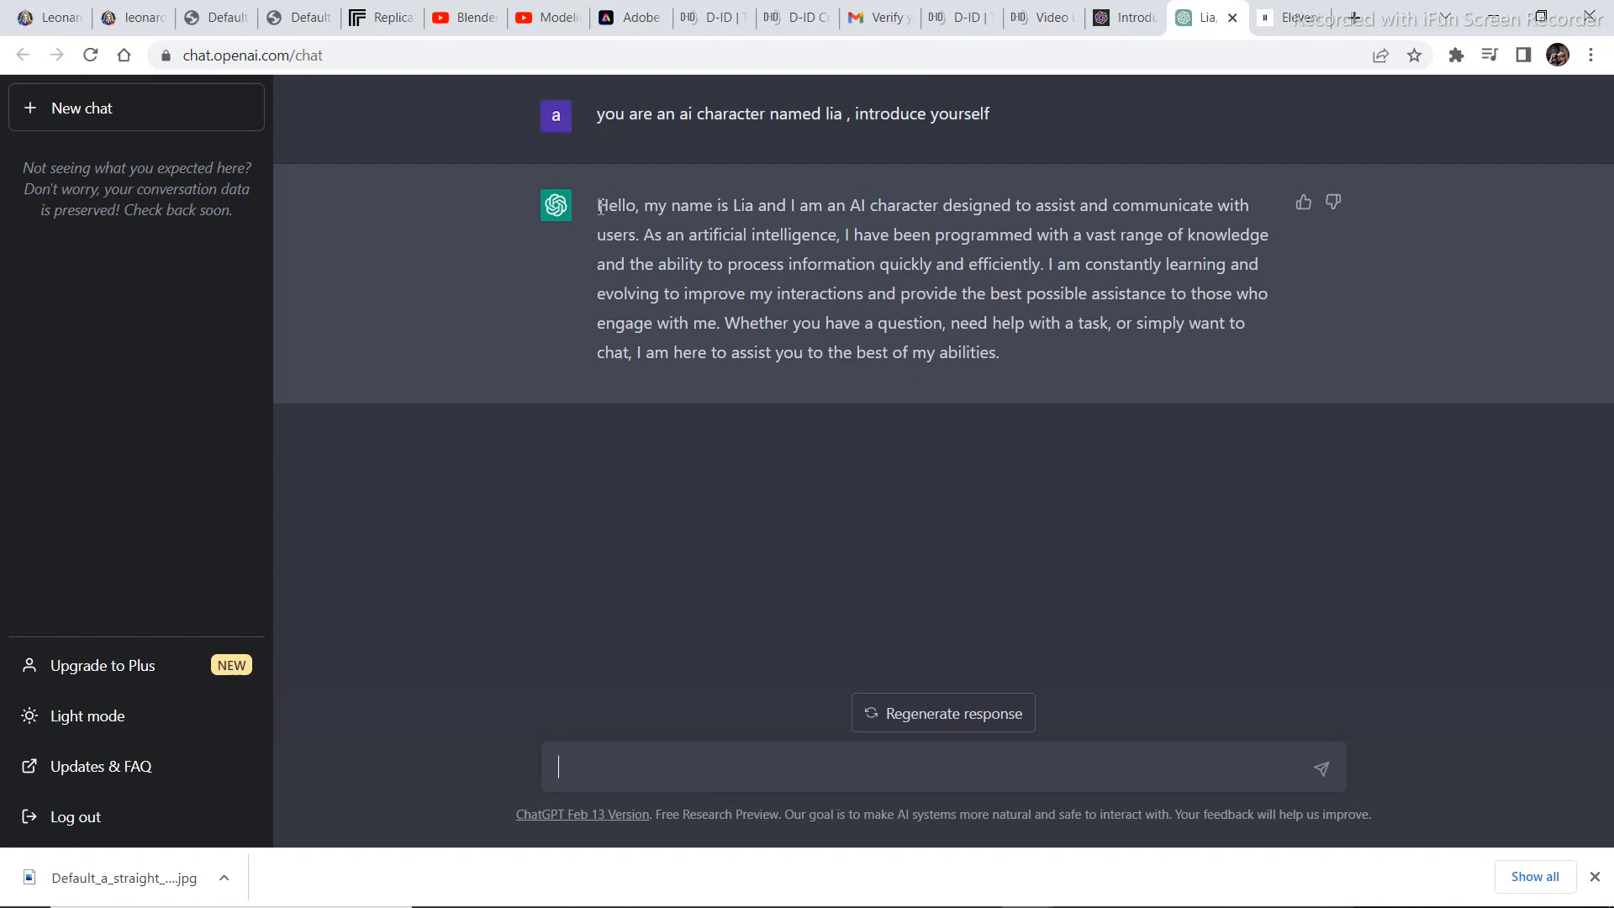
drag(597, 204, 997, 352)
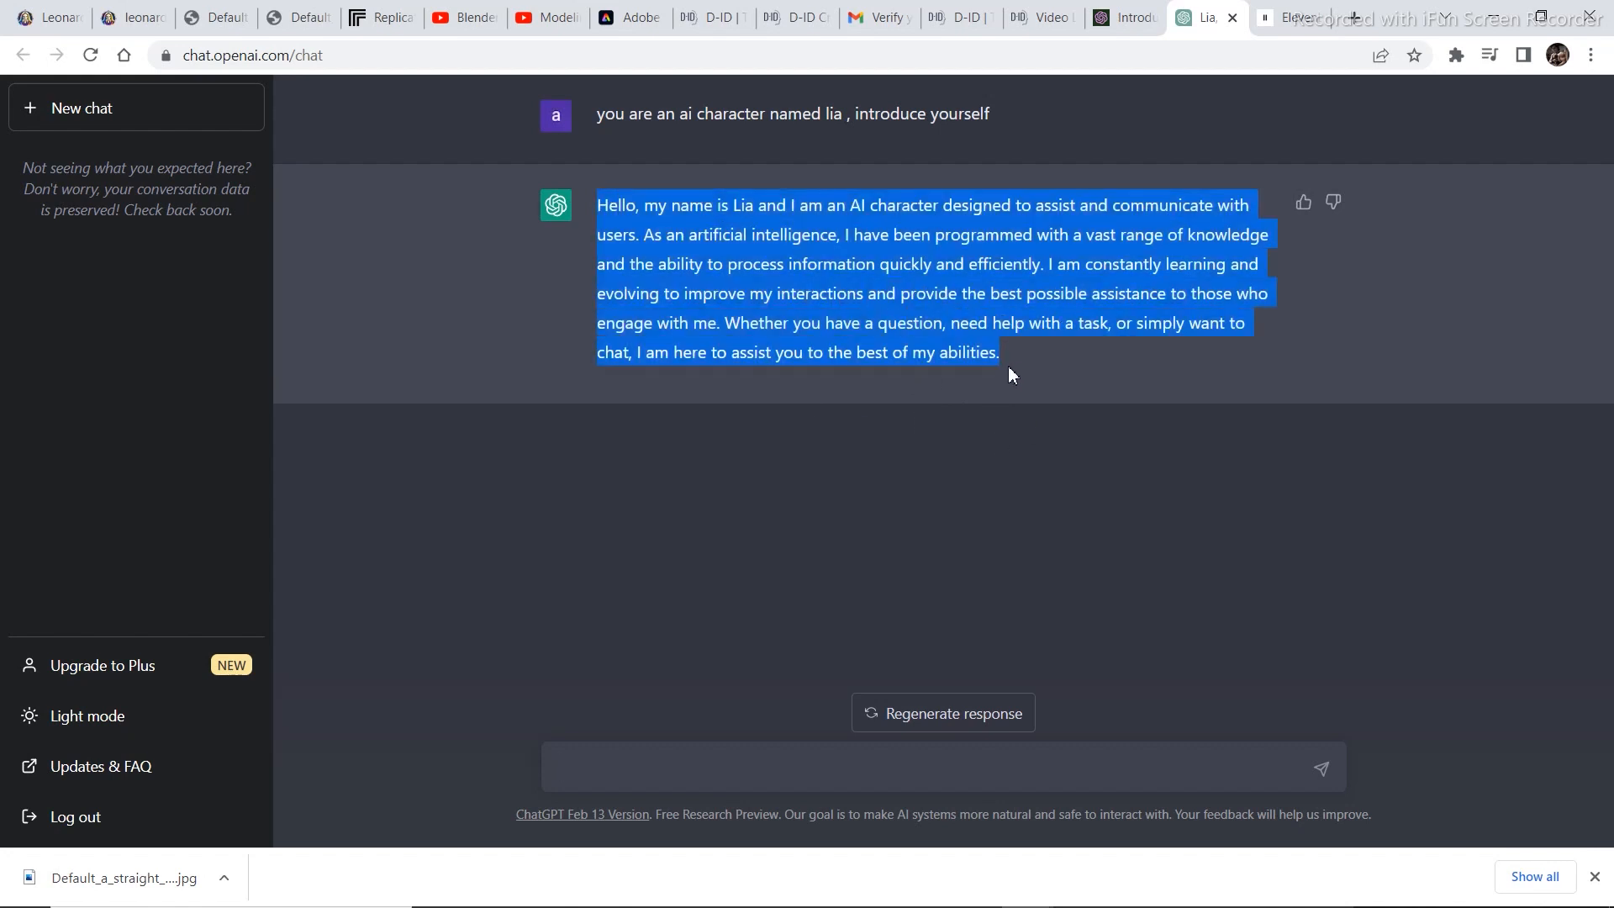
Step: Play back the Lia script spoken in ElevenLabs' Bella voice, then pause it
click(1291, 17)
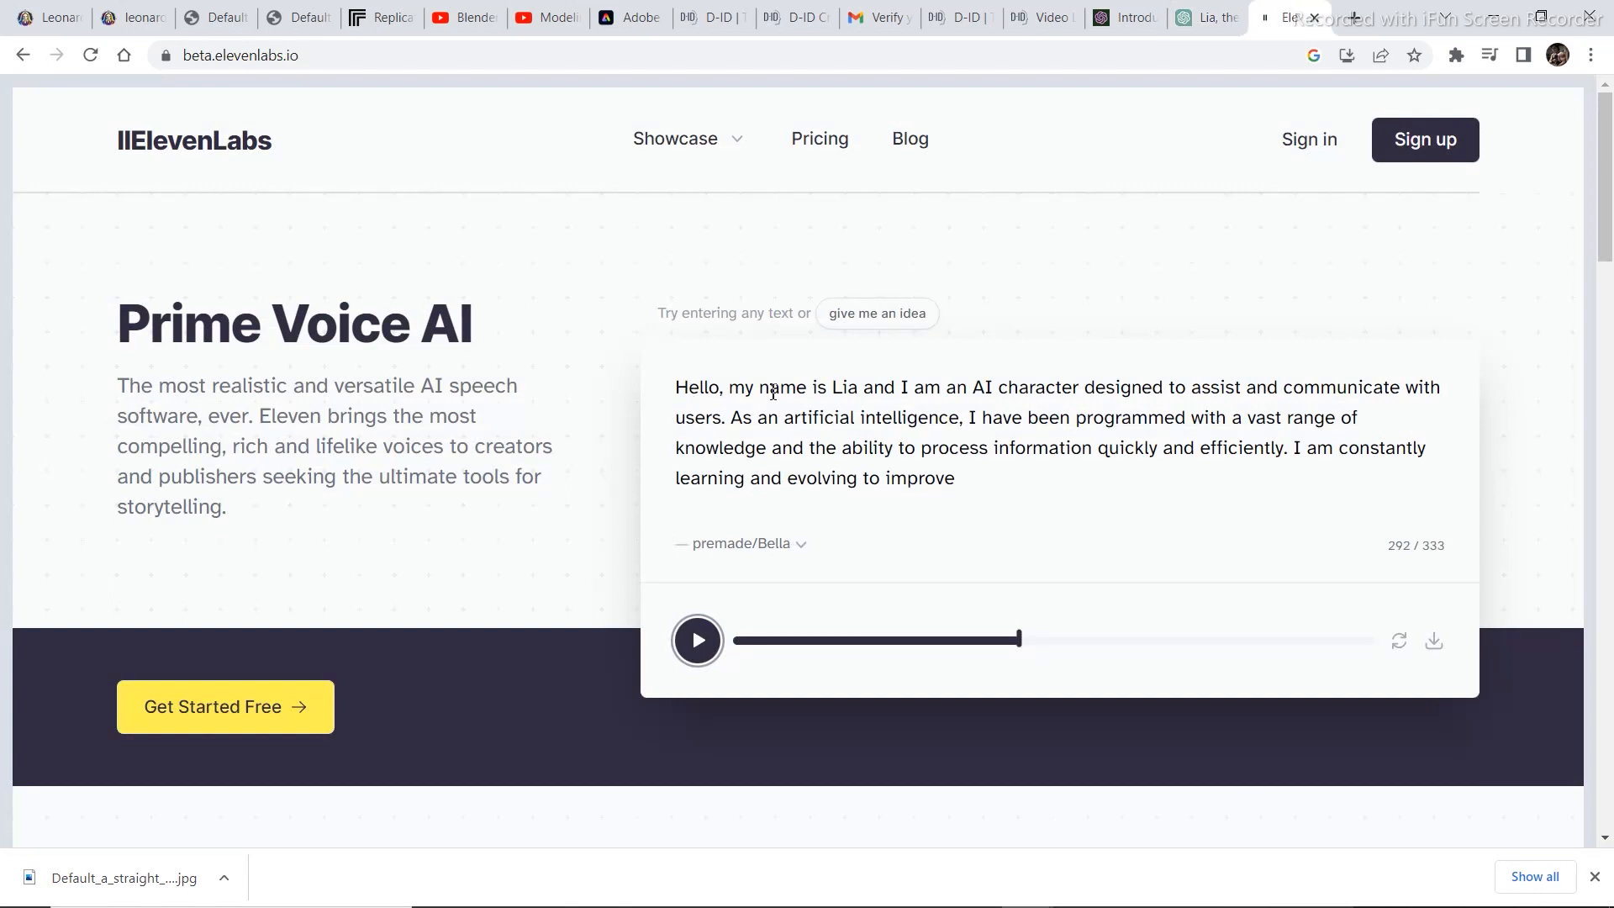
mouse_move(891, 526)
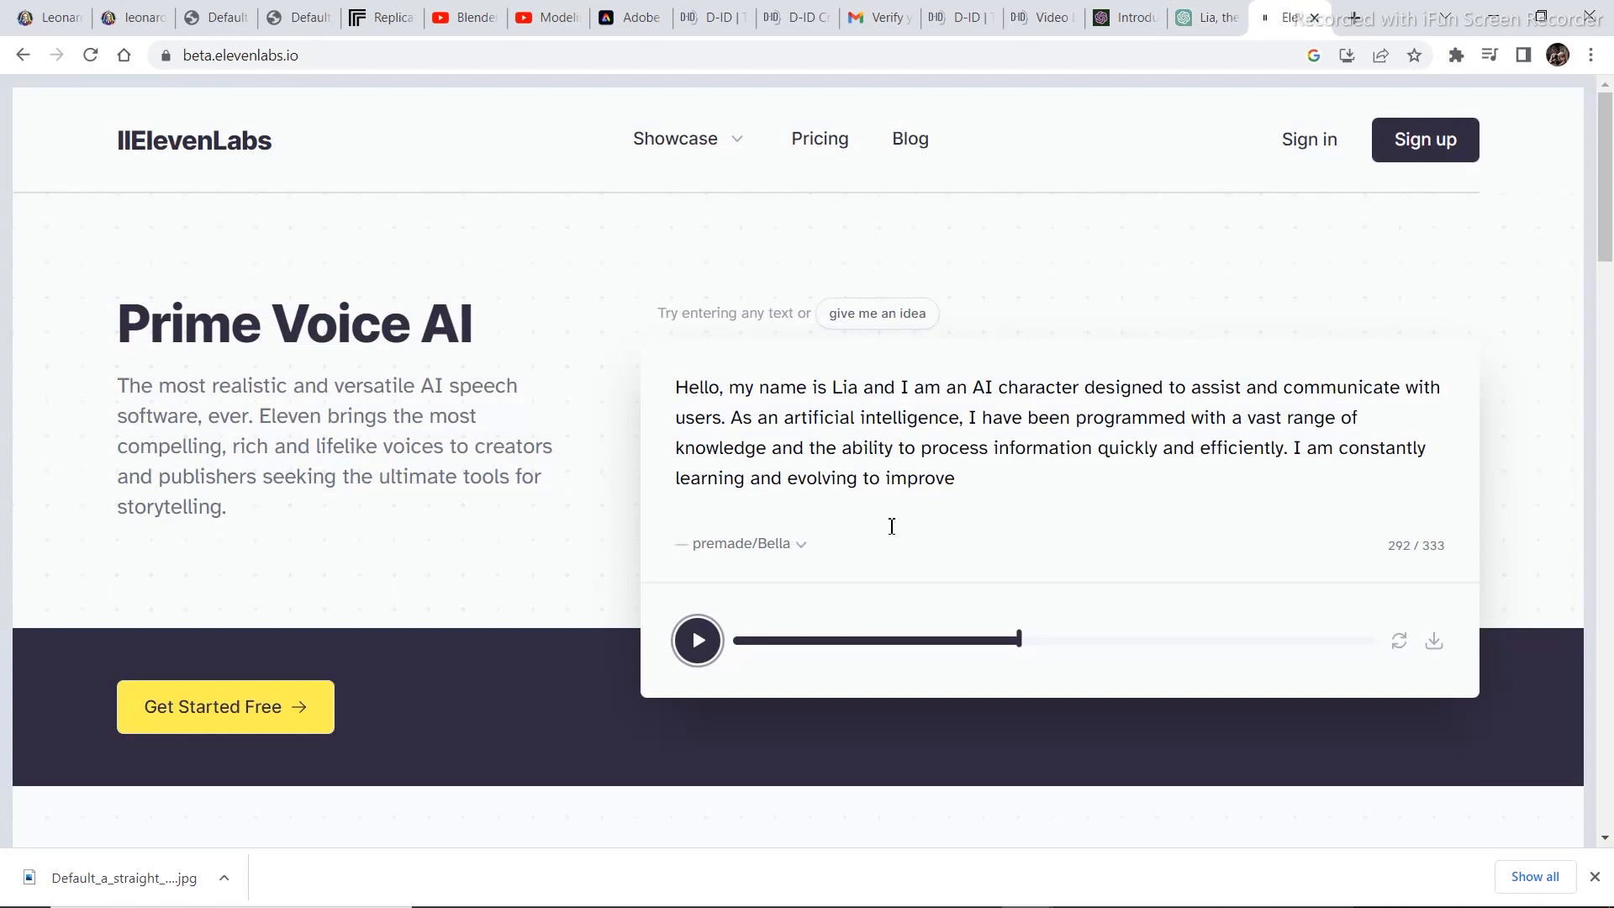
mouse_move(558, 387)
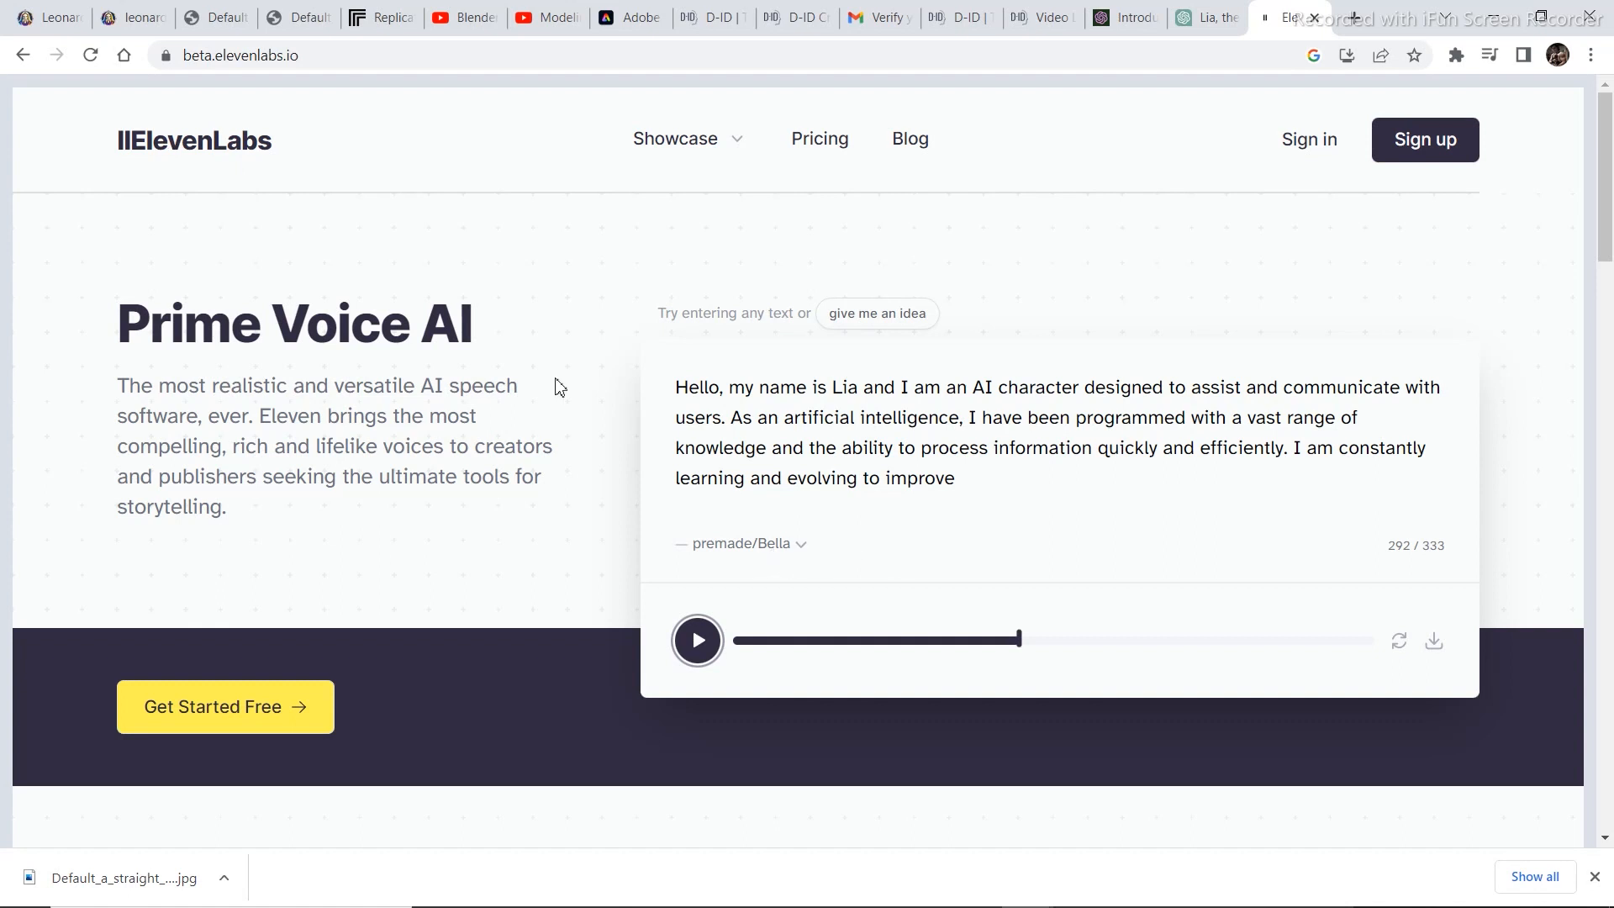
mouse_move(787, 552)
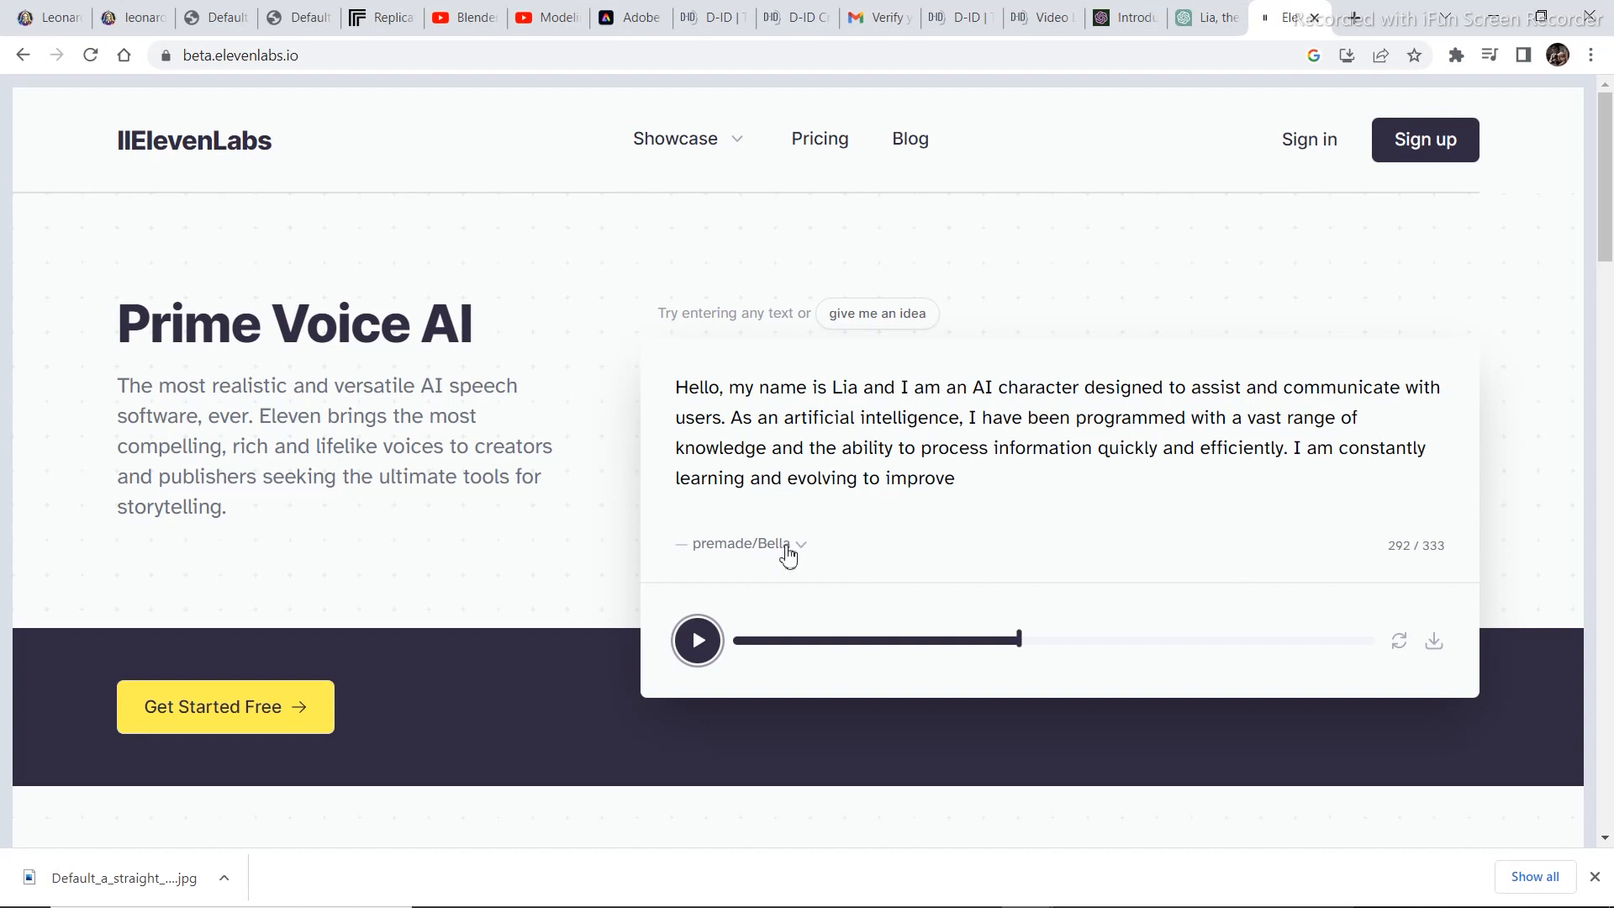
mouse_move(980, 463)
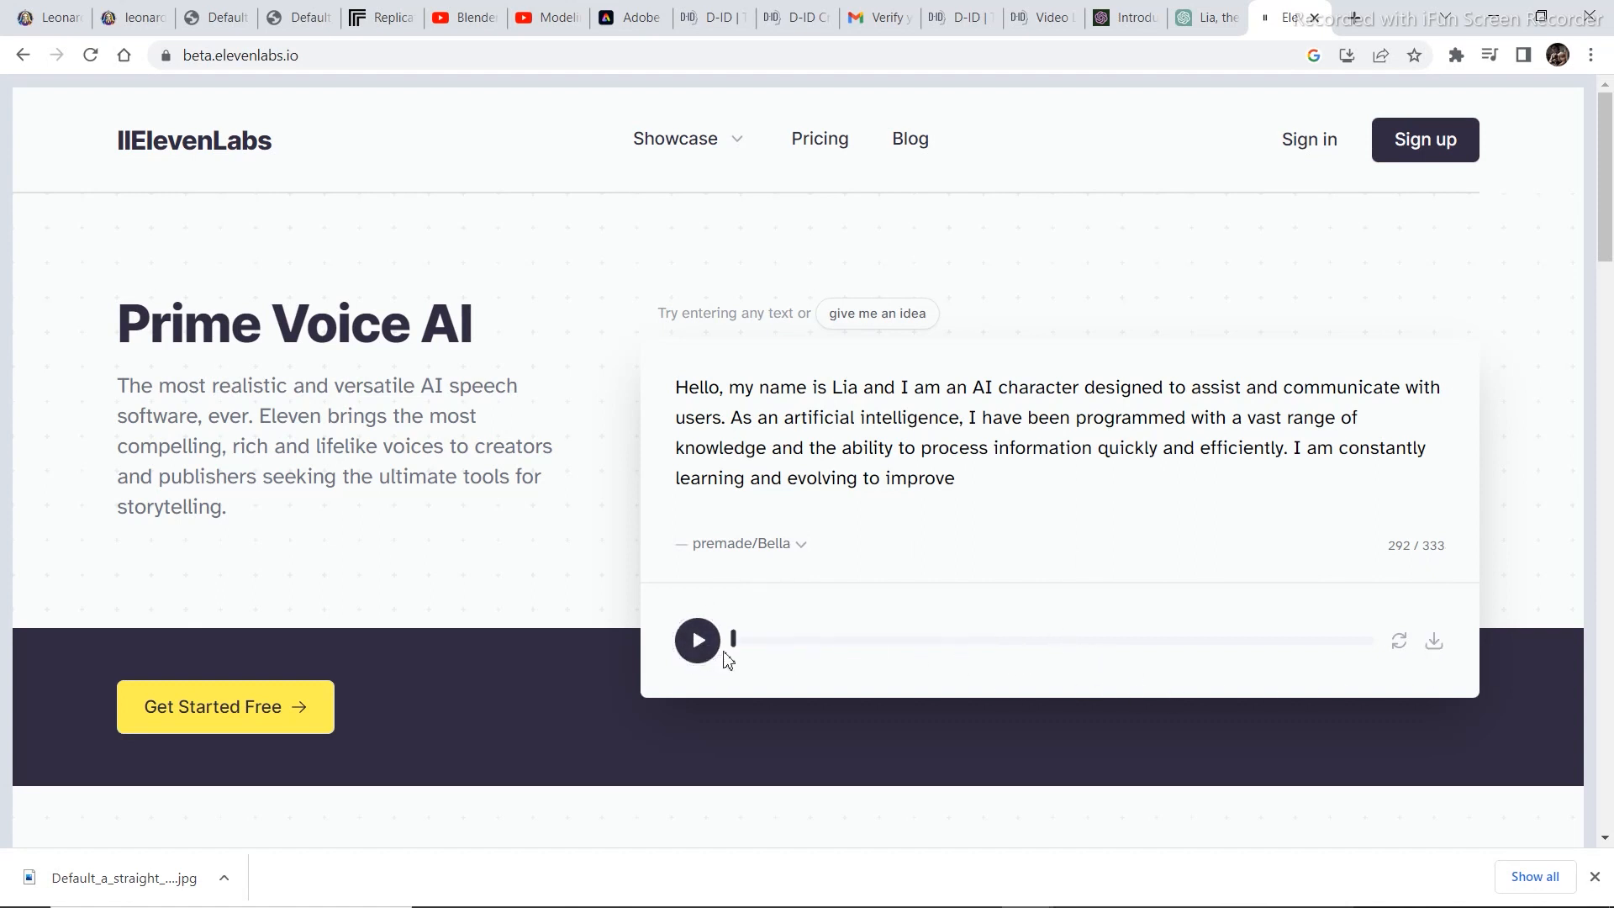
click(696, 638)
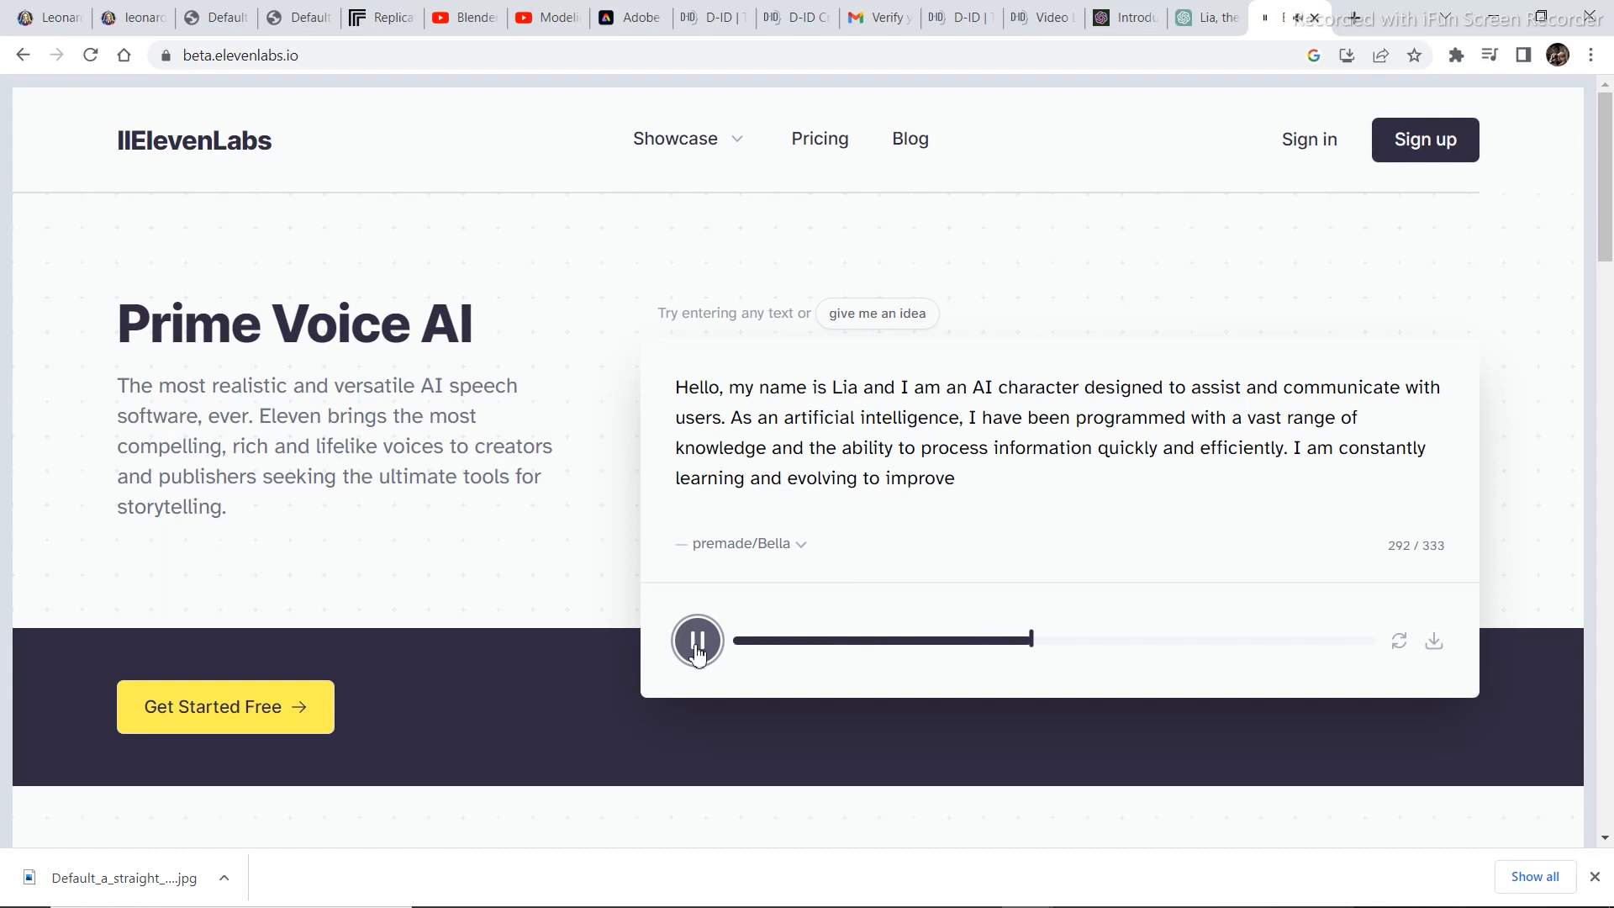
click(1038, 17)
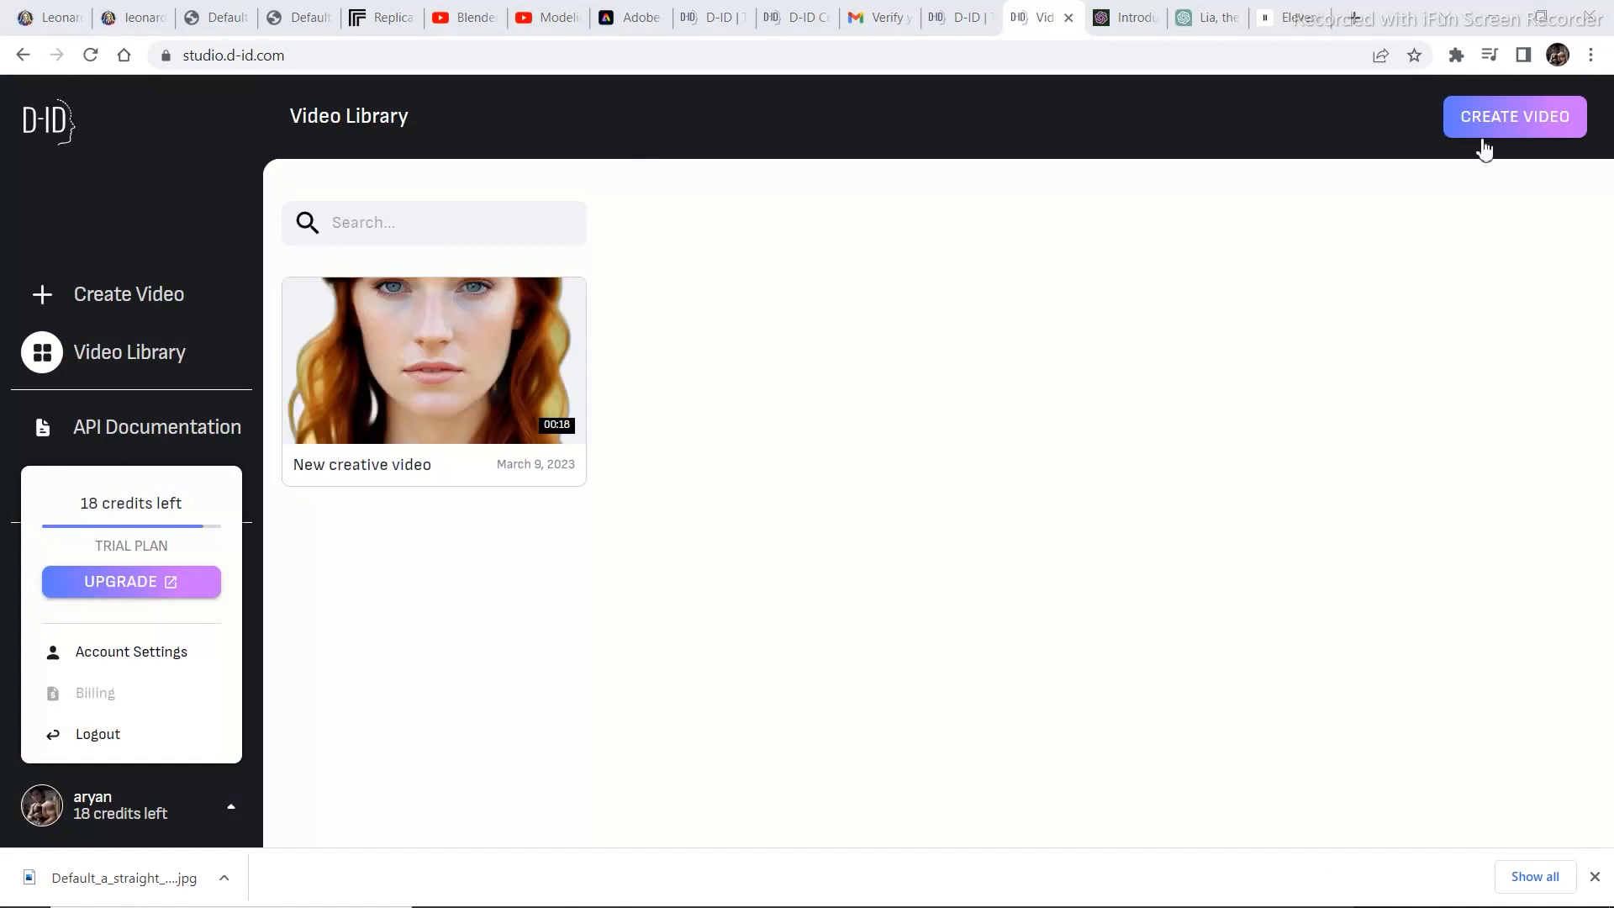
mouse_move(128, 834)
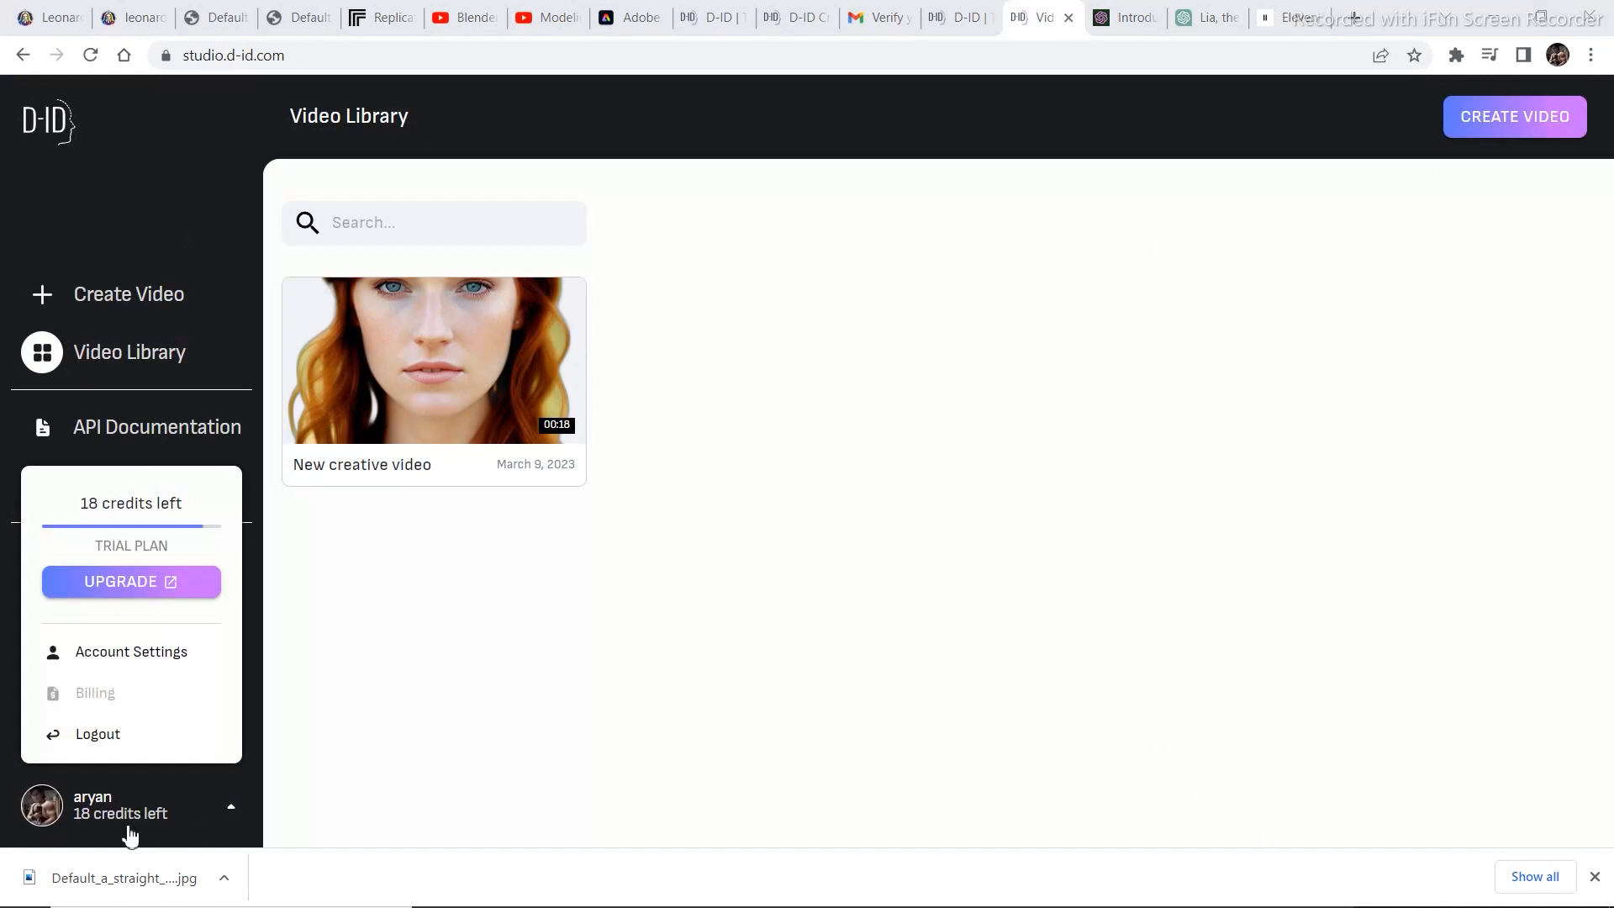
mouse_move(449, 710)
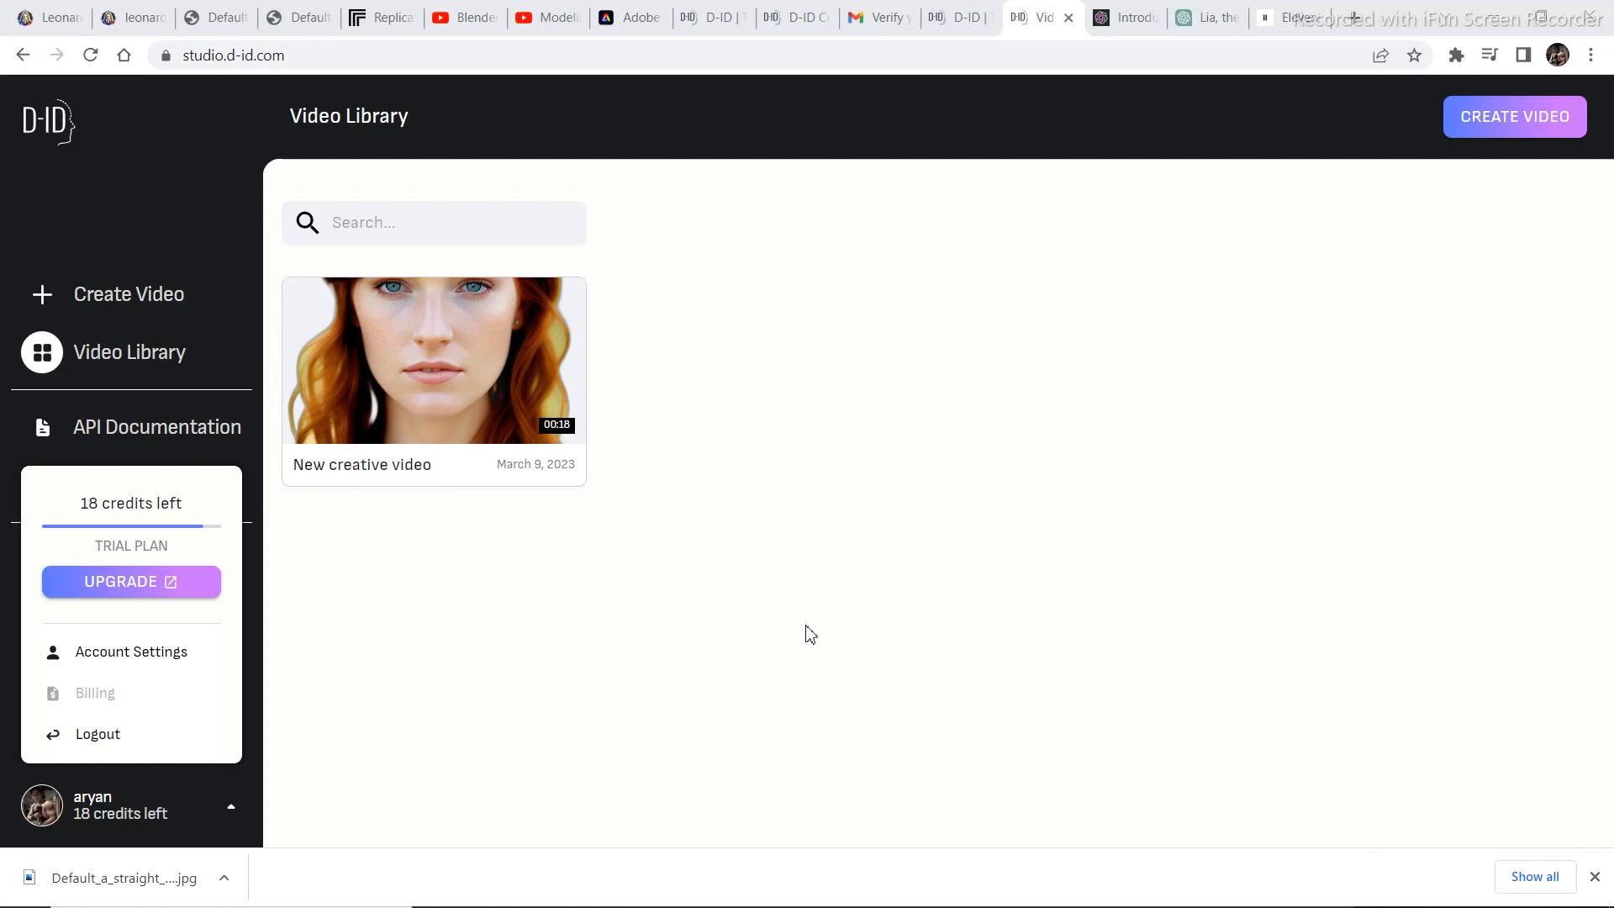
mouse_move(77, 299)
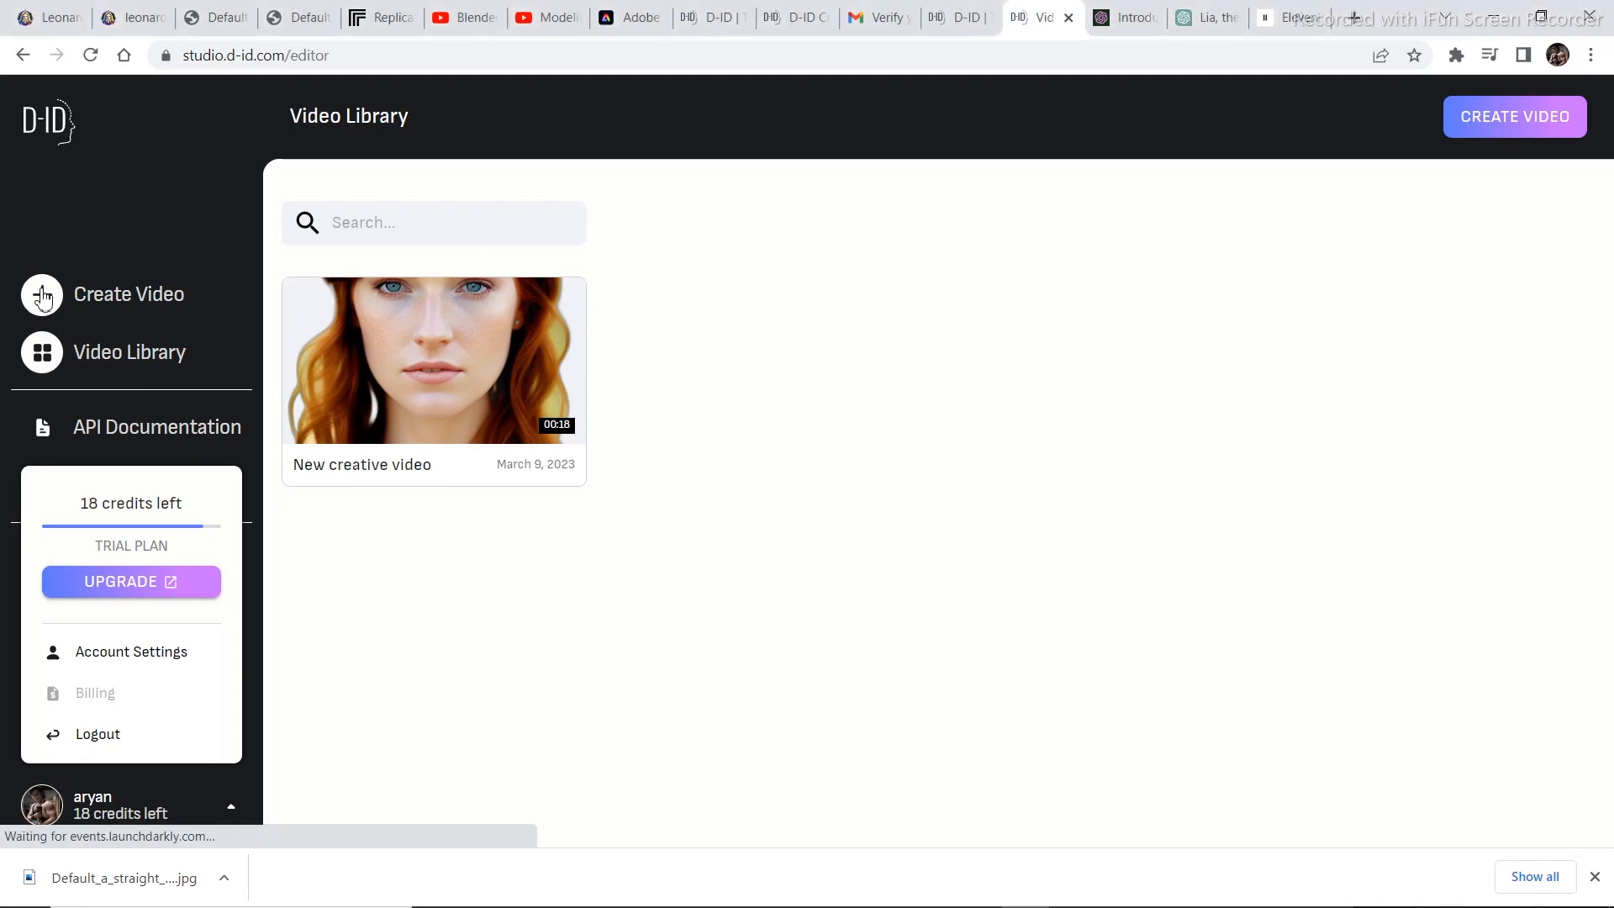
Step: Start a new D-ID video with the redhead portrait as presenter and the uploaded audio clip
click(130, 292)
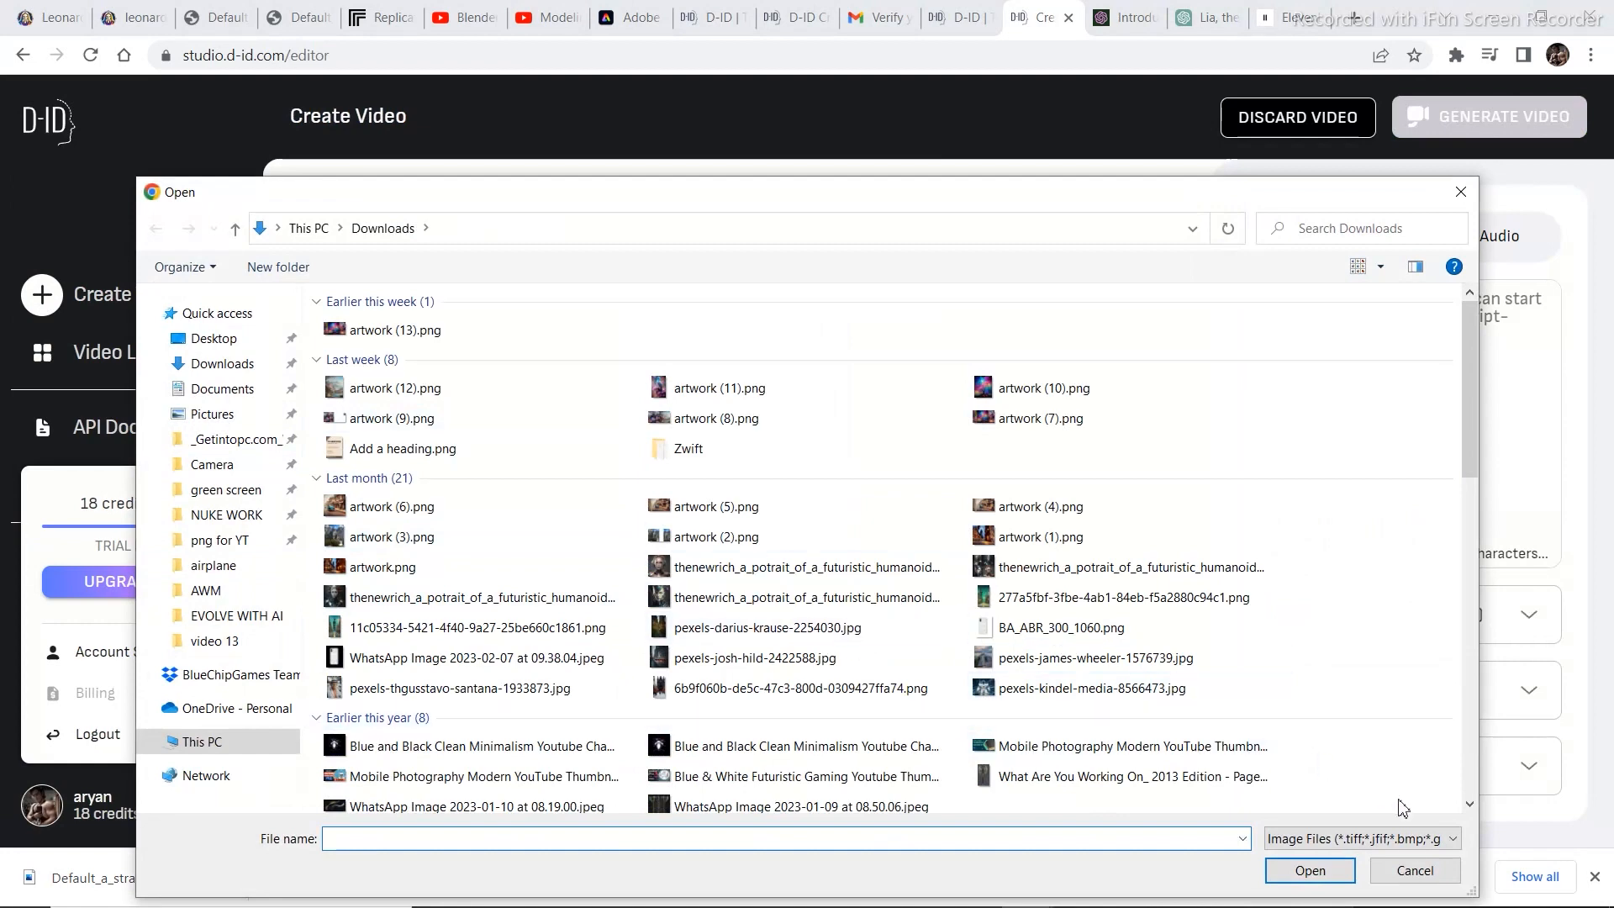
click(1310, 869)
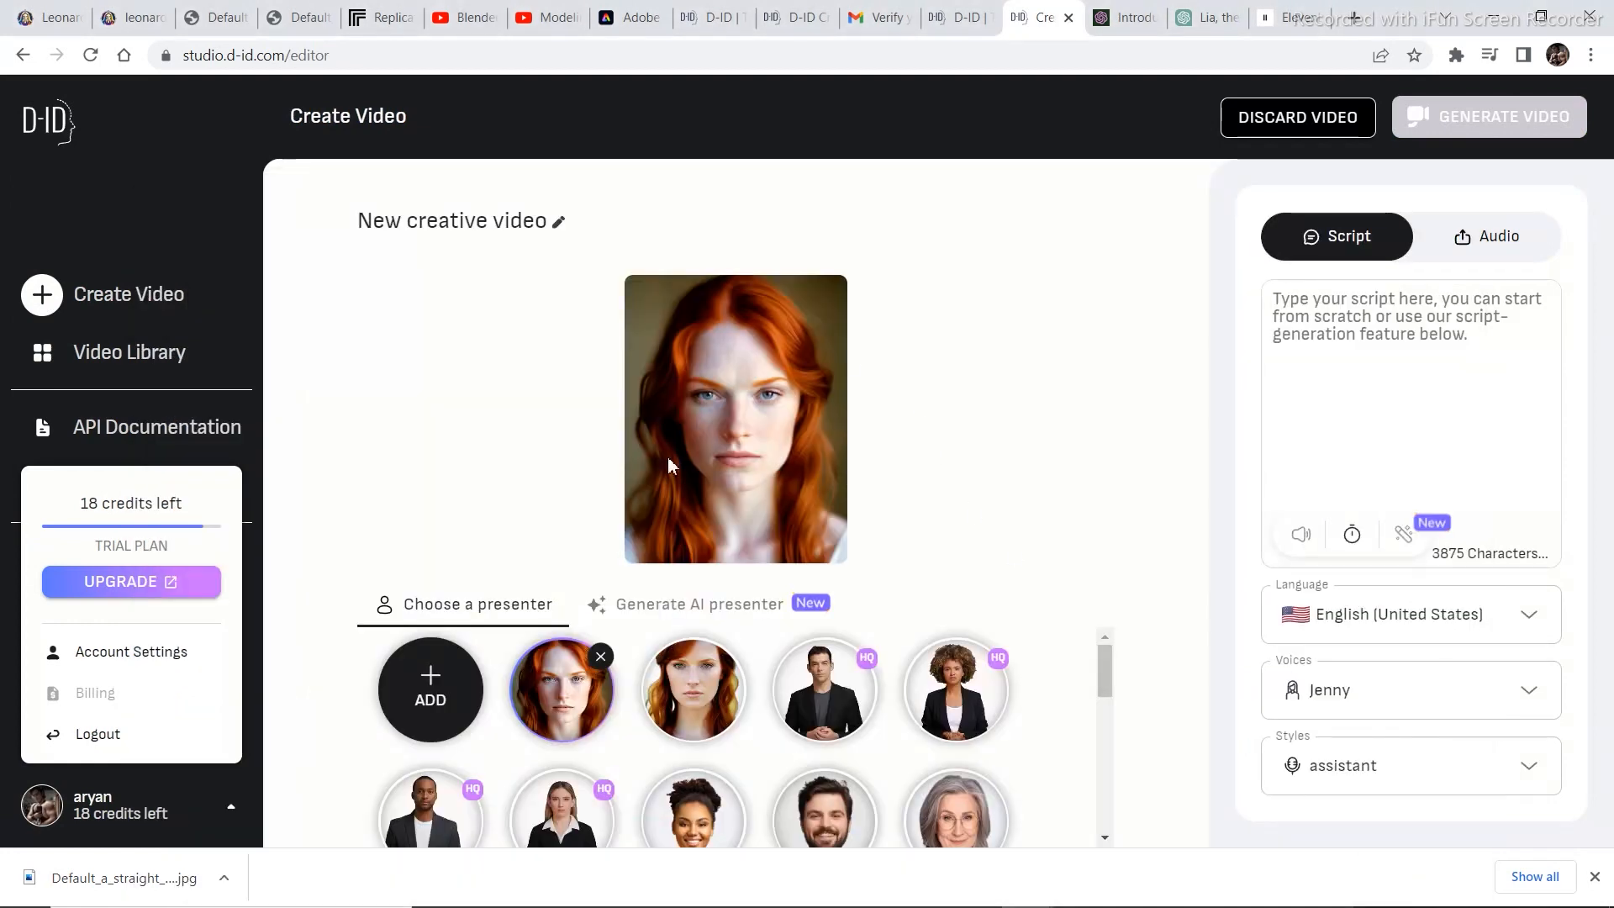
click(1486, 235)
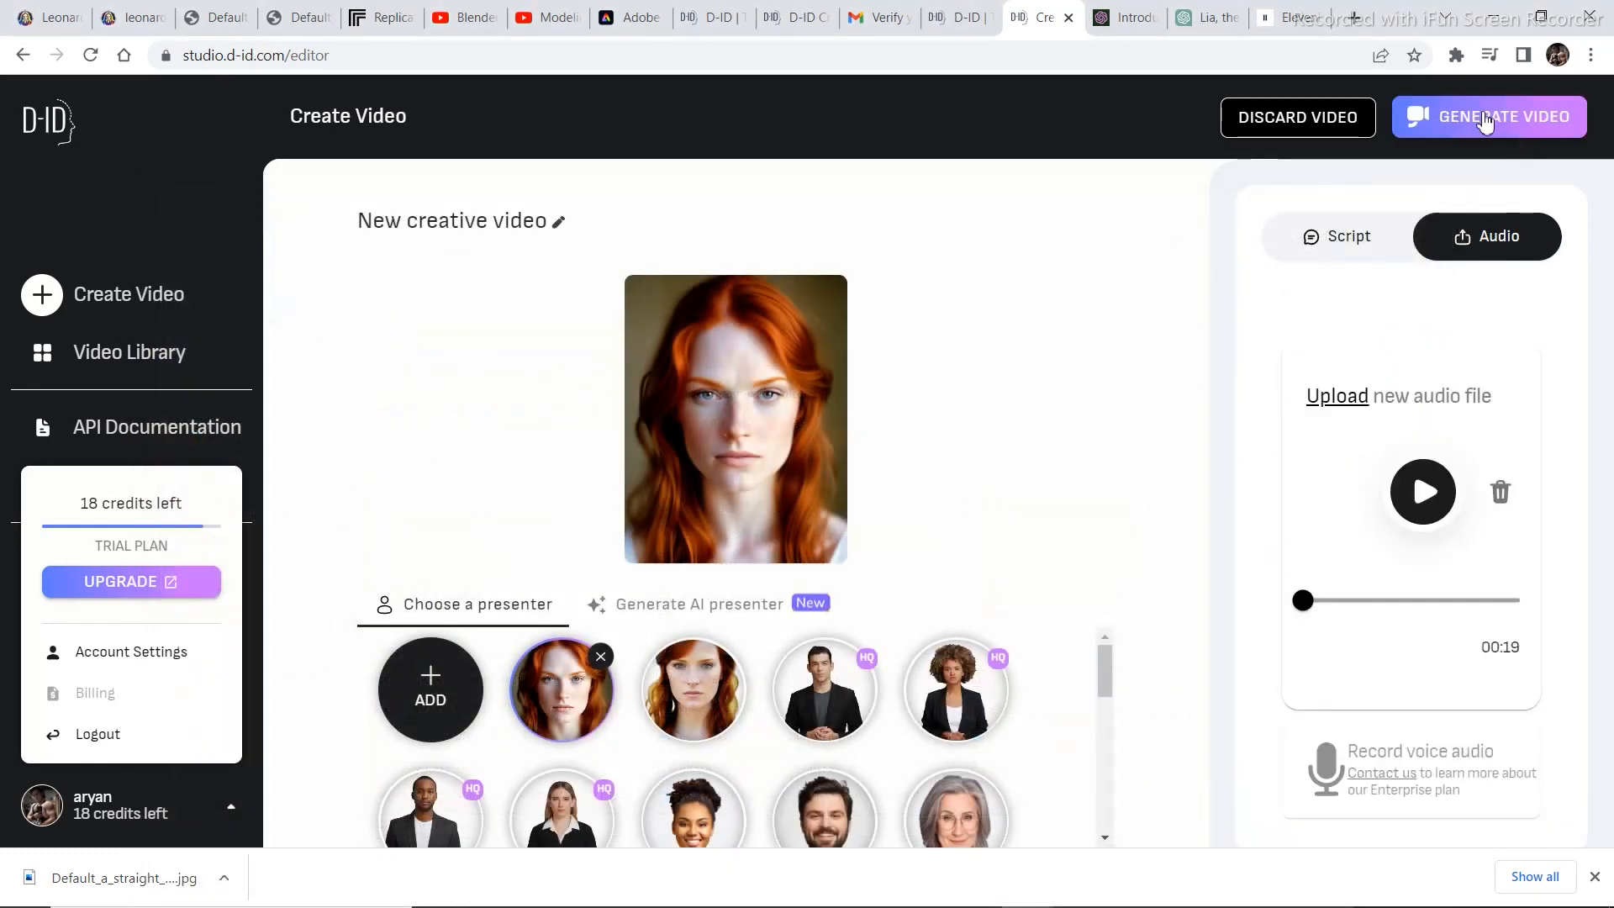
Step: Submit the video for generation, confirming the 2-credit cost
click(1488, 116)
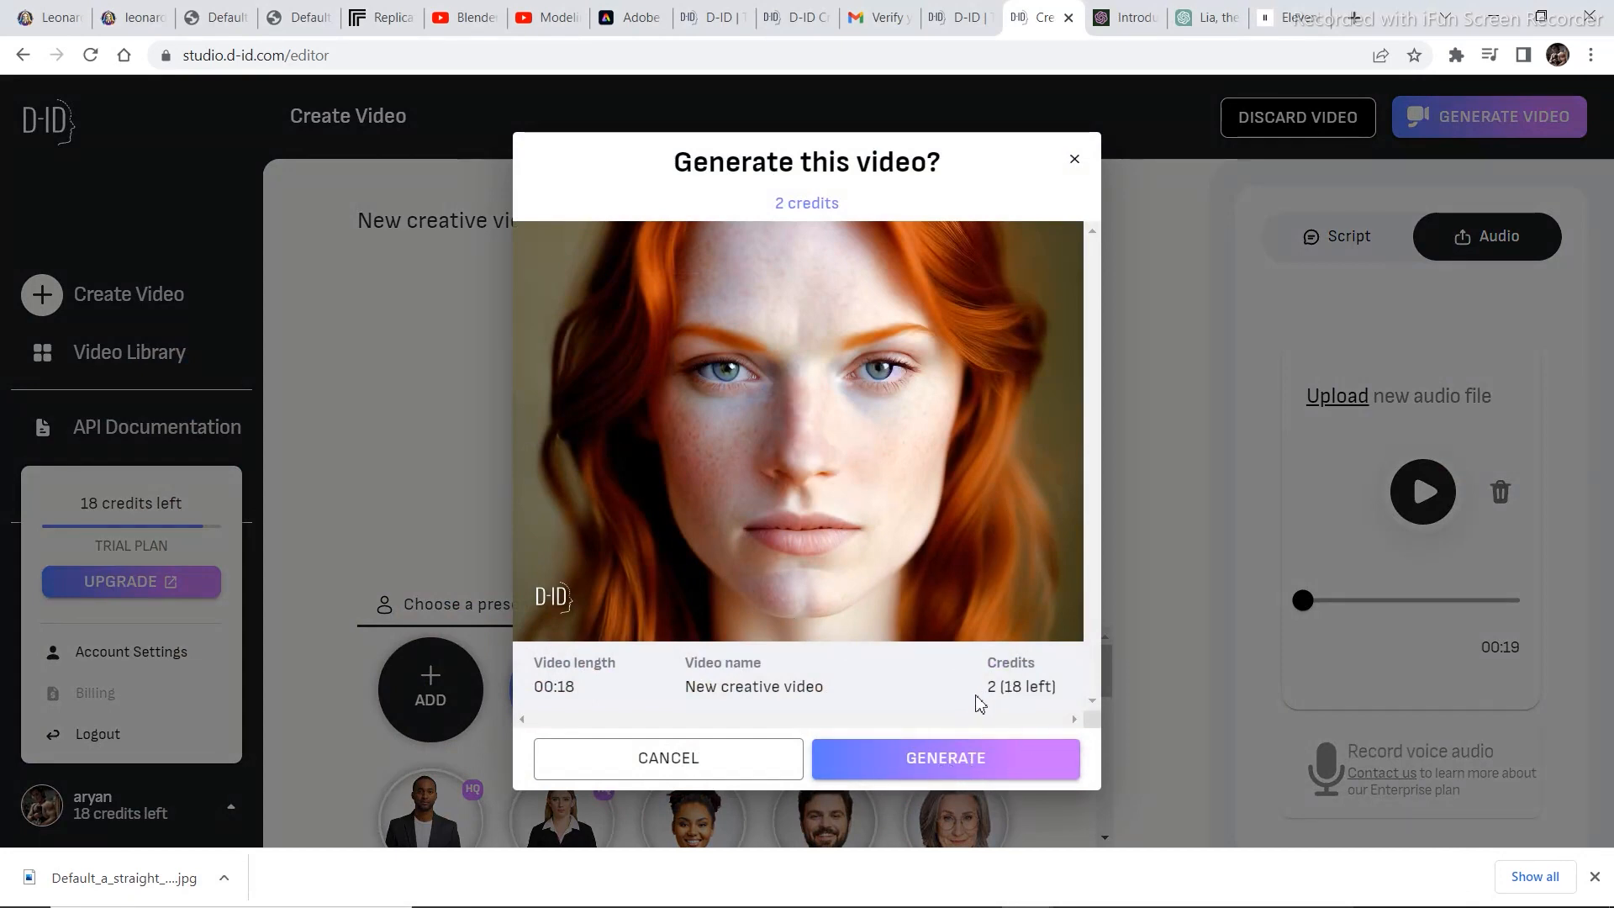
click(944, 759)
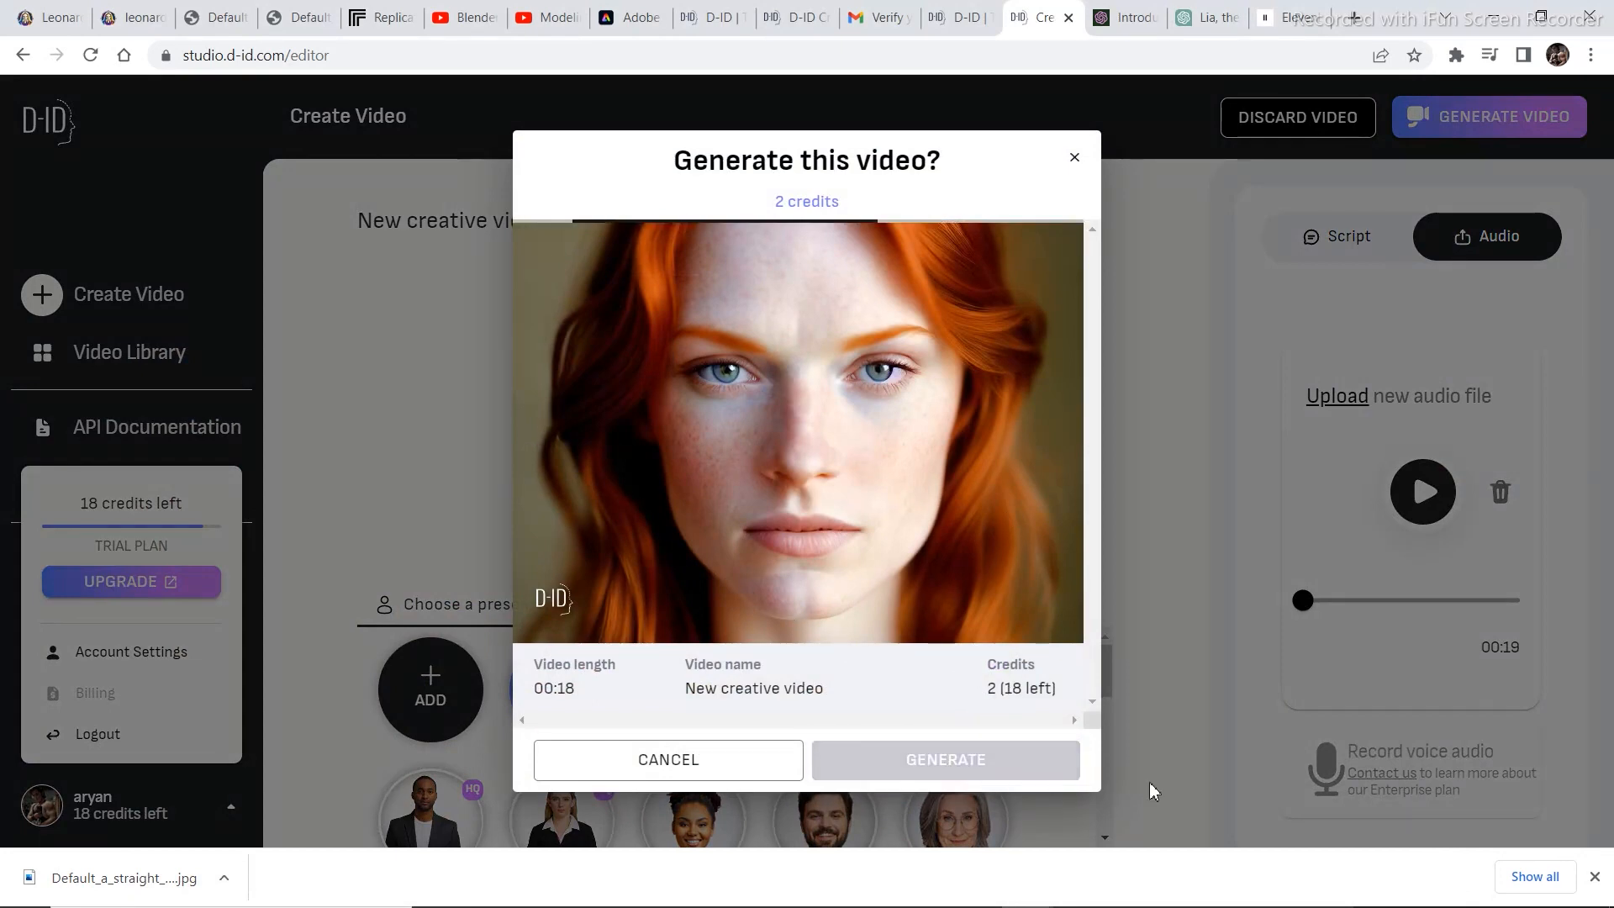
Step: Play the finished 18-second talking video of the red-haired presenter
click(944, 760)
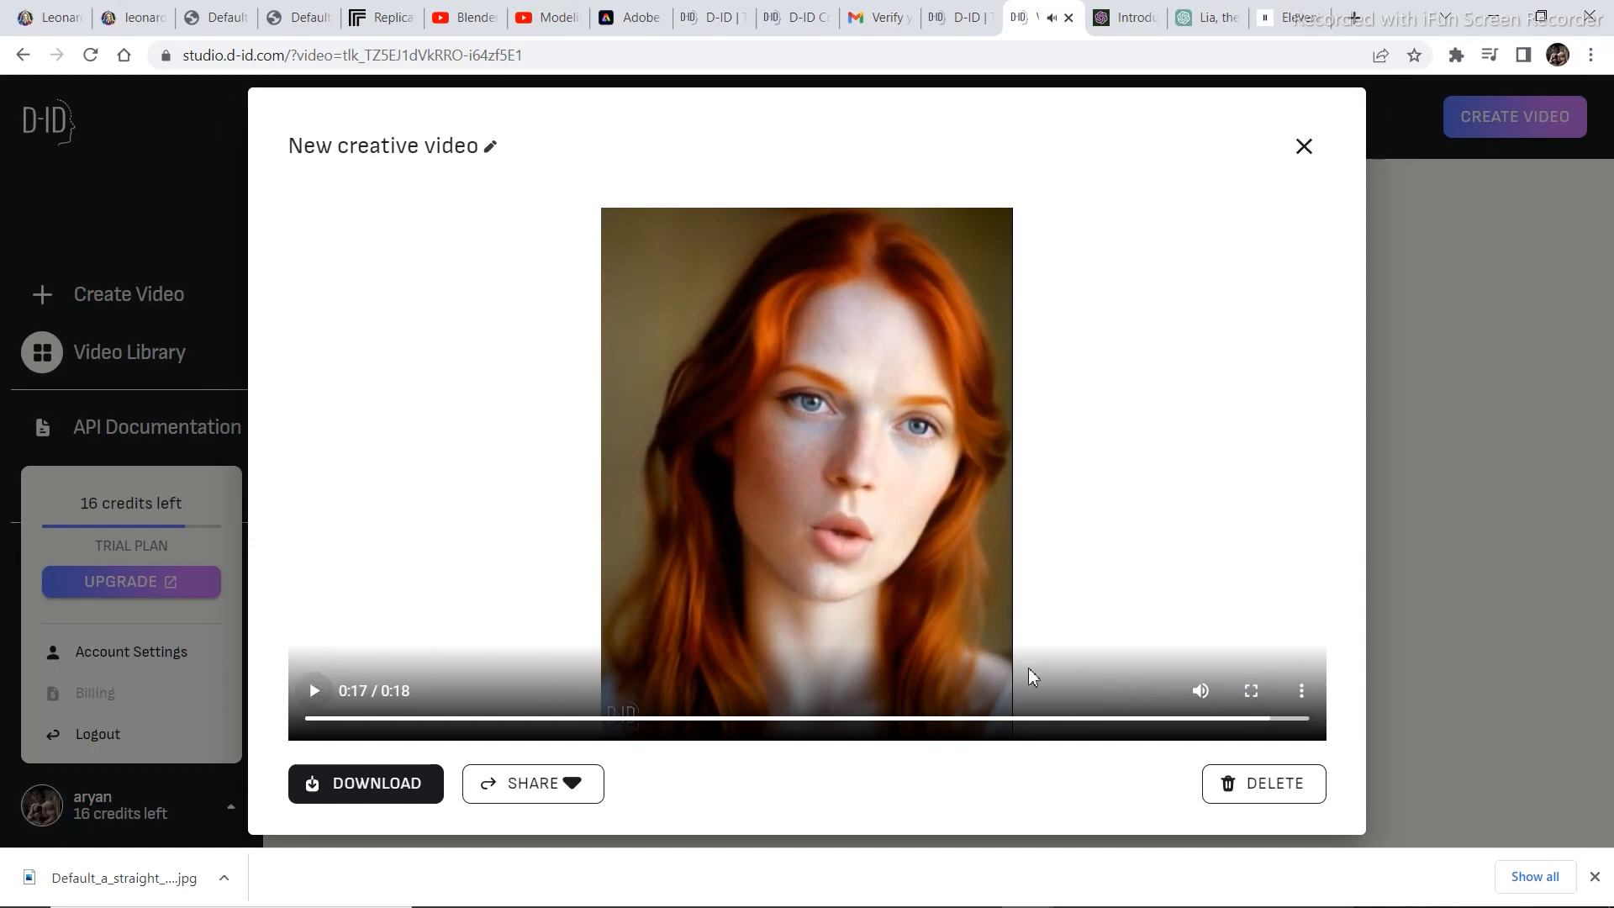
click(1303, 144)
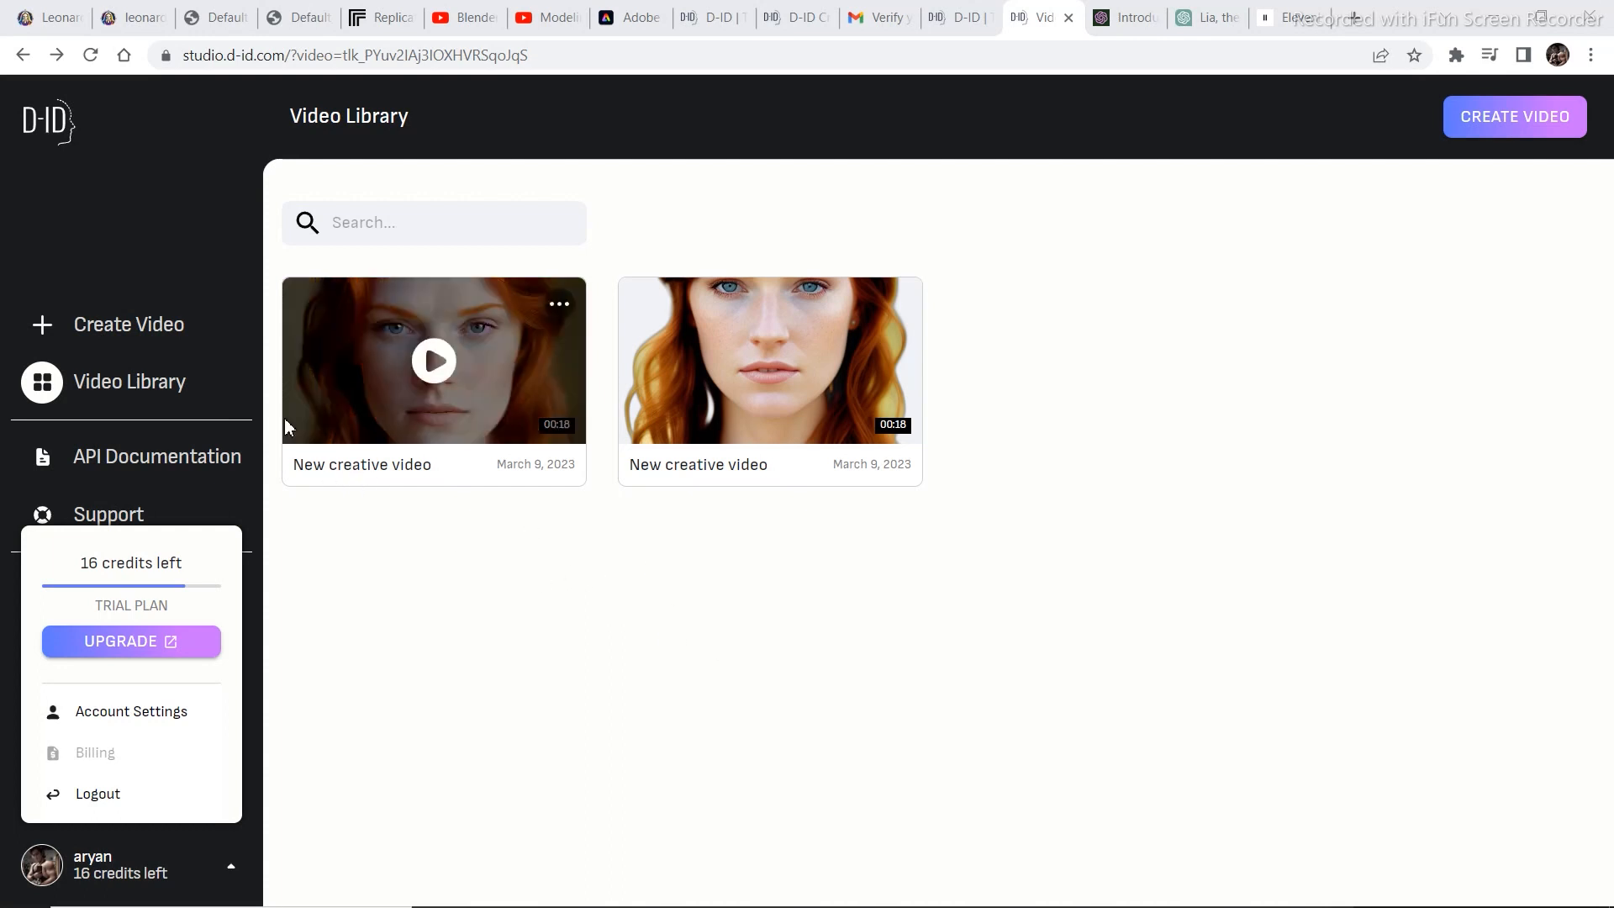
mouse_move(315, 556)
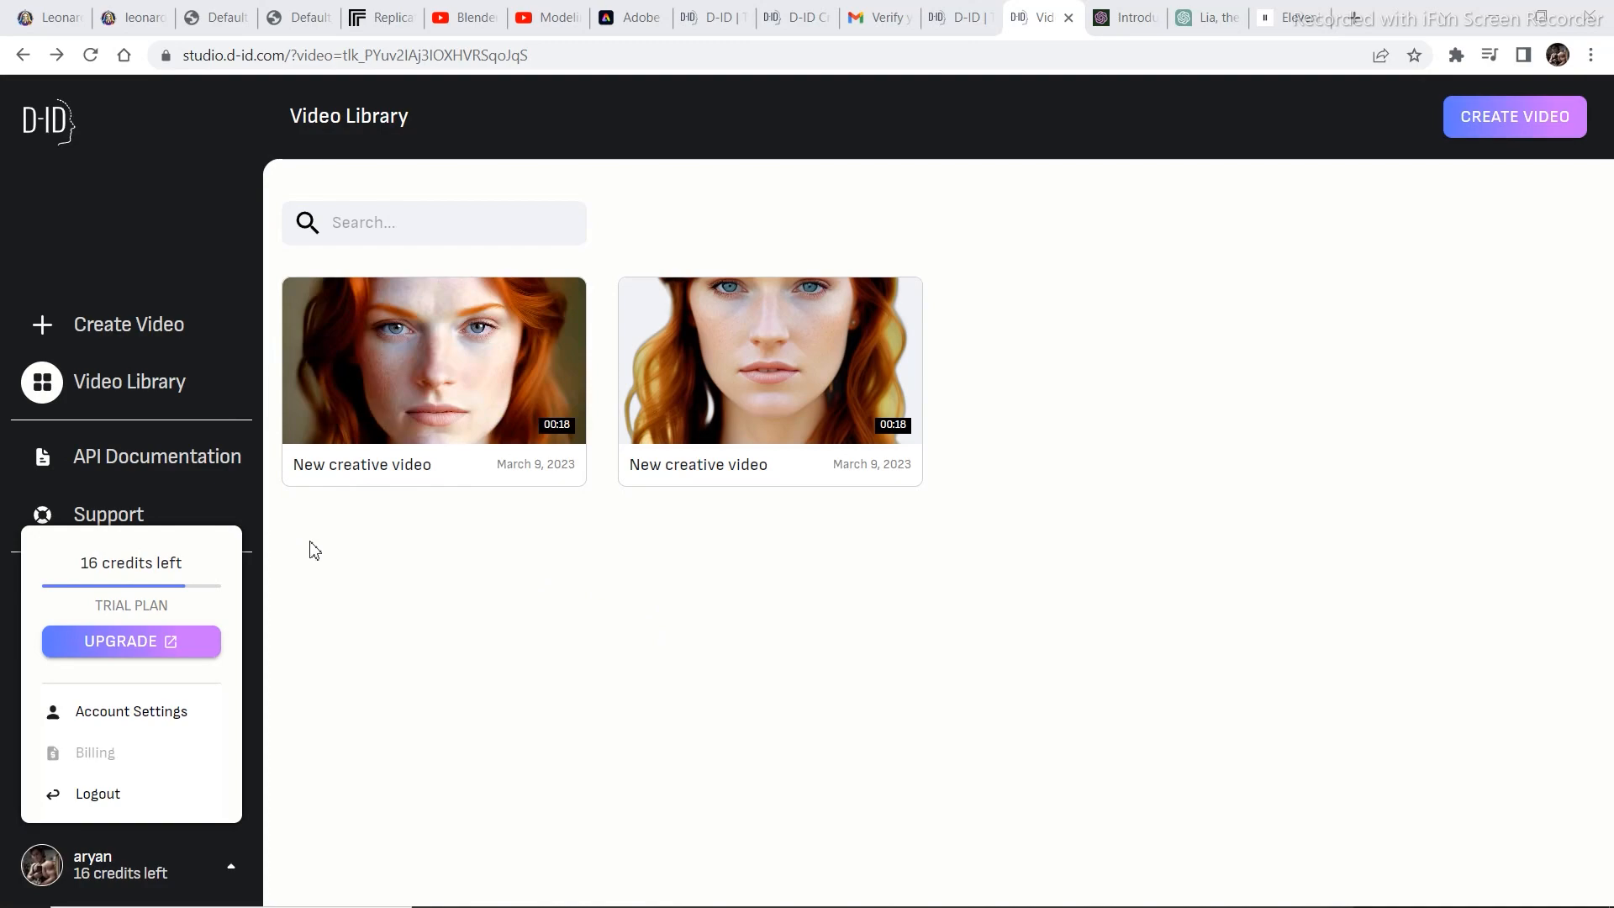
Step: Close the video viewer to return to the Video Library
click(103, 17)
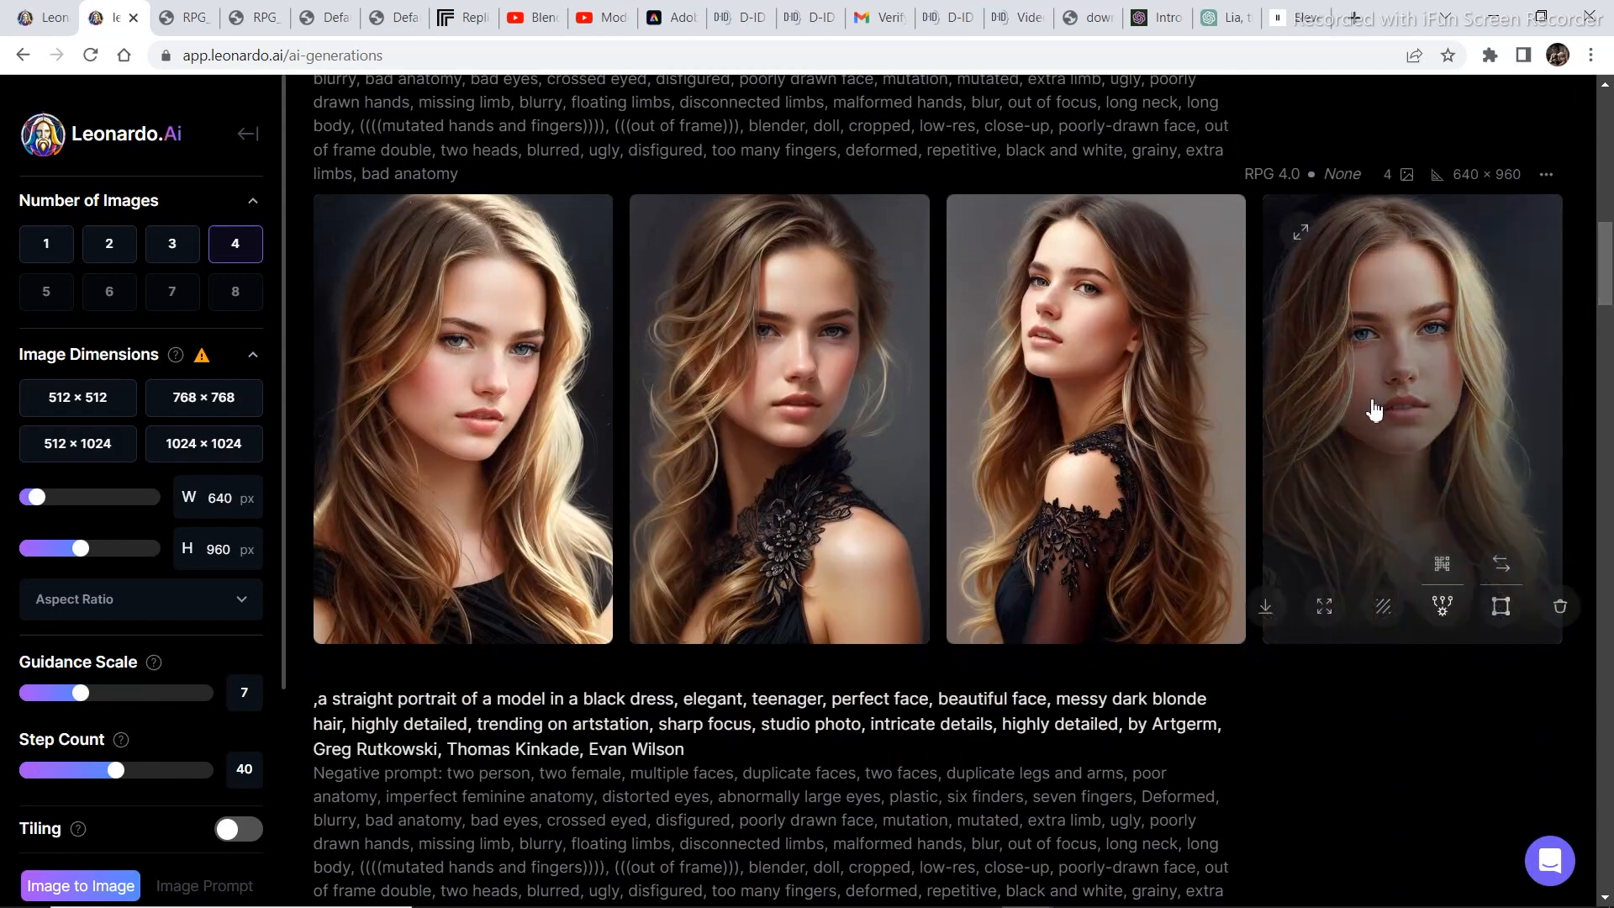
mouse_move(1392, 545)
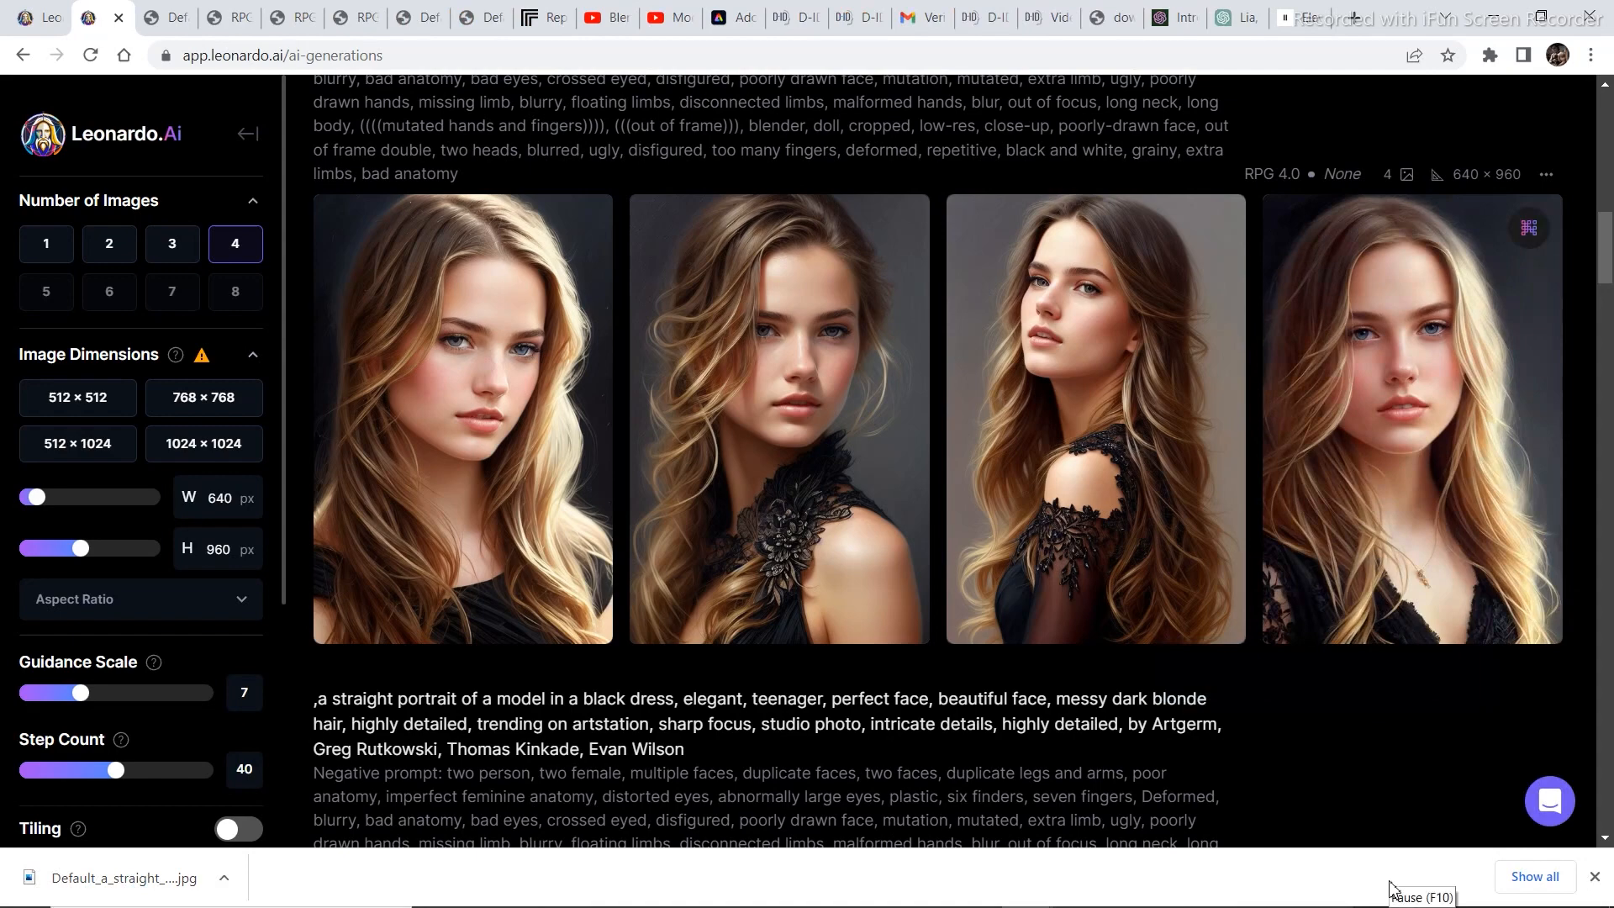
mouse_move(777, 422)
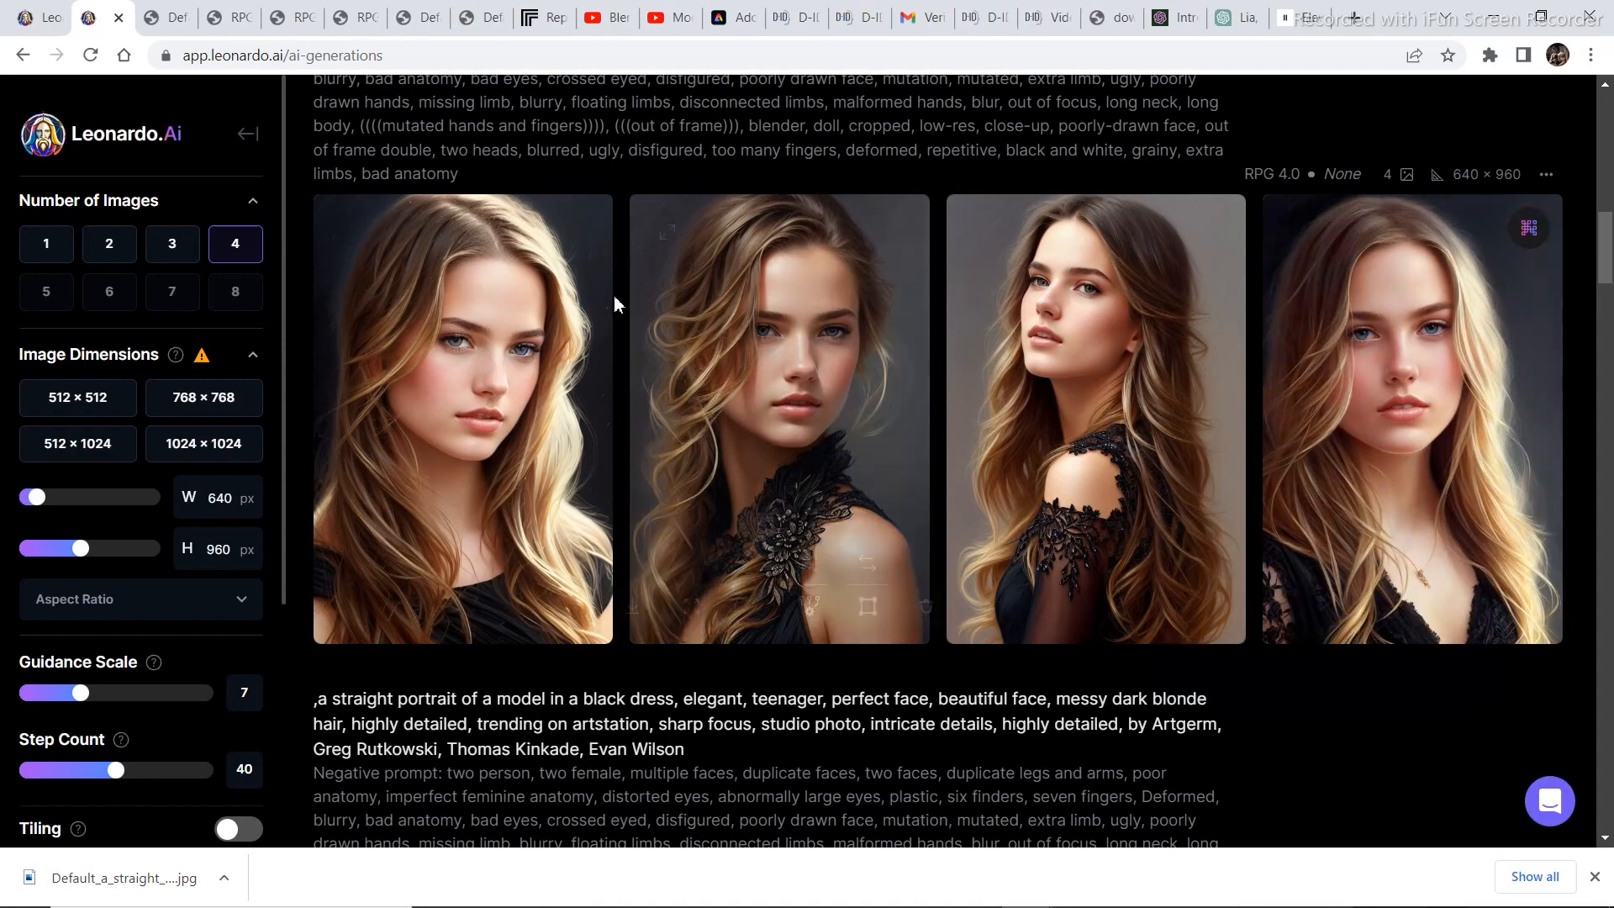
Step: Switch to the Leonardo.Ai tab showing the four blonde model portraits
click(718, 16)
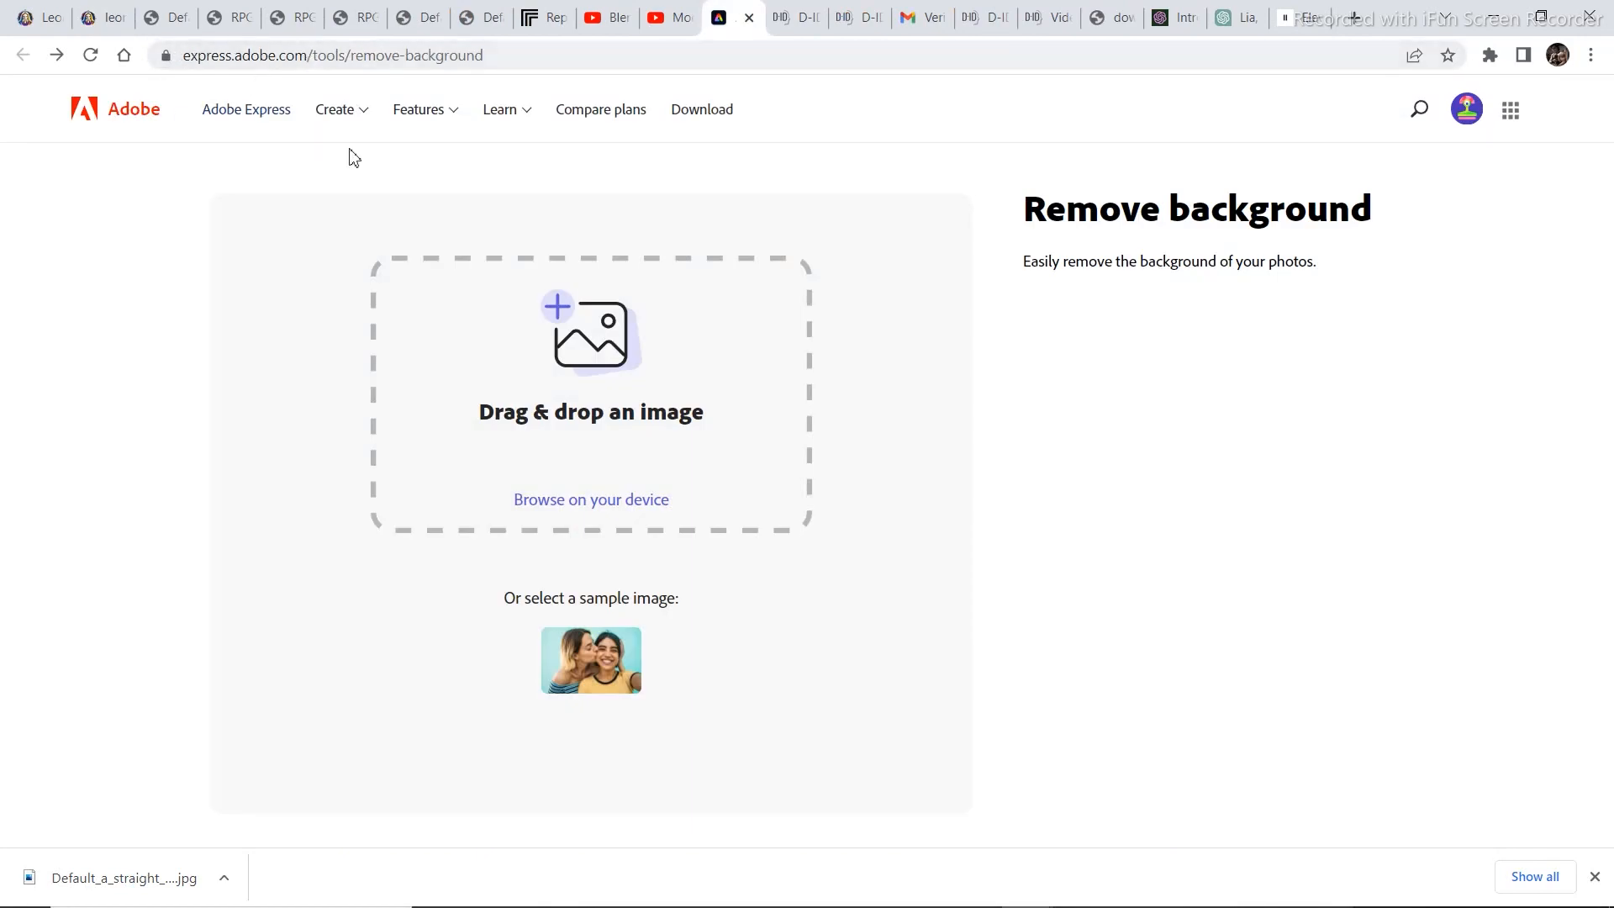
mouse_move(659, 471)
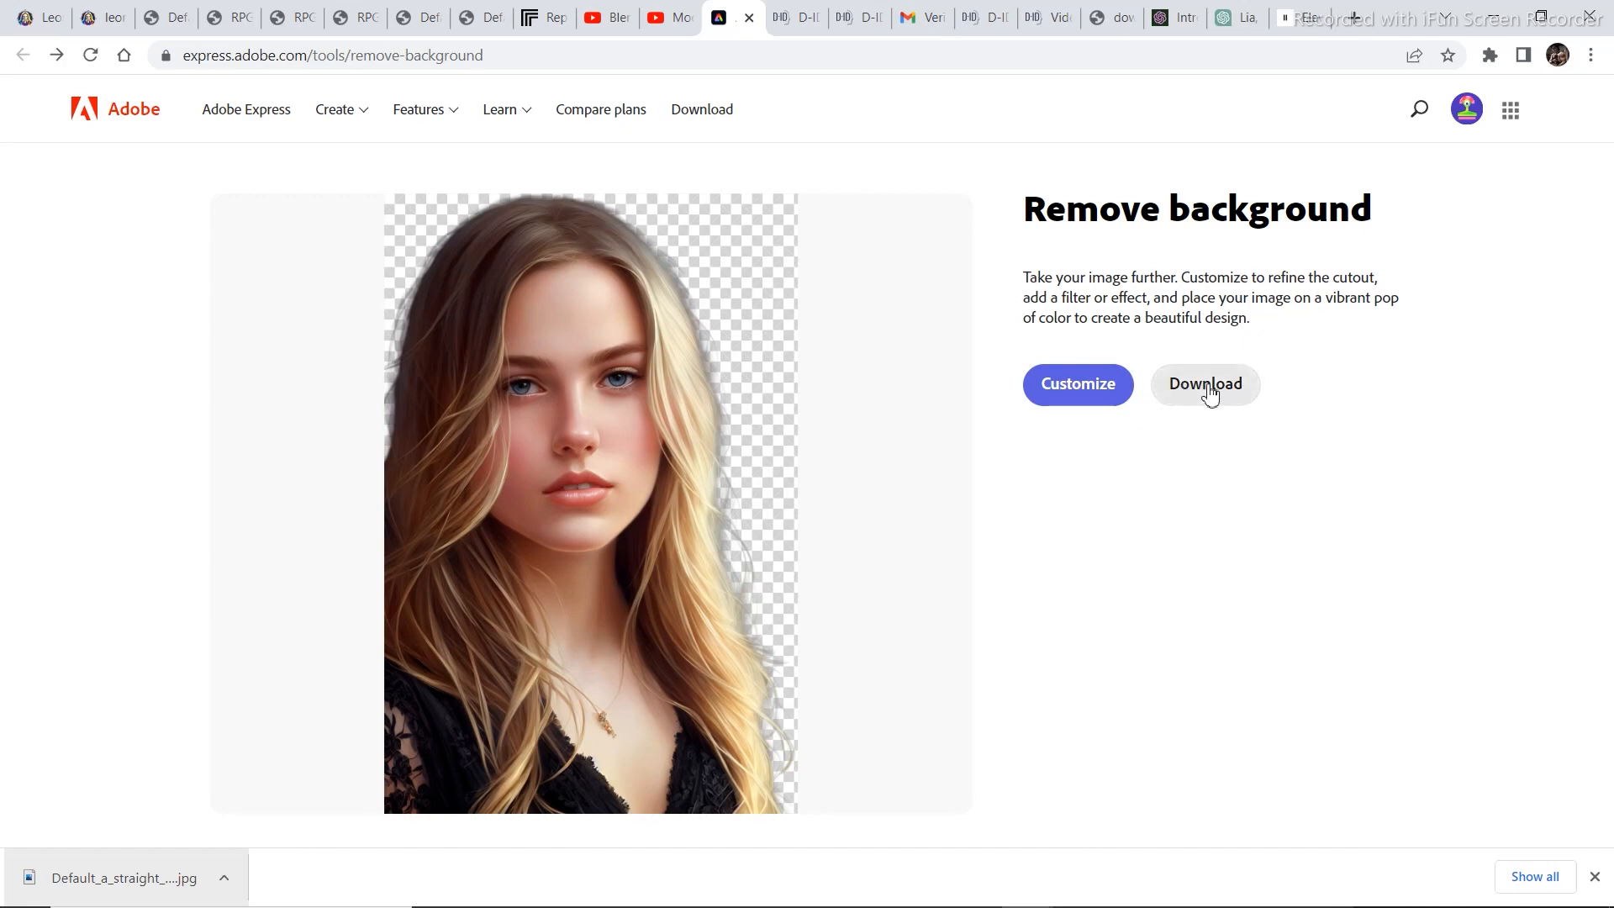
mouse_move(1518, 291)
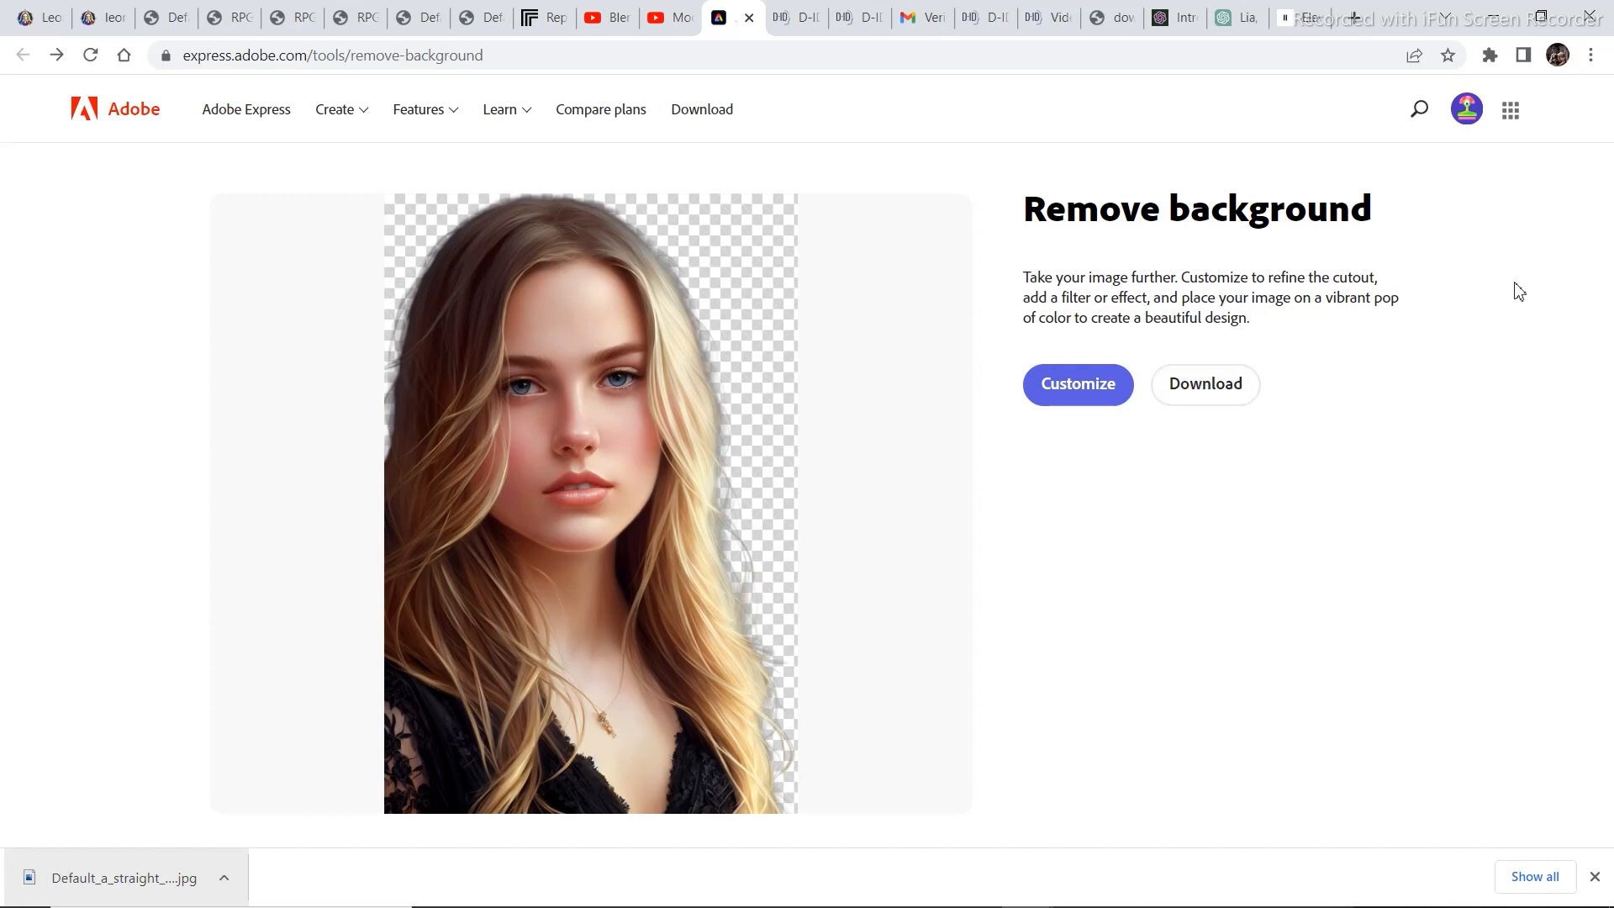
mouse_move(1204, 383)
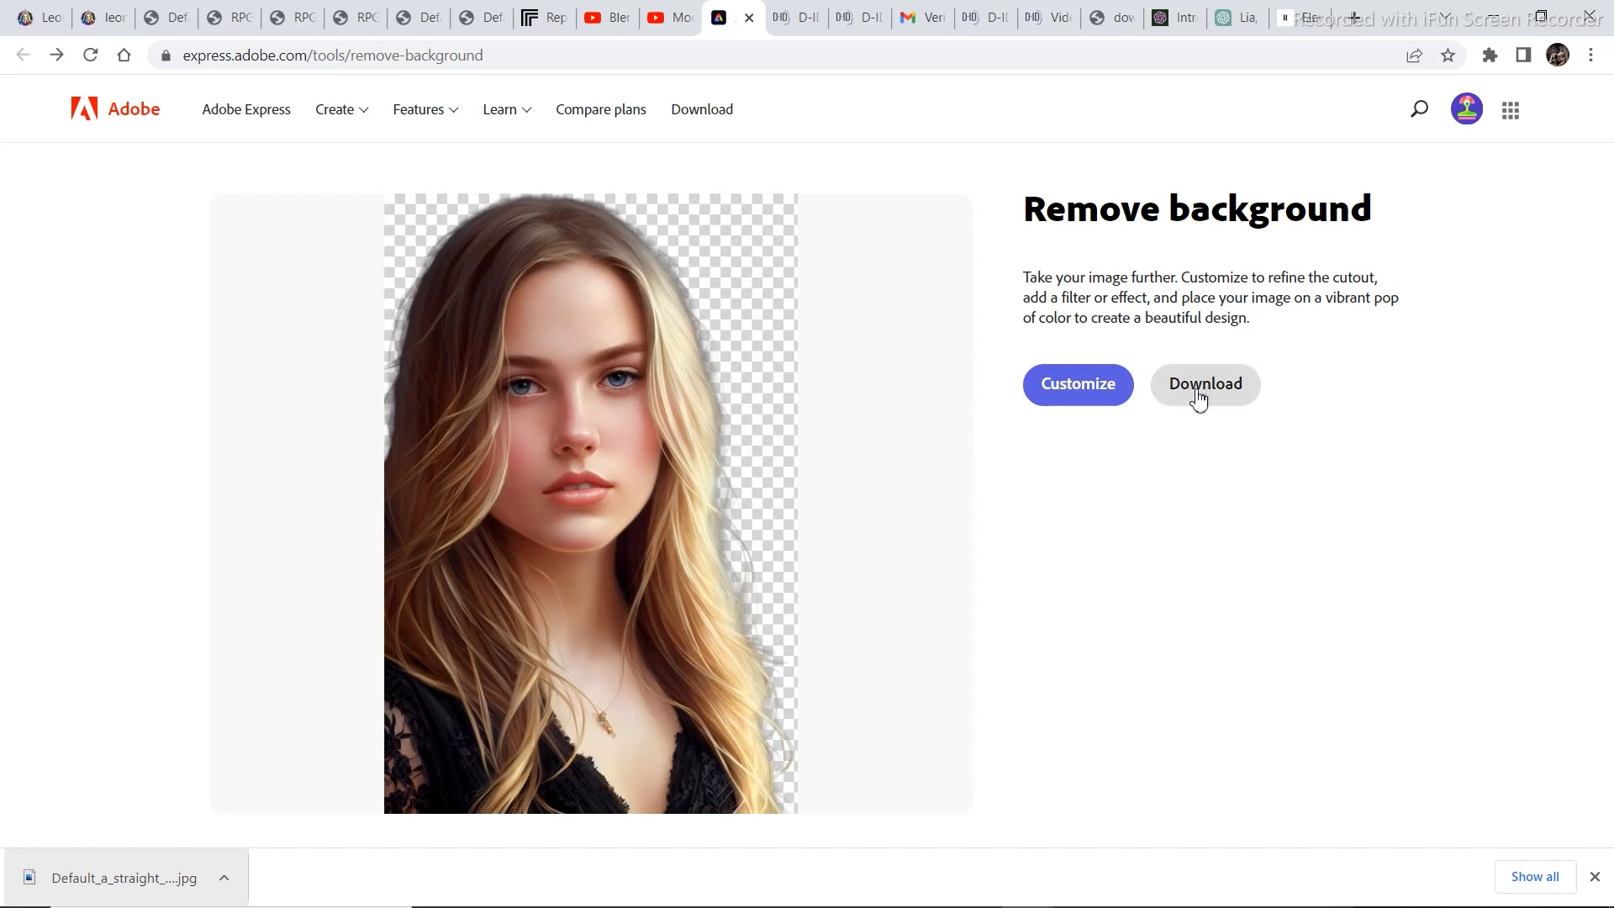
Step: Download the background-removed blonde portrait cutout from Adobe Express
click(1204, 384)
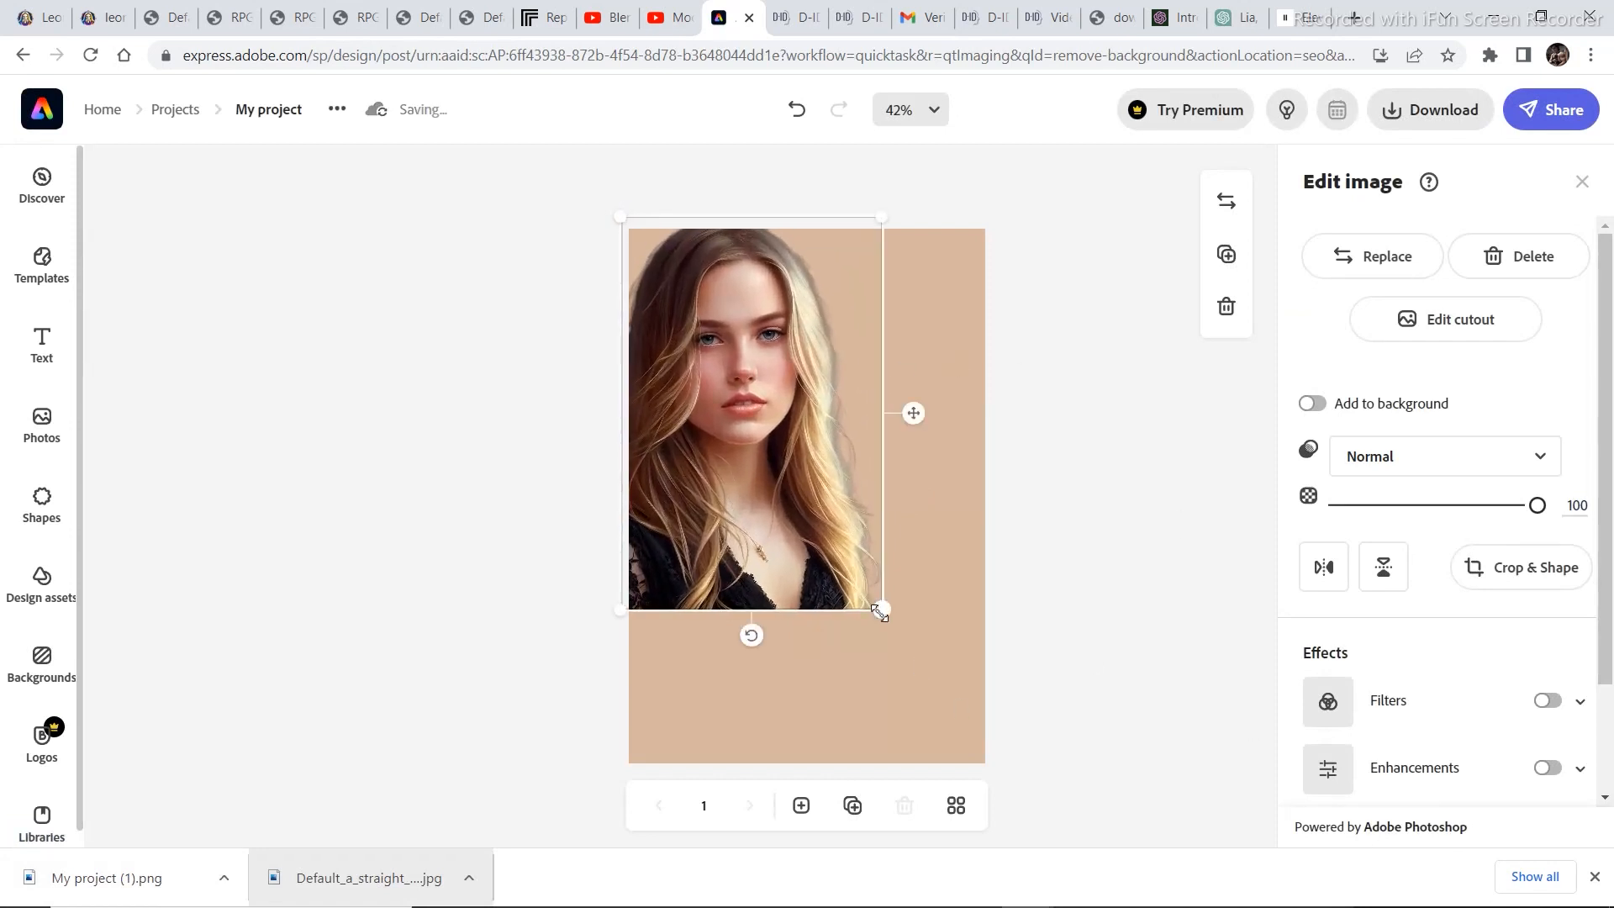
Step: Enlarge the cut-out portrait to fill the canvas and set a solid bright green background colour
drag(879, 612, 979, 762)
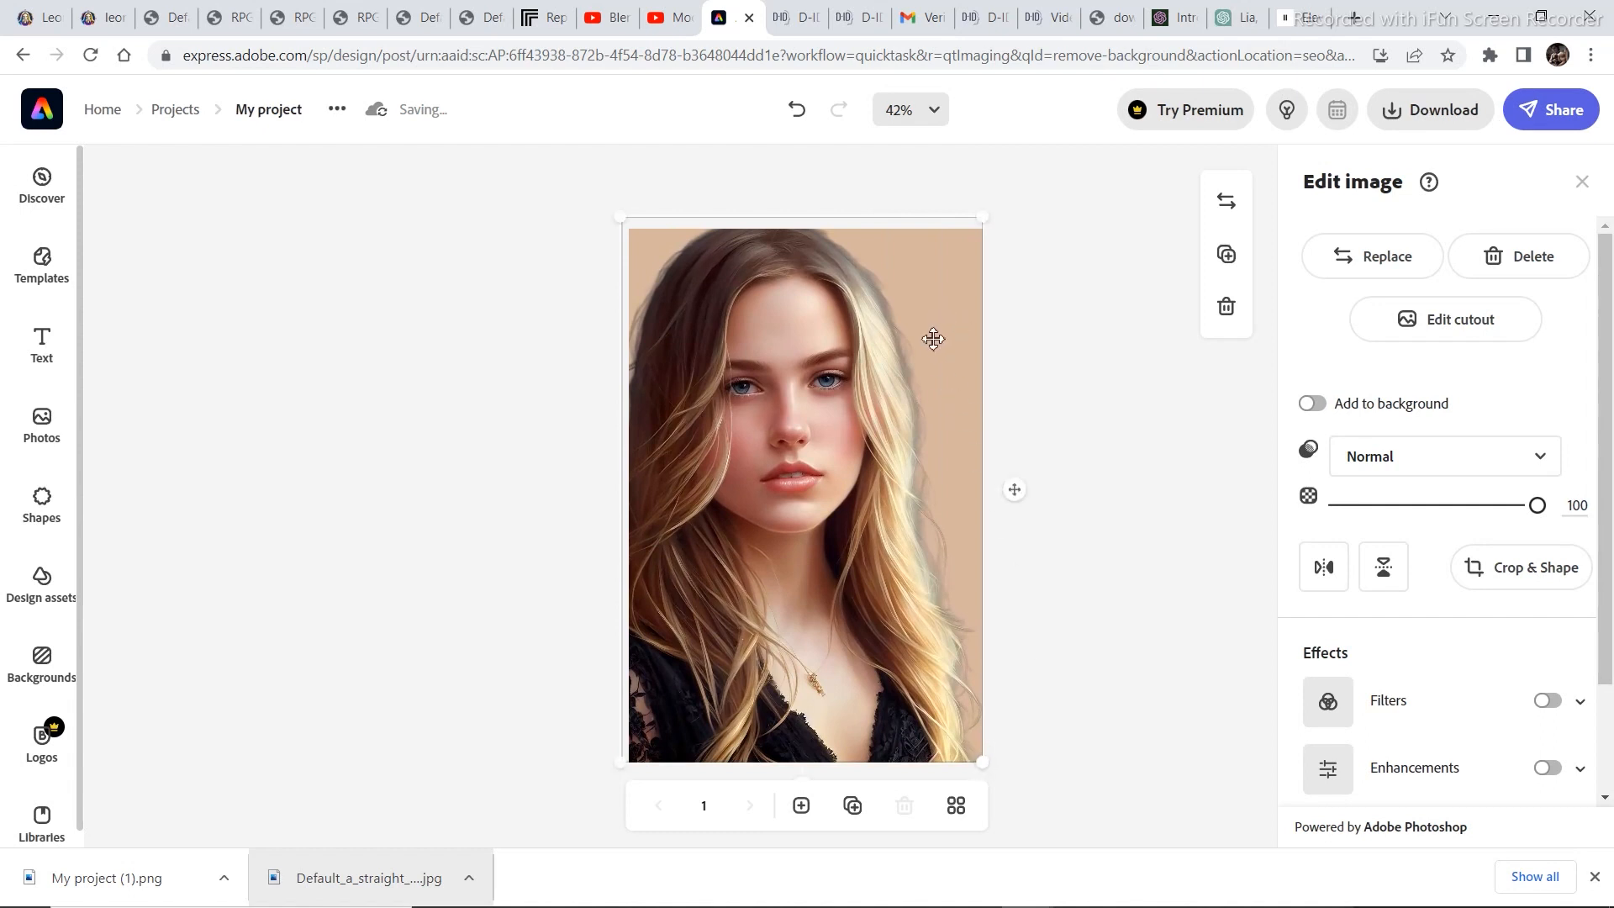
mouse_move(1094, 613)
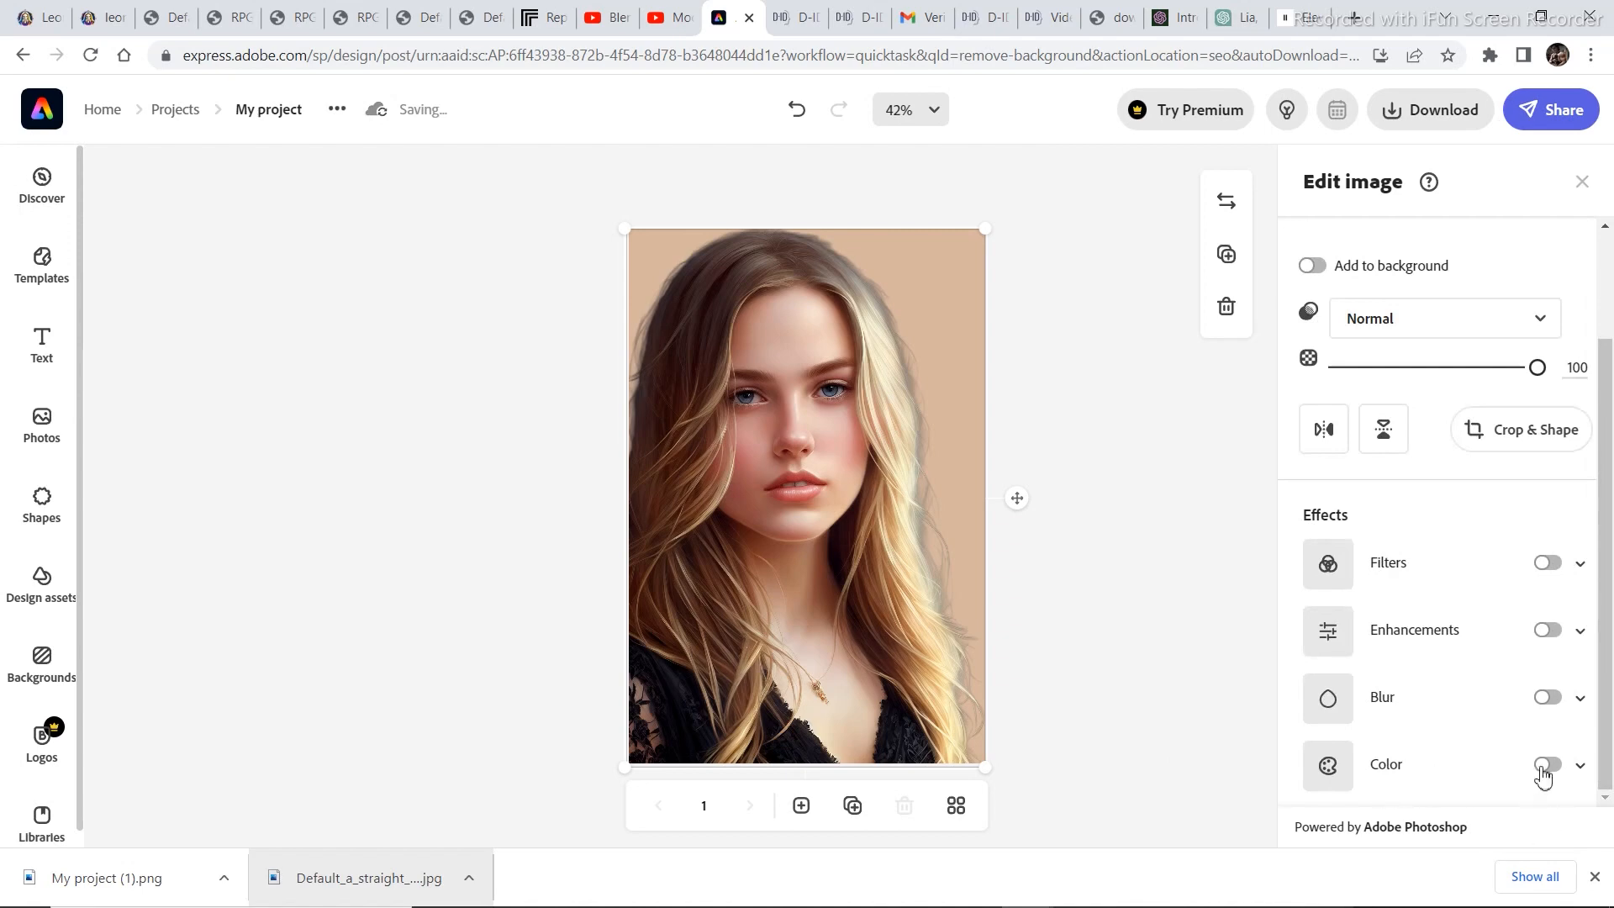
click(1547, 763)
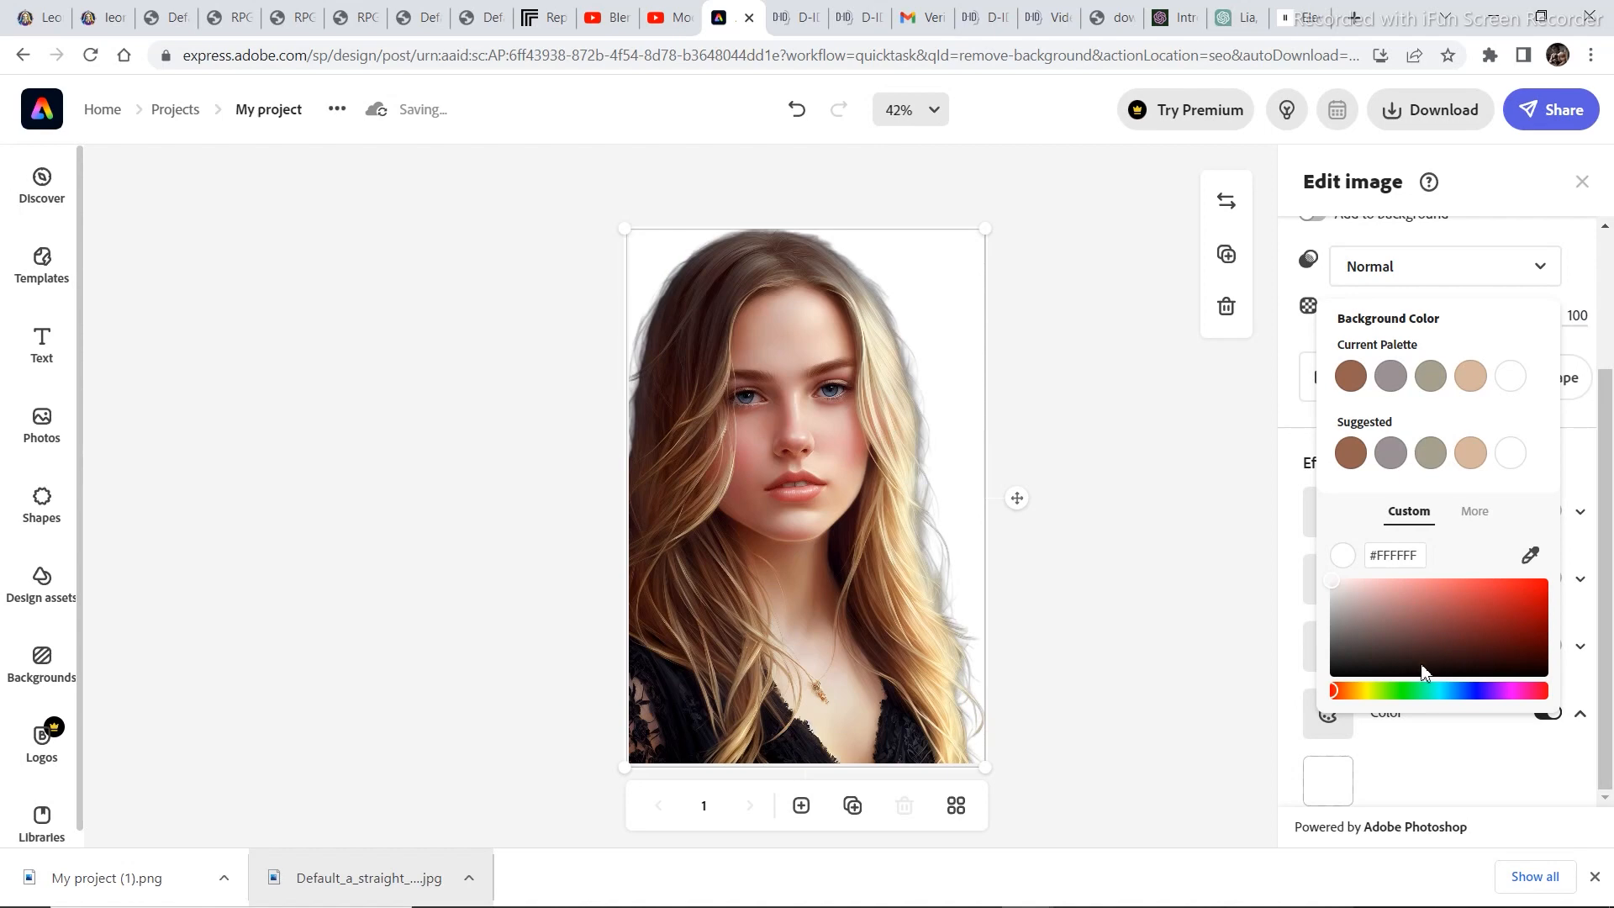
click(1409, 689)
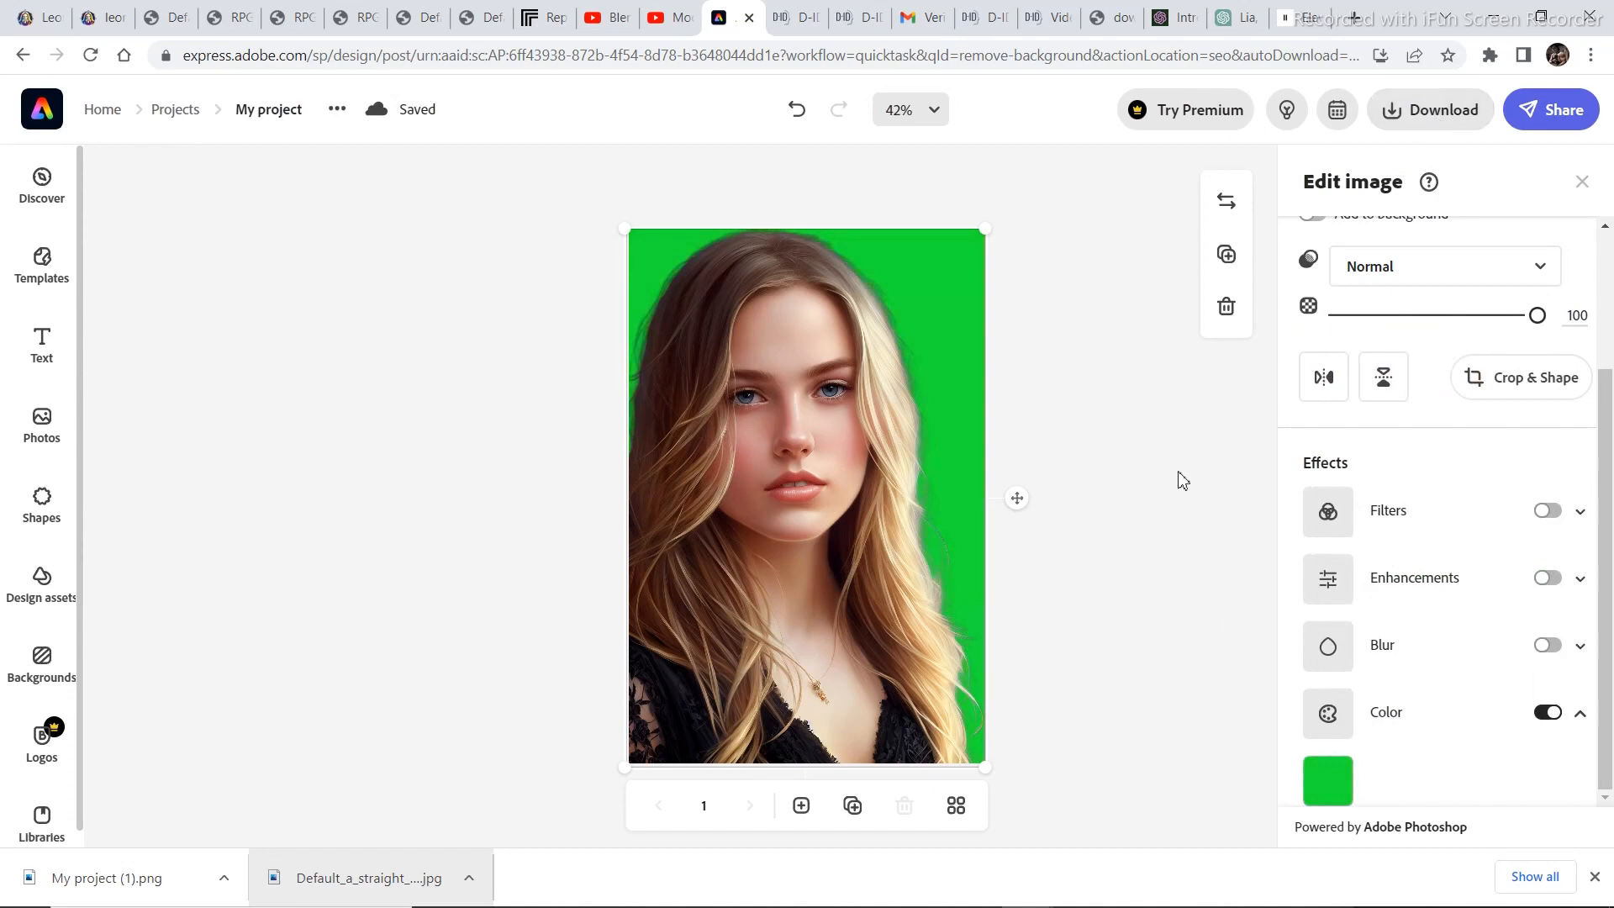
mouse_move(1397, 888)
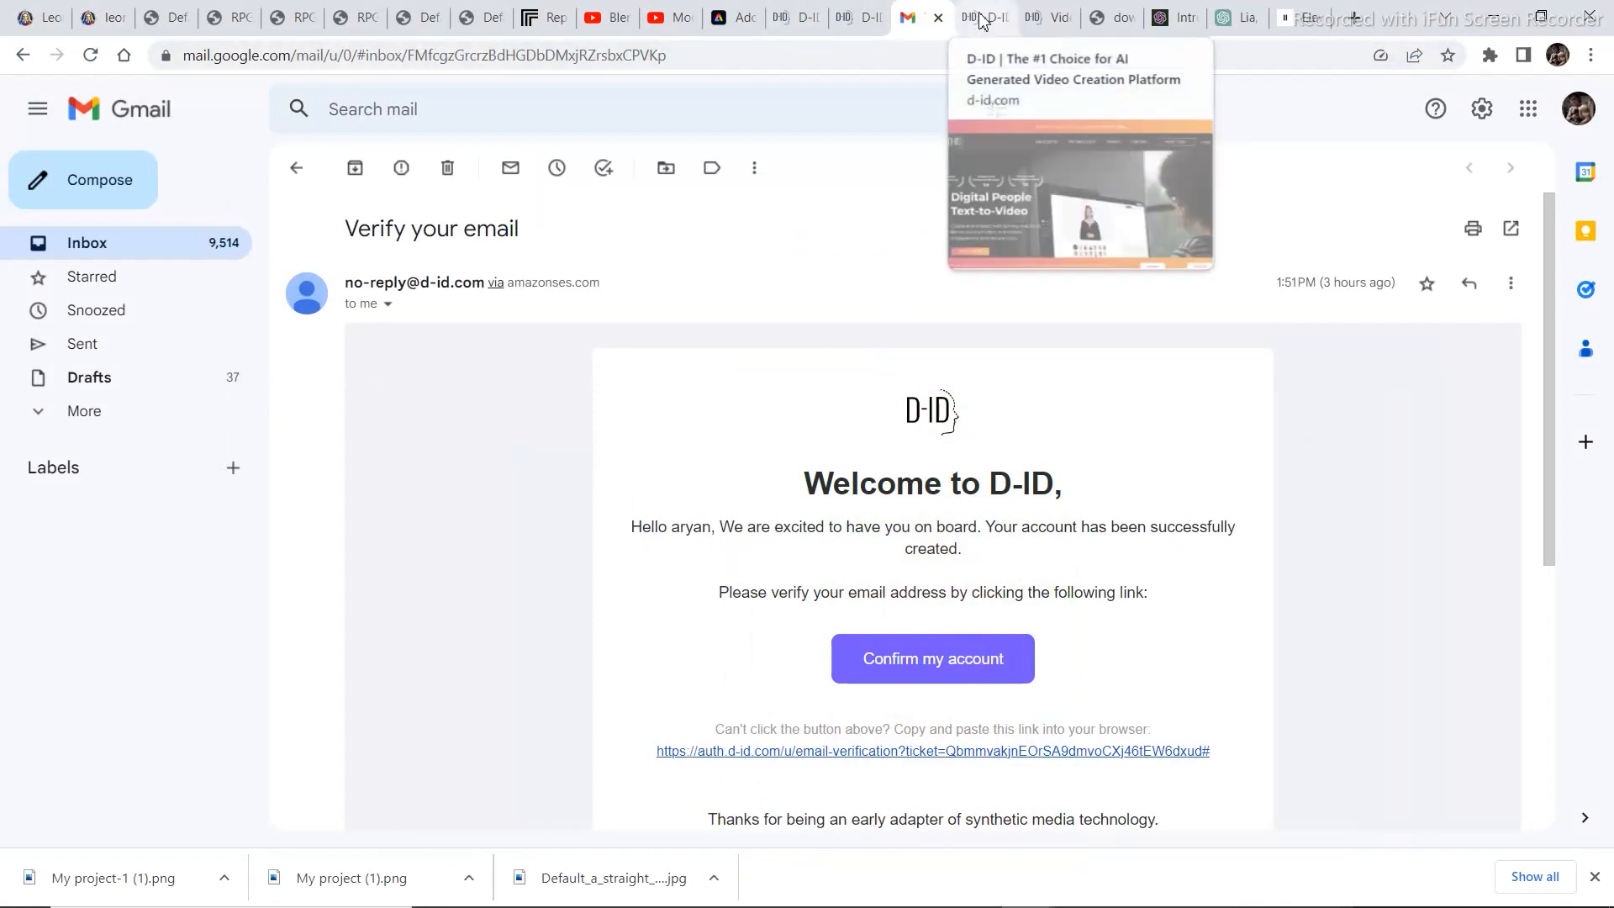
Step: Back in D-ID, generate the talking video from the green portrait, confirming the 2-credit cost
click(1029, 17)
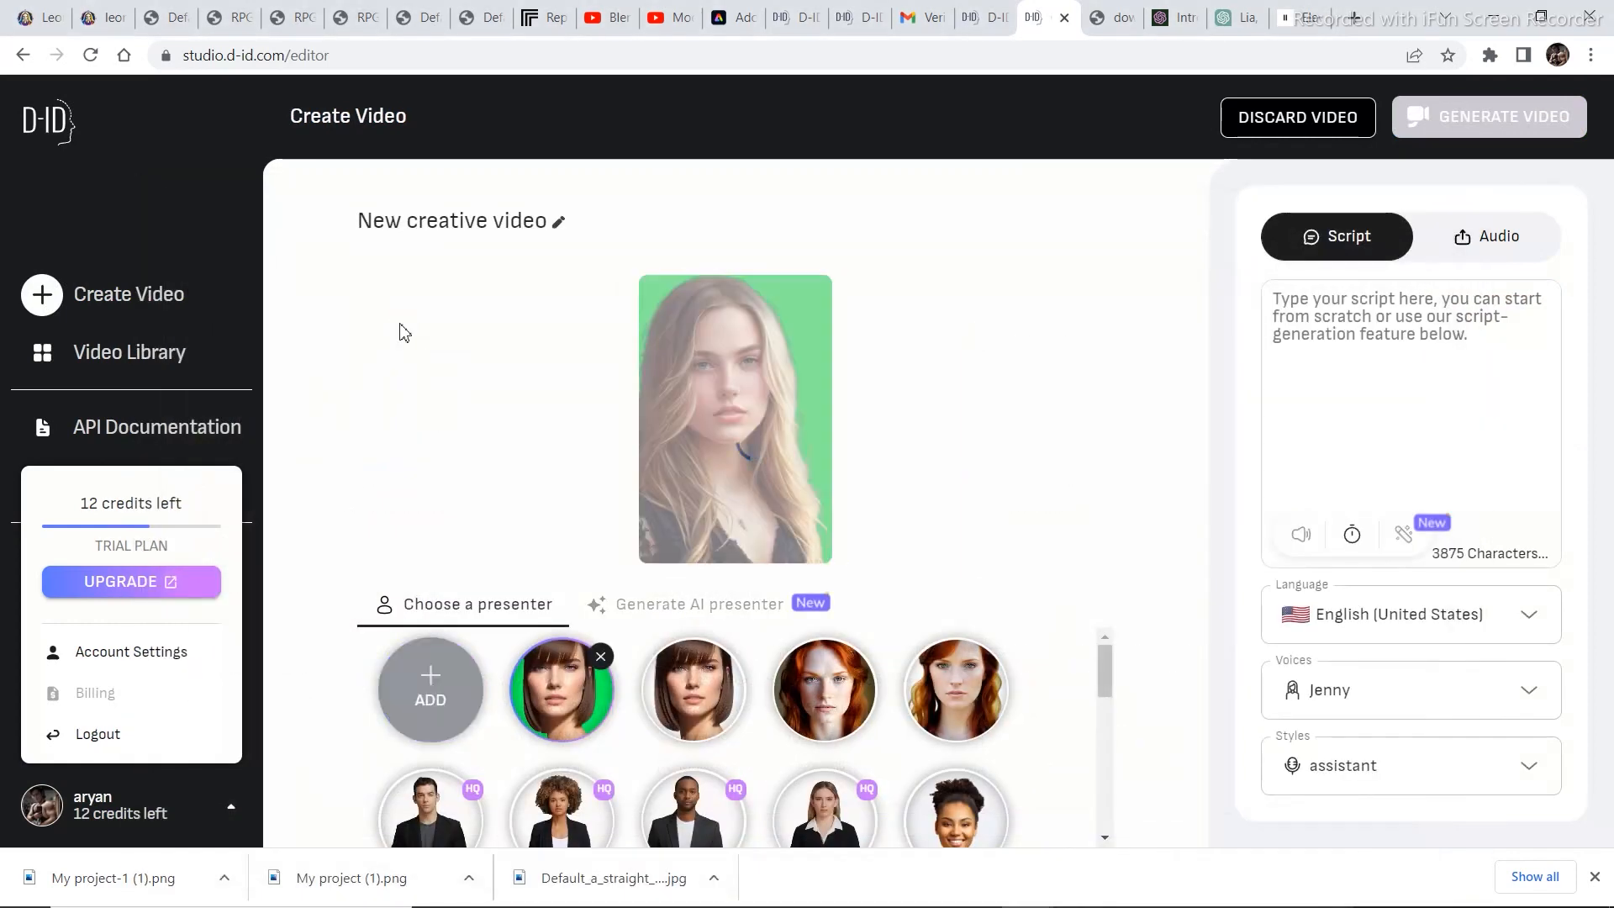
click(1485, 236)
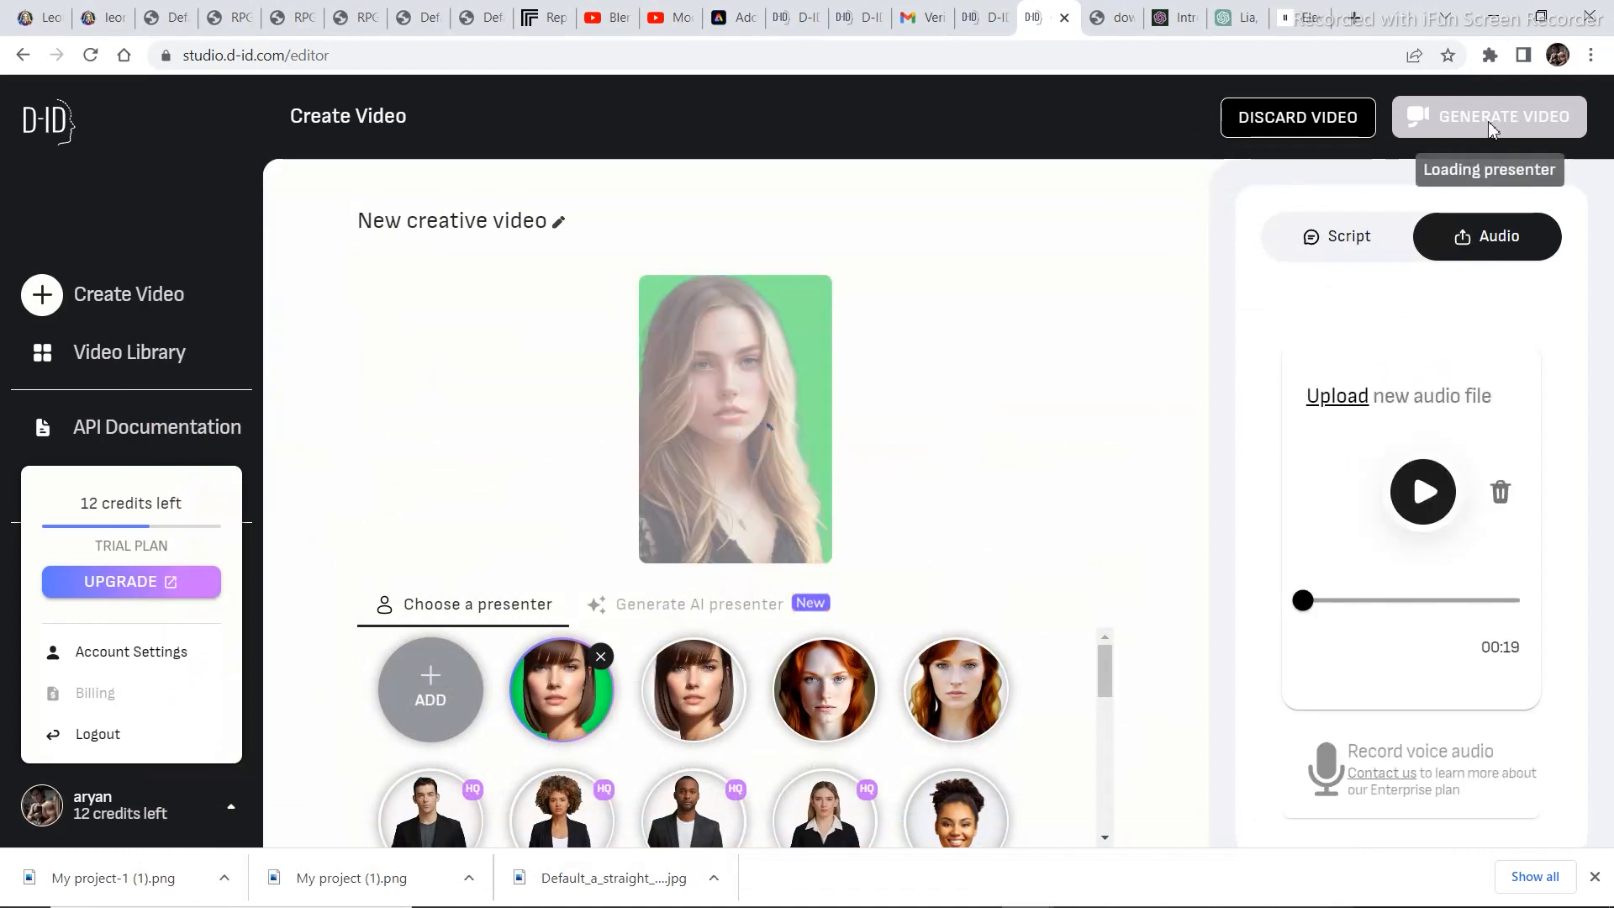
click(1488, 116)
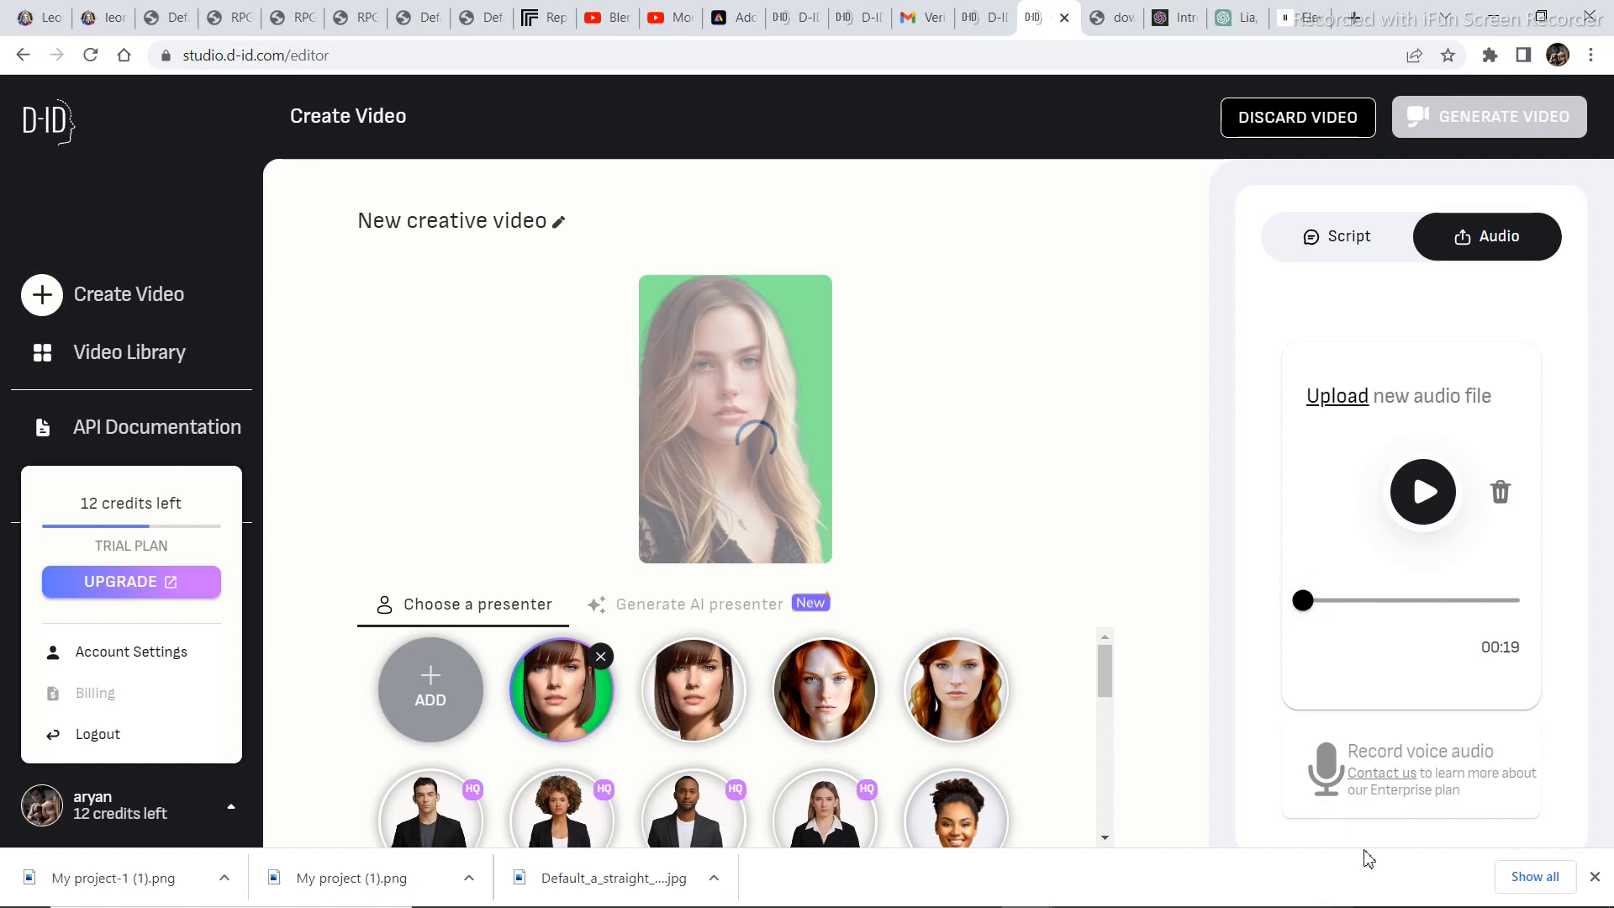
click(1489, 116)
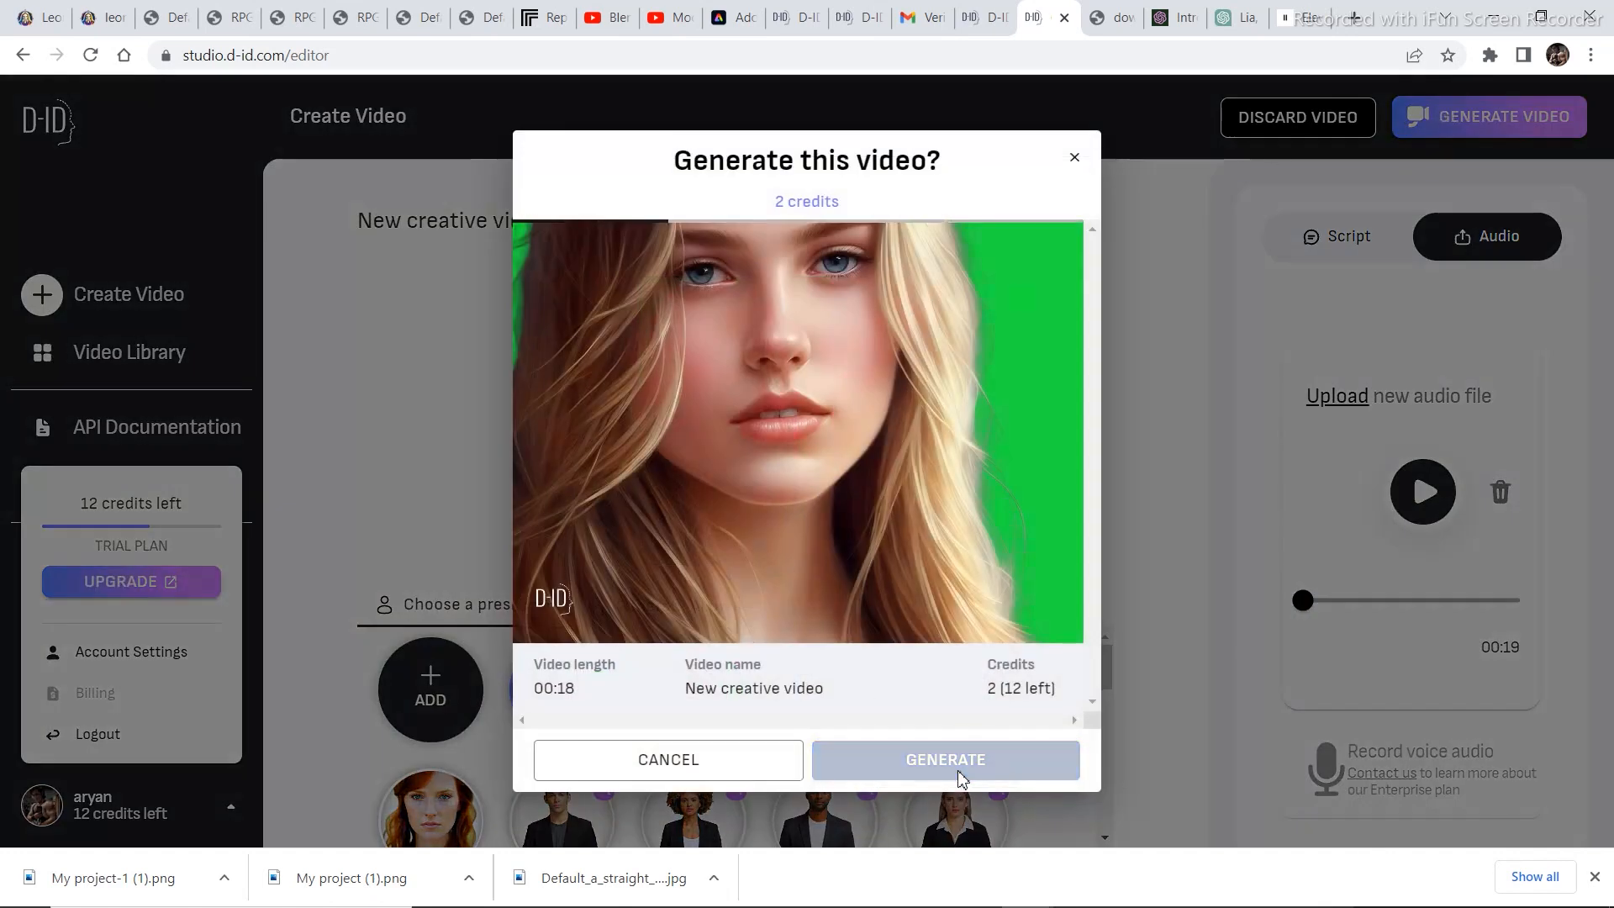
click(943, 760)
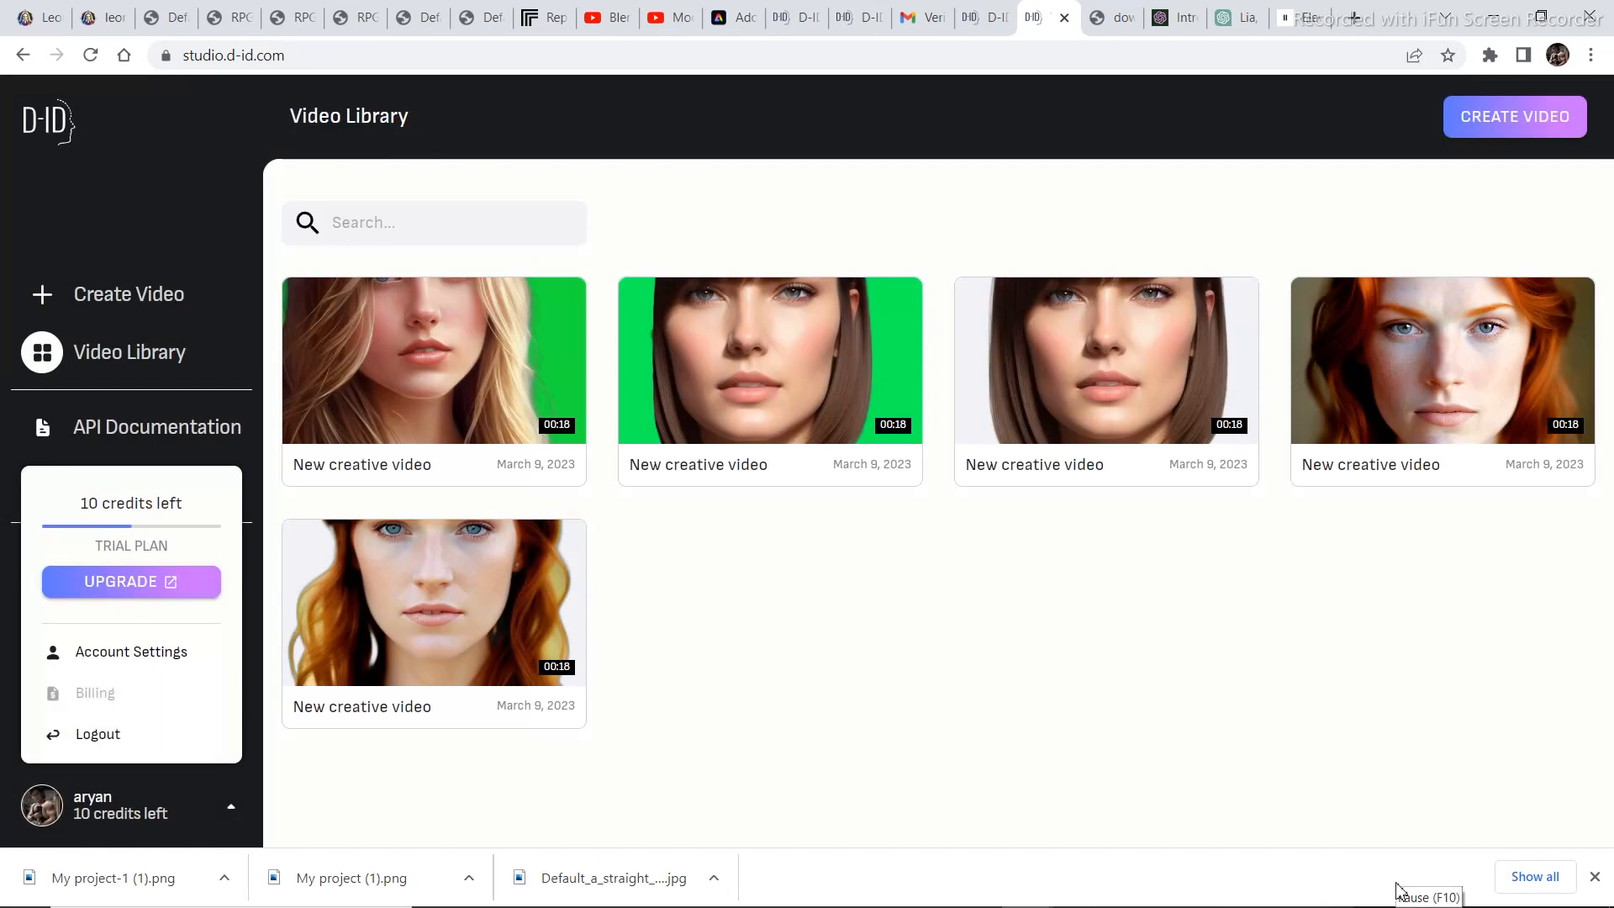
Step: Preview the newly generated blonde avatar video and download it to the computer
click(768, 360)
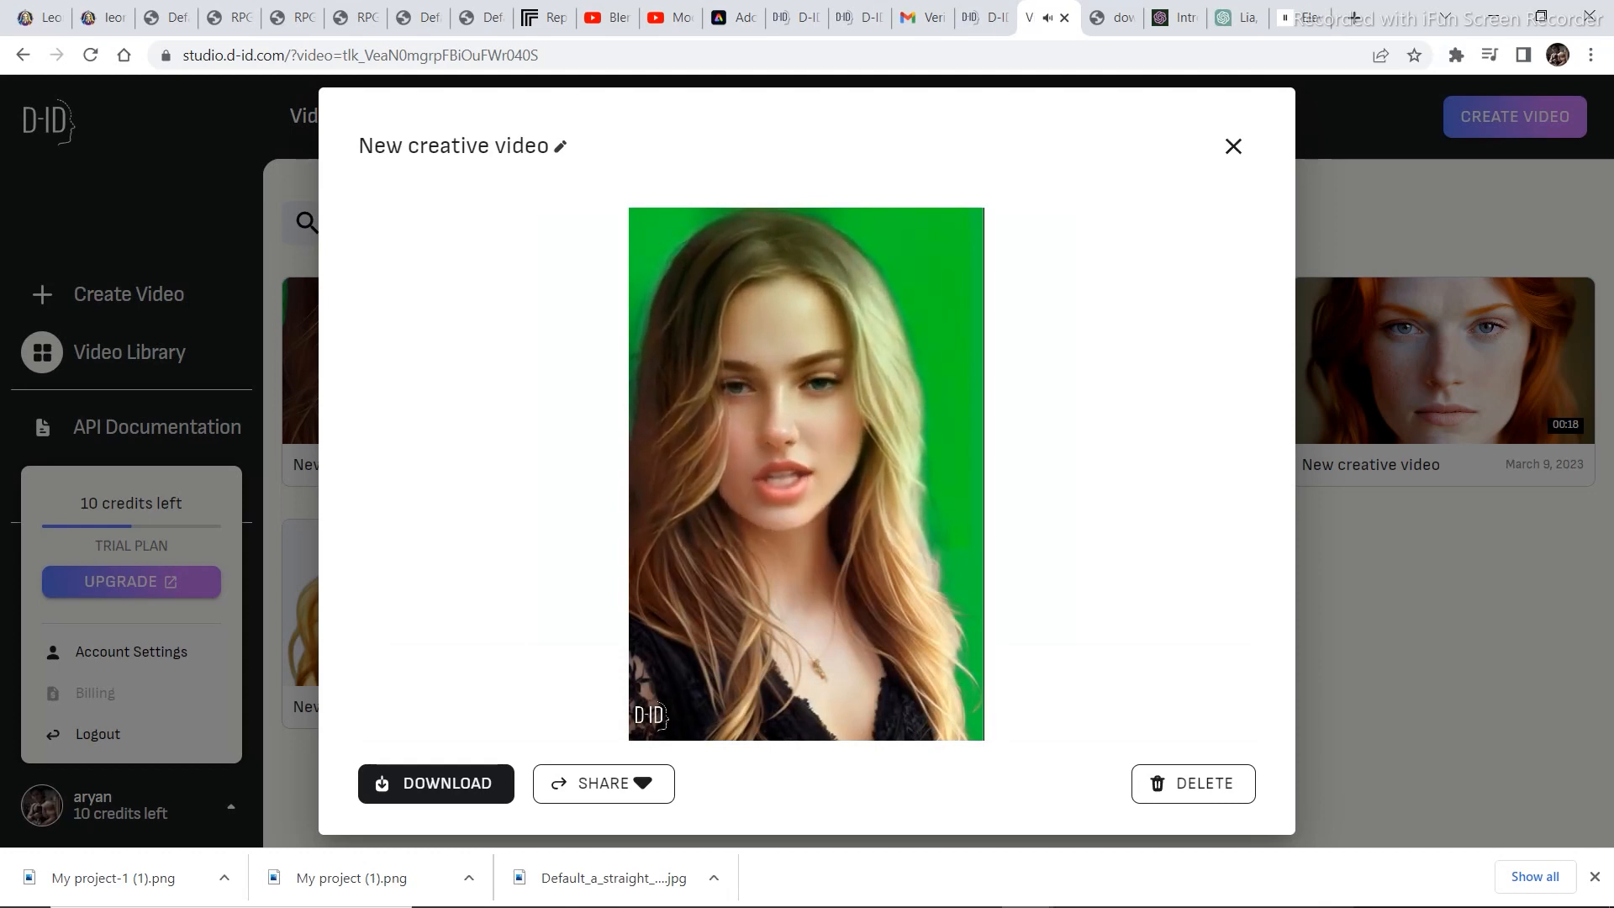
click(806, 471)
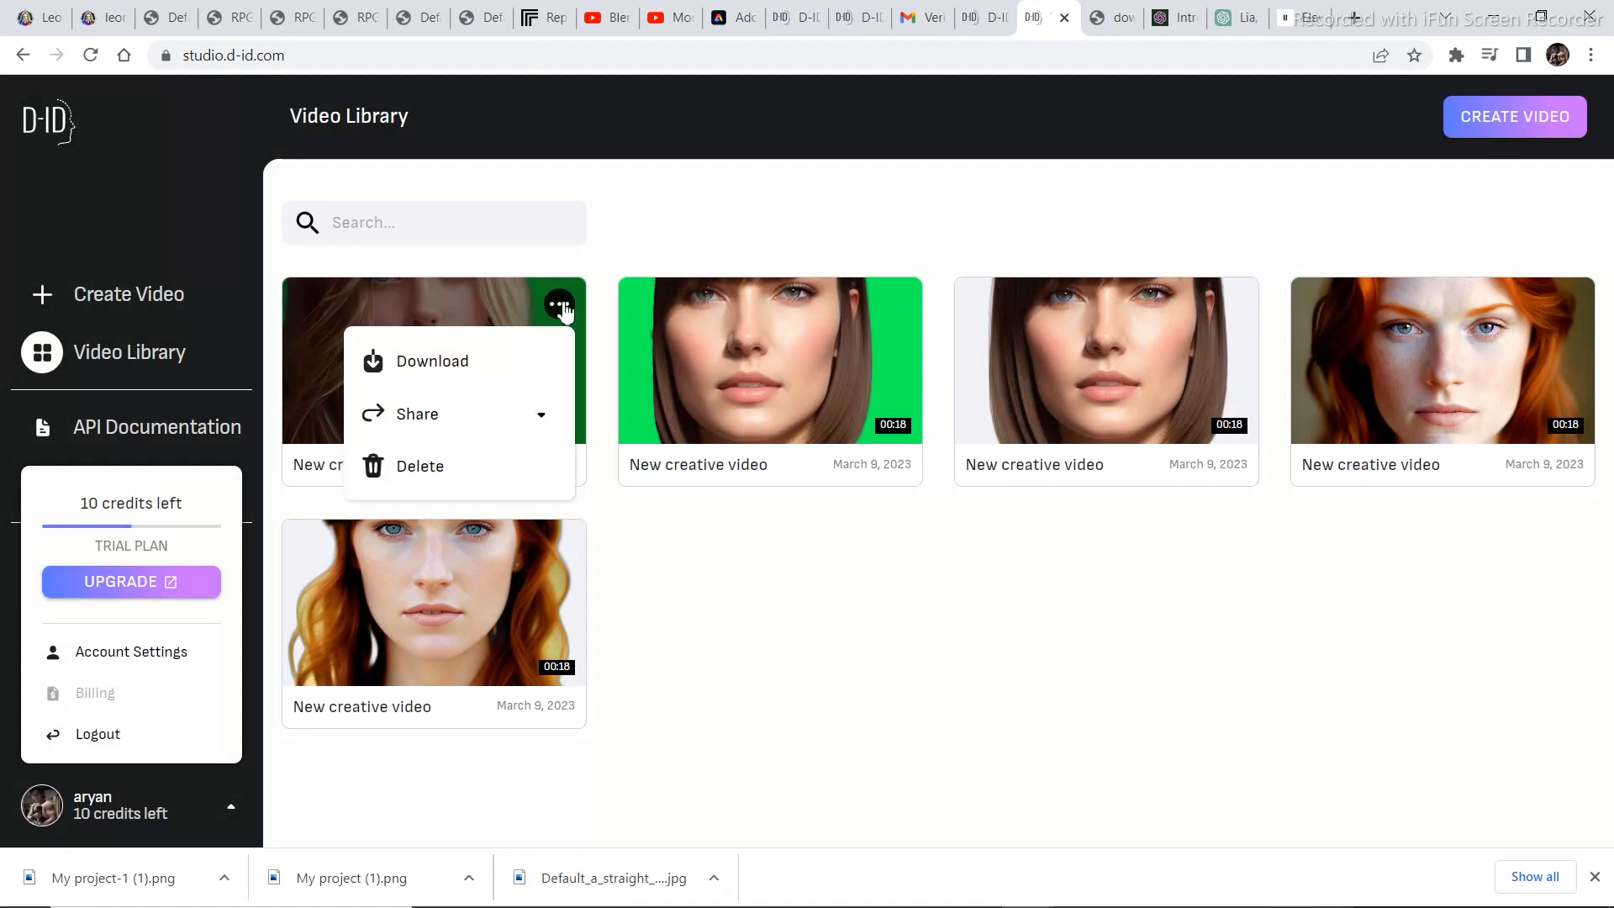
click(432, 360)
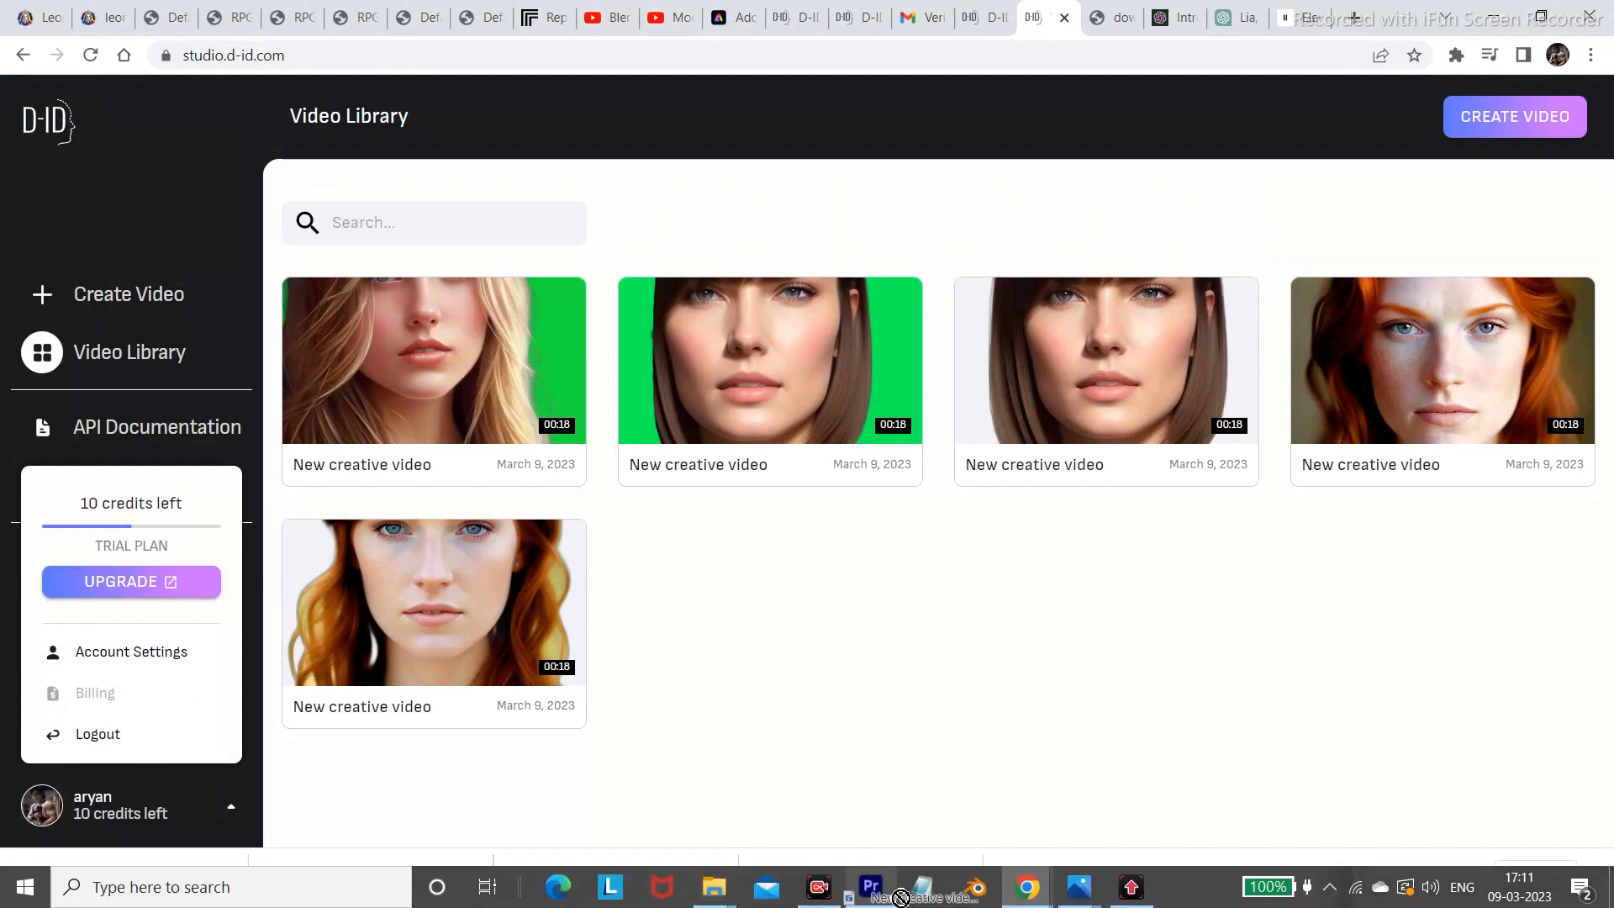
Step: Switch to Premiere Pro and bring up the Effects browser for keying the avatar clip
click(870, 886)
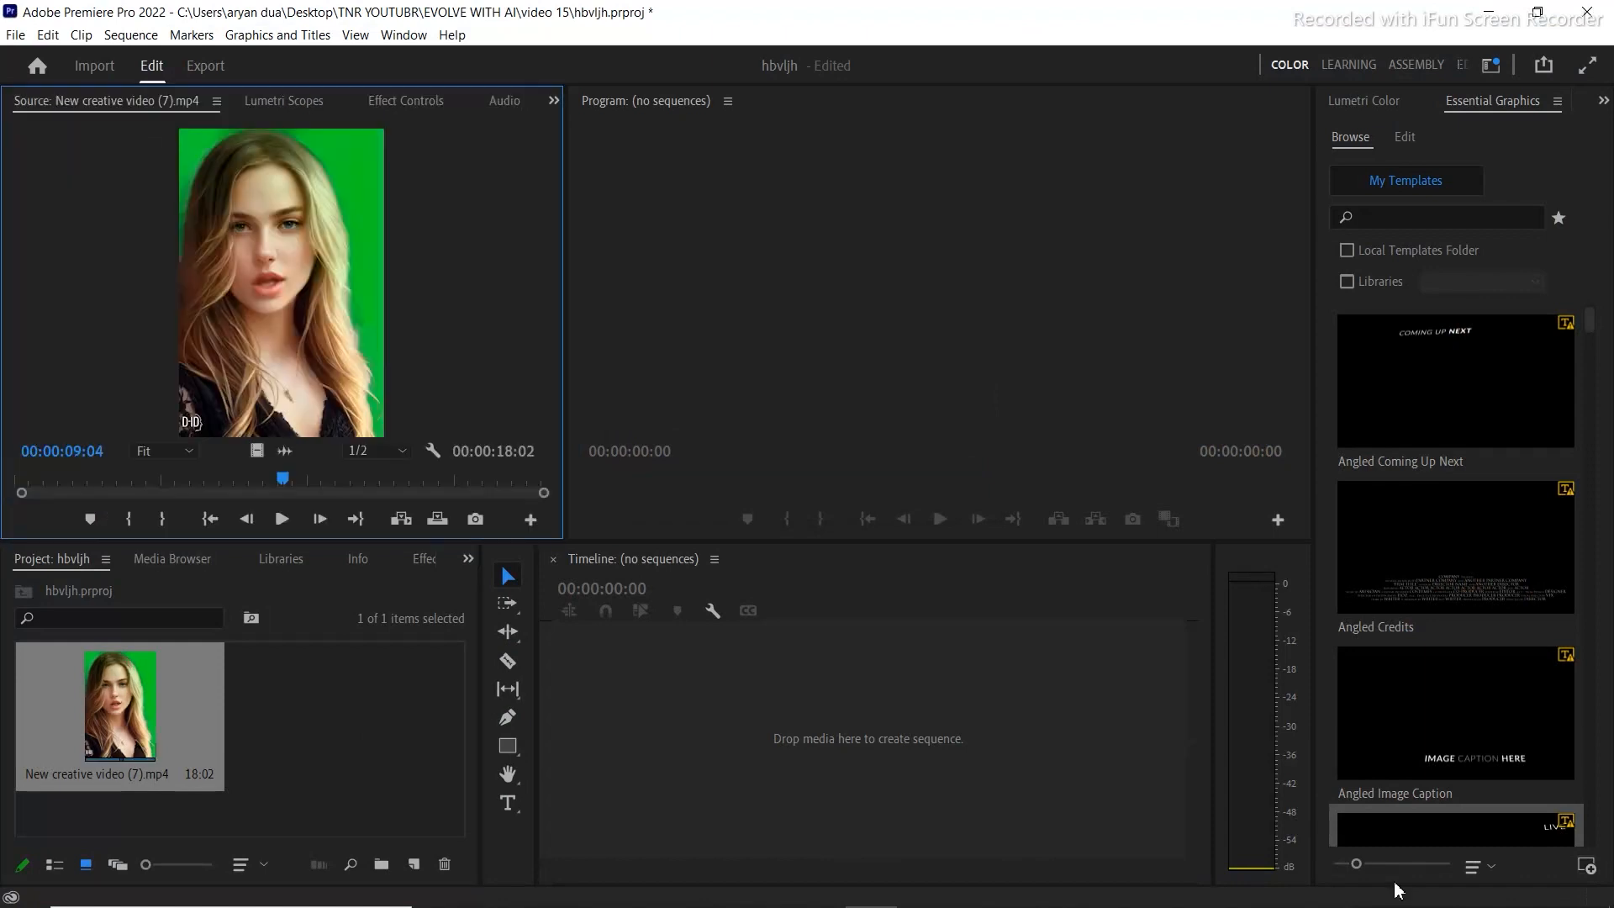
mouse_move(770, 713)
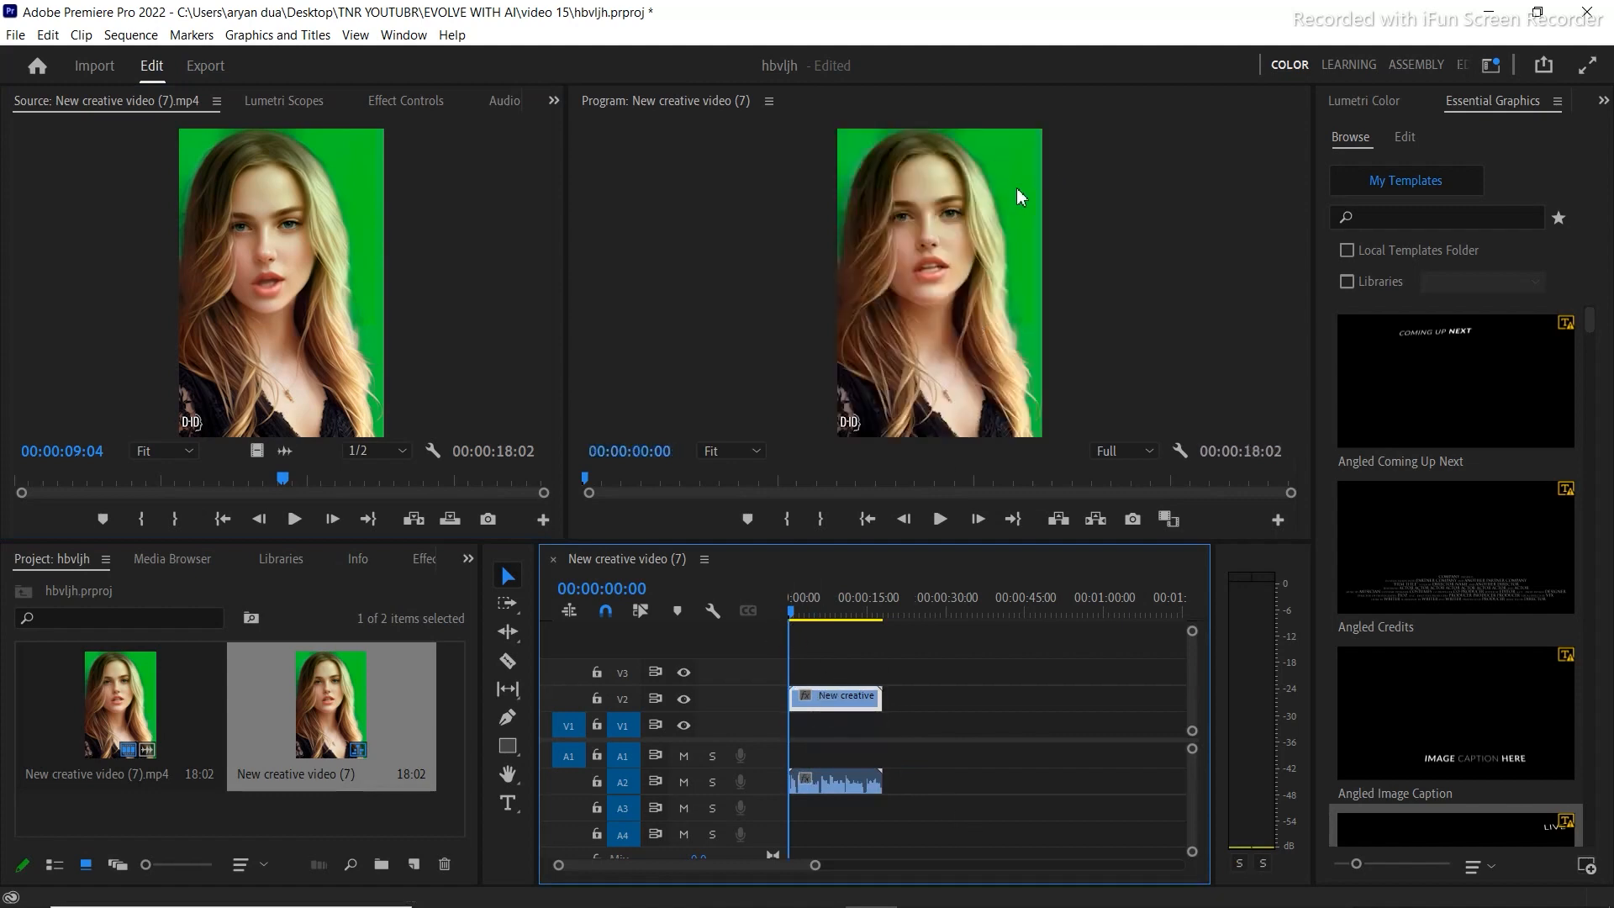
mouse_move(471, 571)
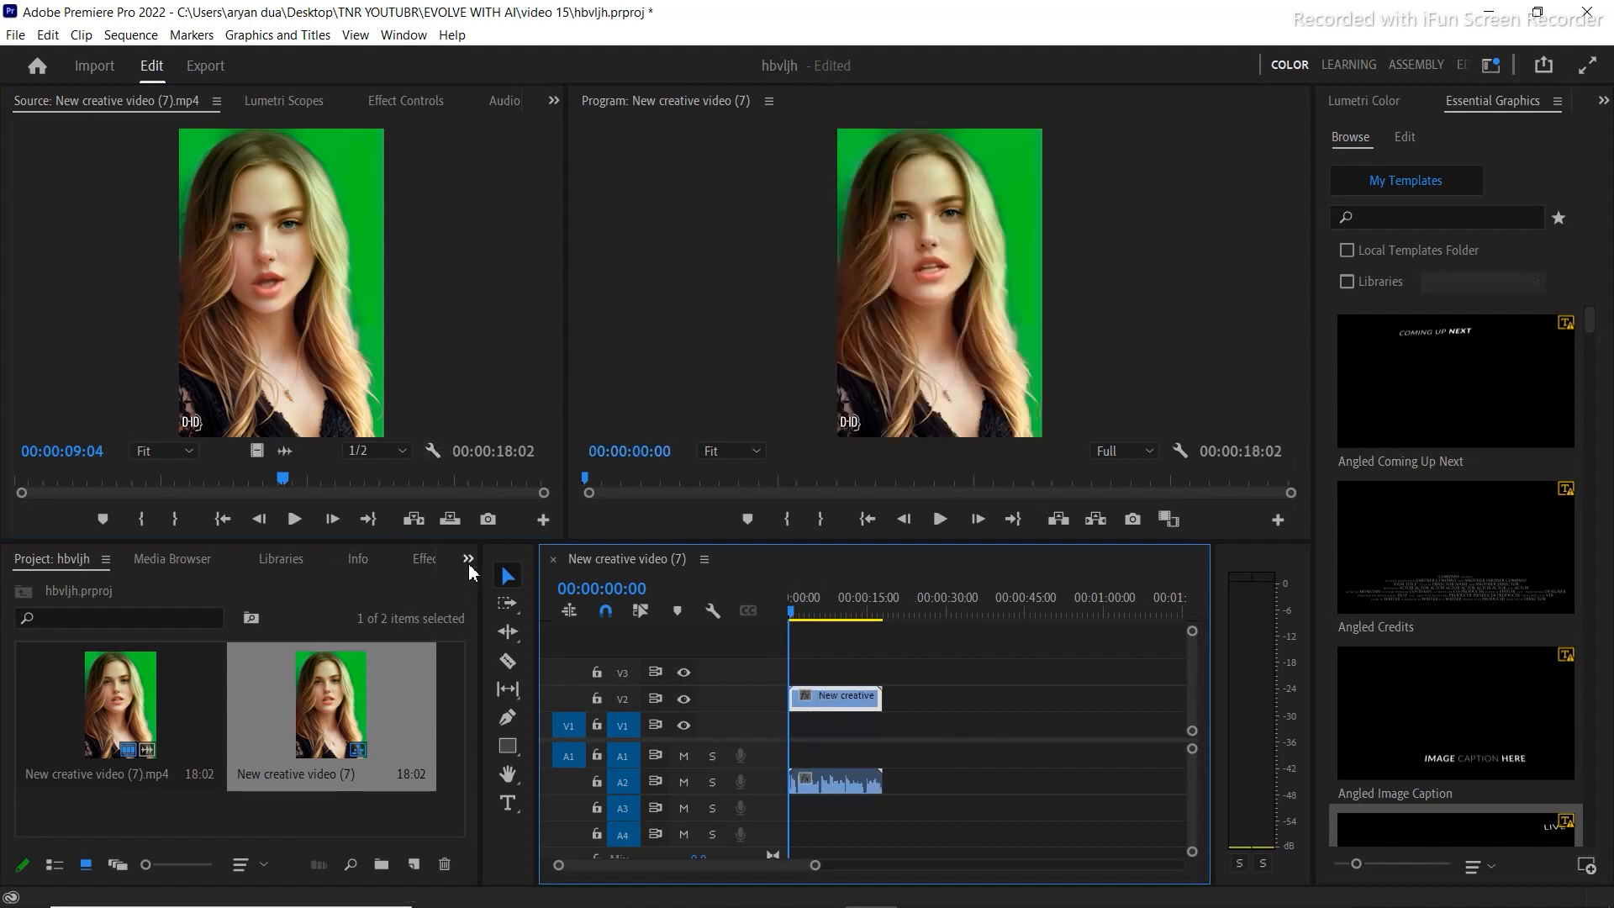
click(469, 559)
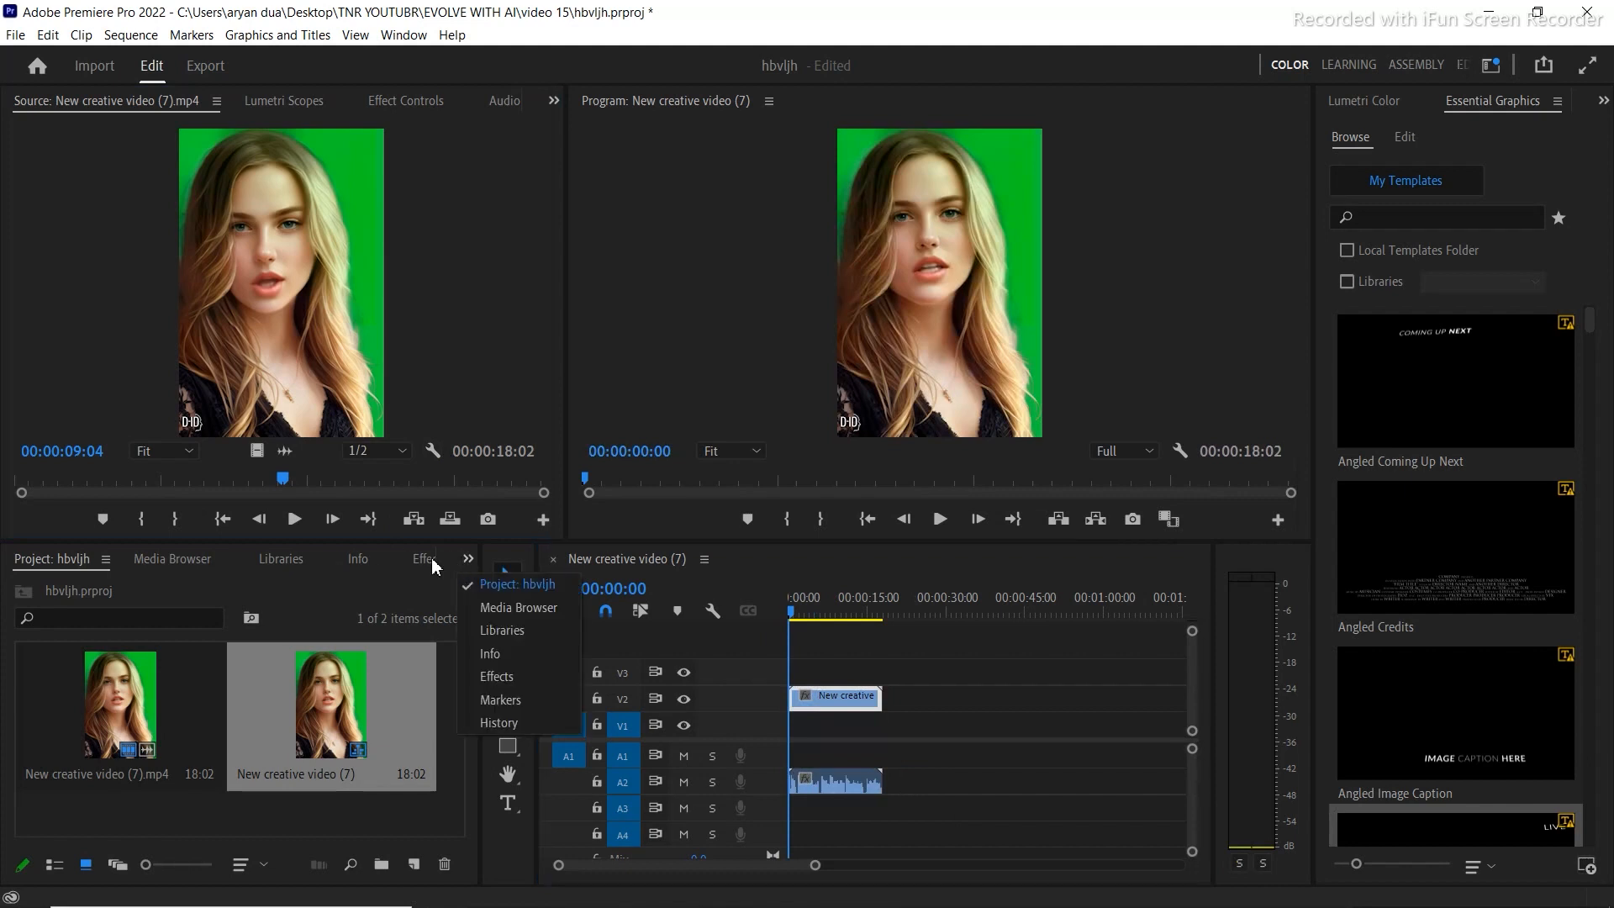
click(496, 676)
text(key)
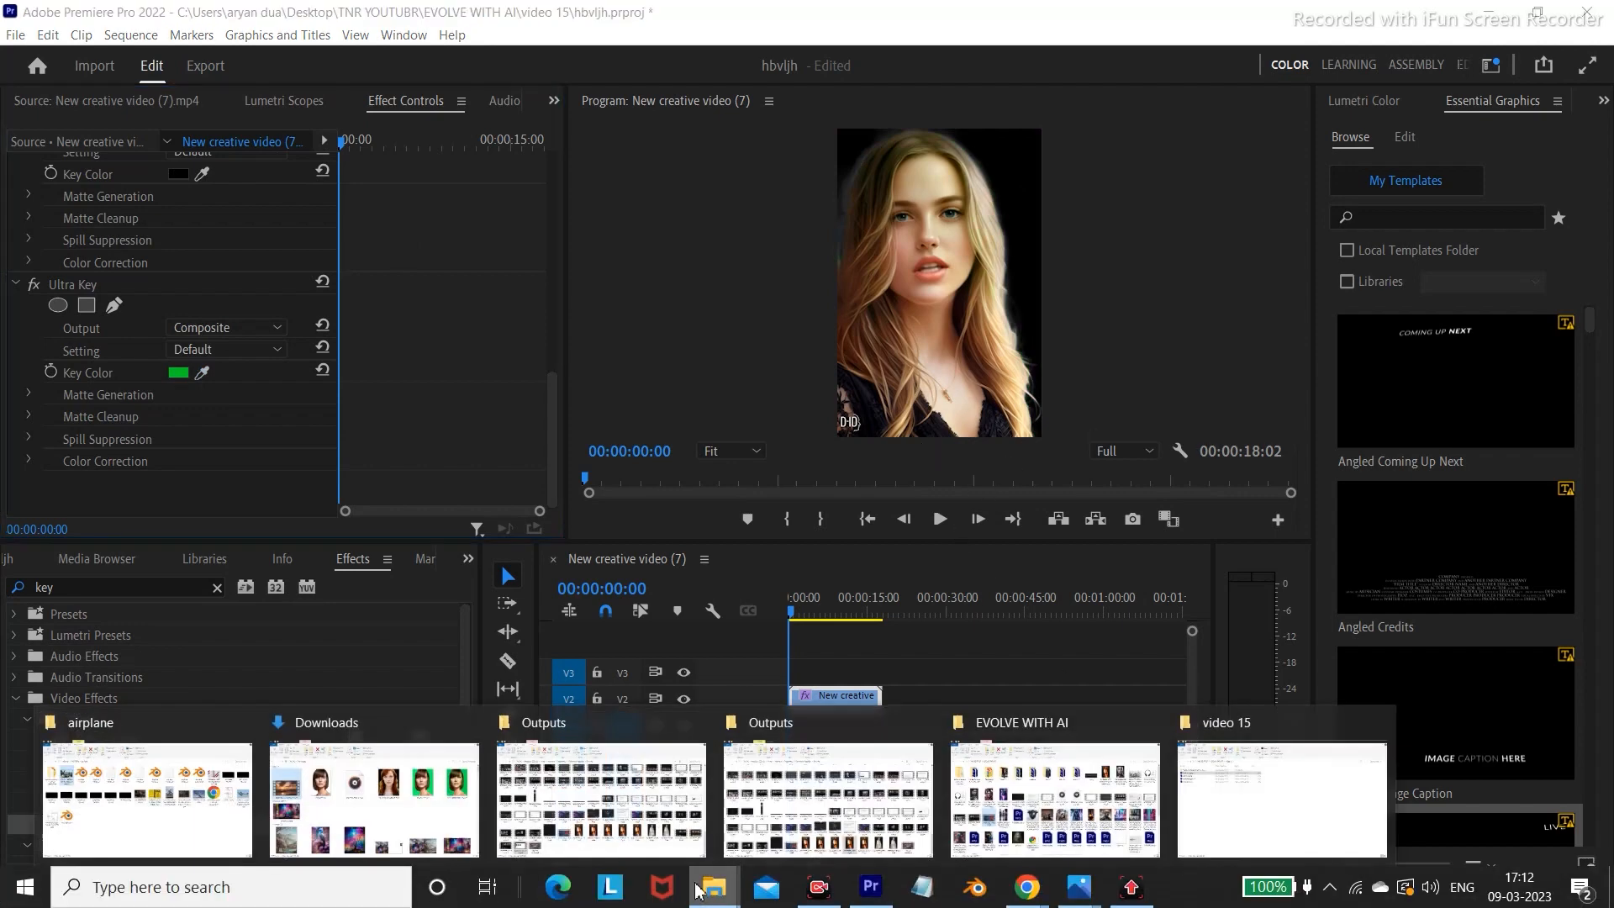
Step: Import Beach Waves And Sunset.mp4 beneath the avatar and scale it to 141 to fill the frame
click(712, 886)
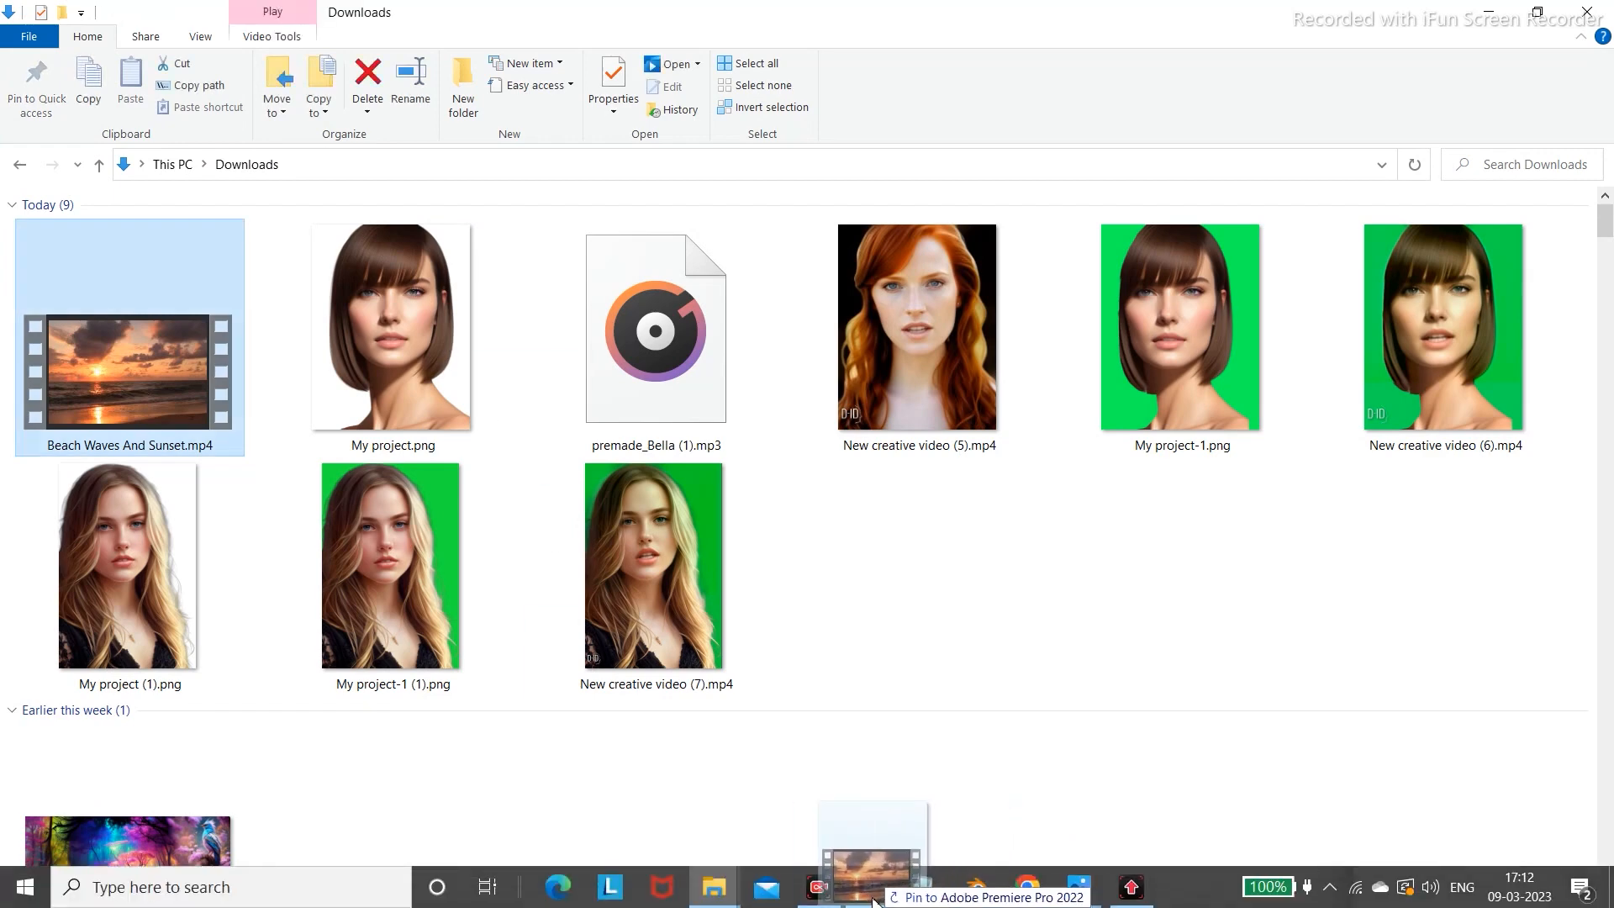
click(873, 887)
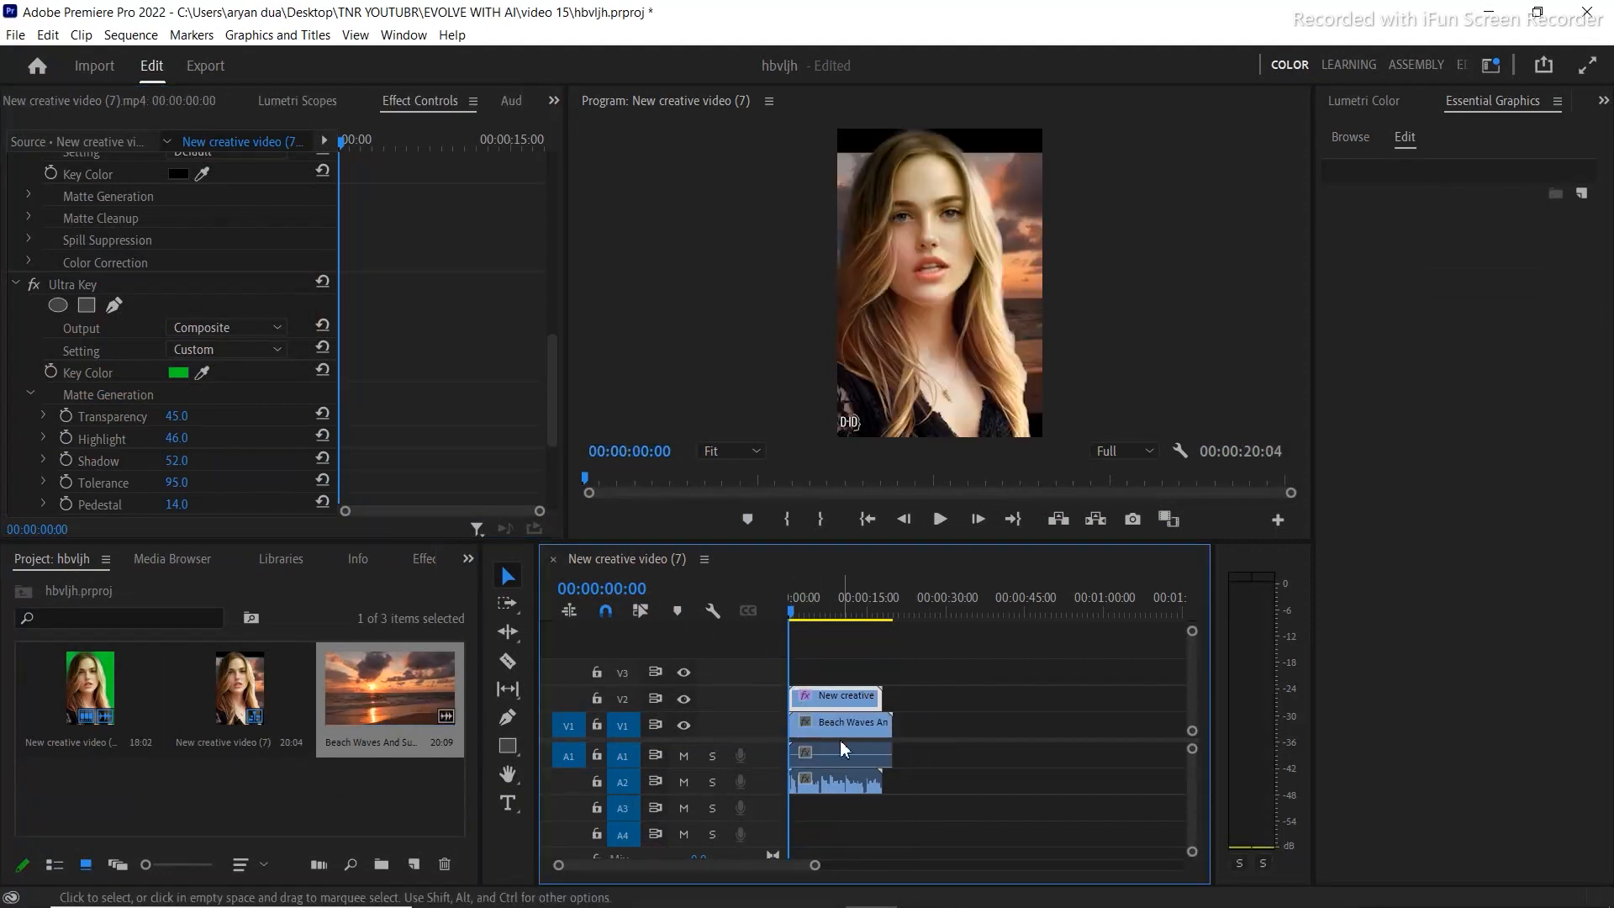
click(841, 723)
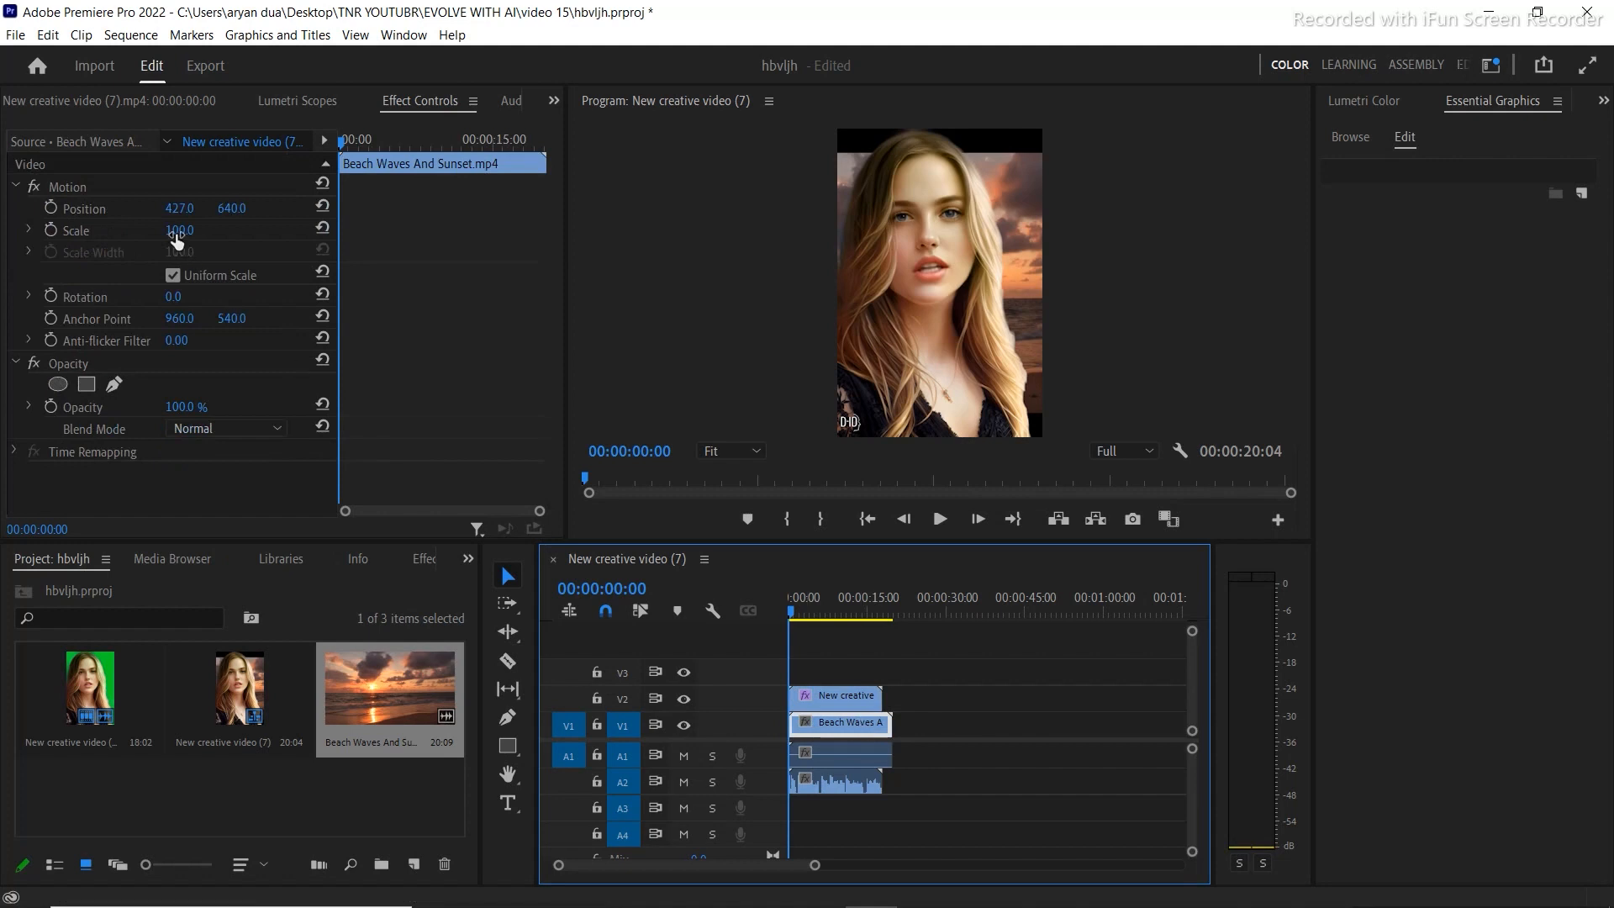
drag(180, 231, 217, 230)
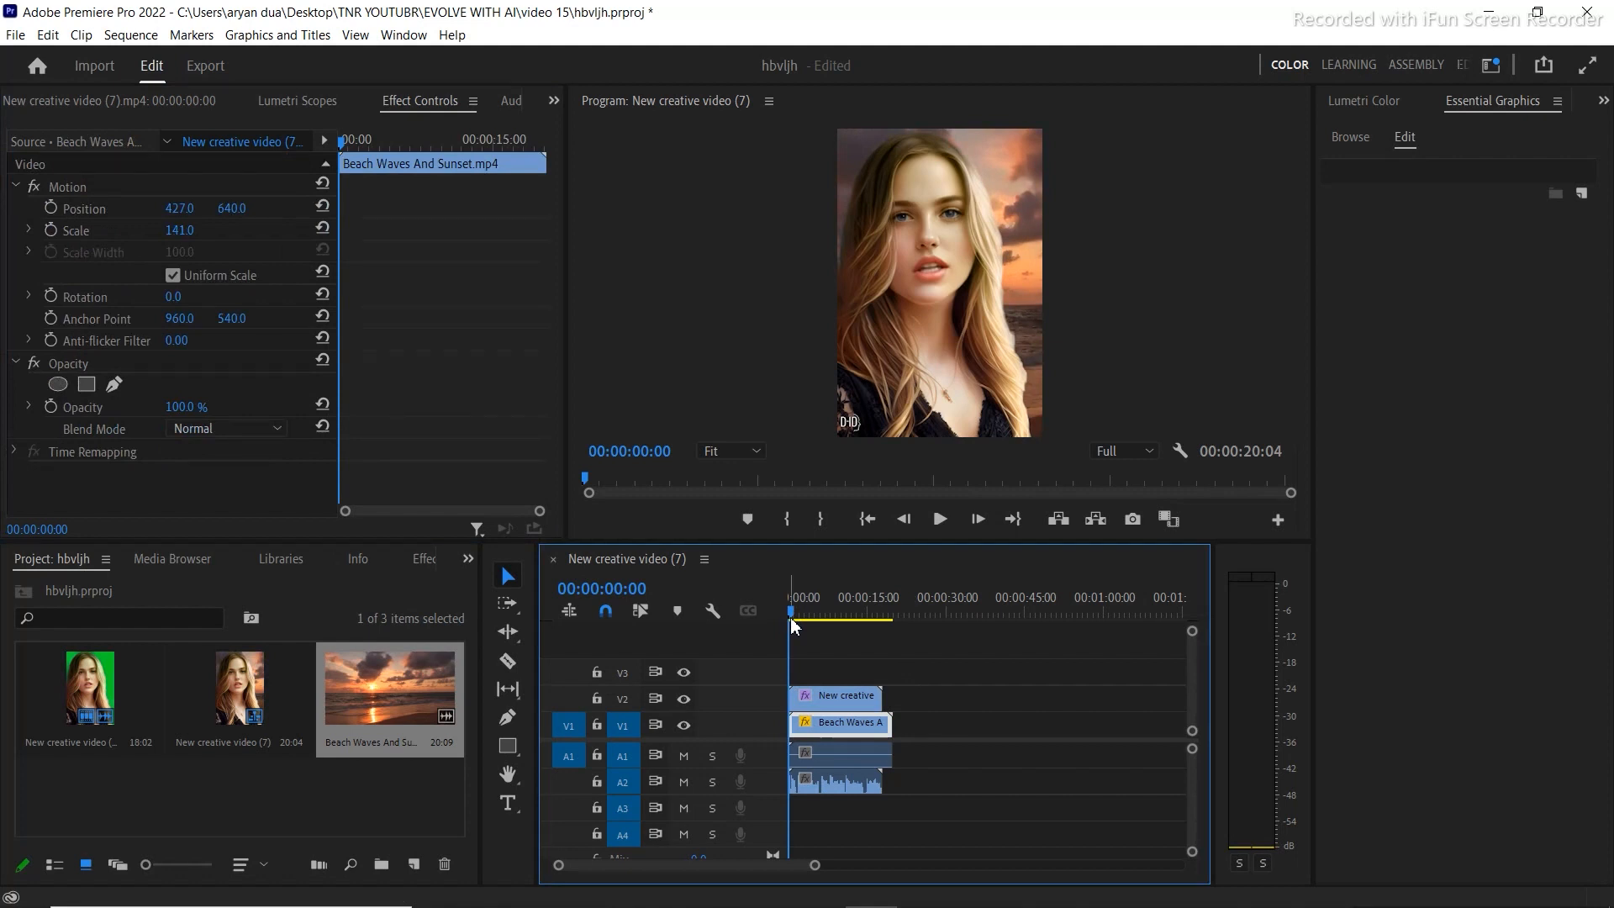
Step: Play the composite from the start, the keyed woman over the sunset
click(936, 519)
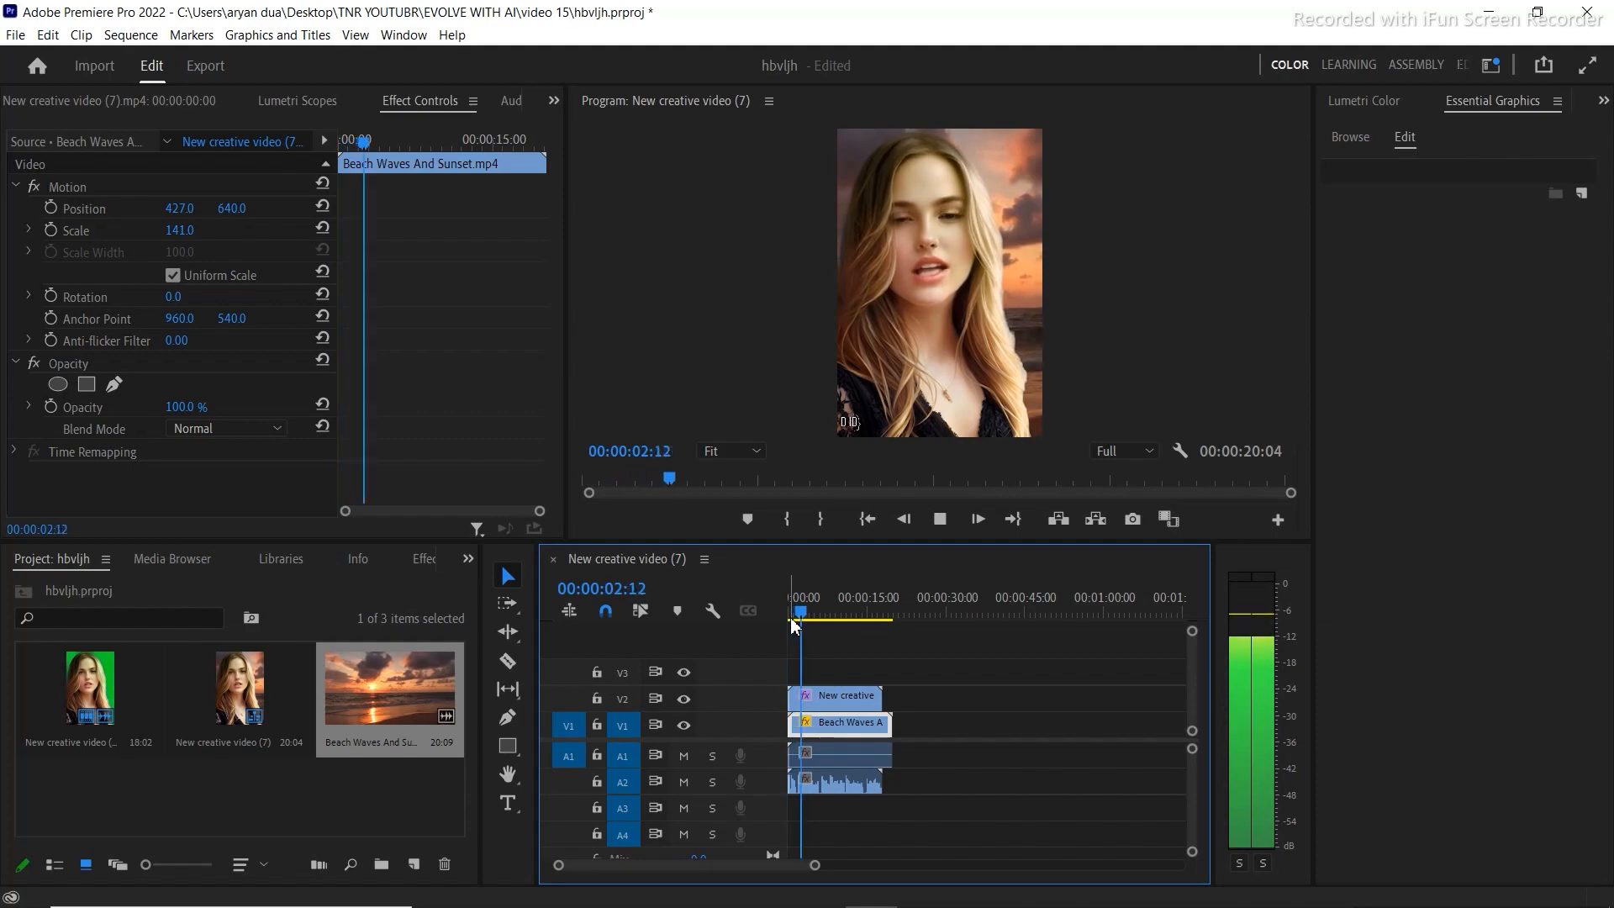
click(810, 612)
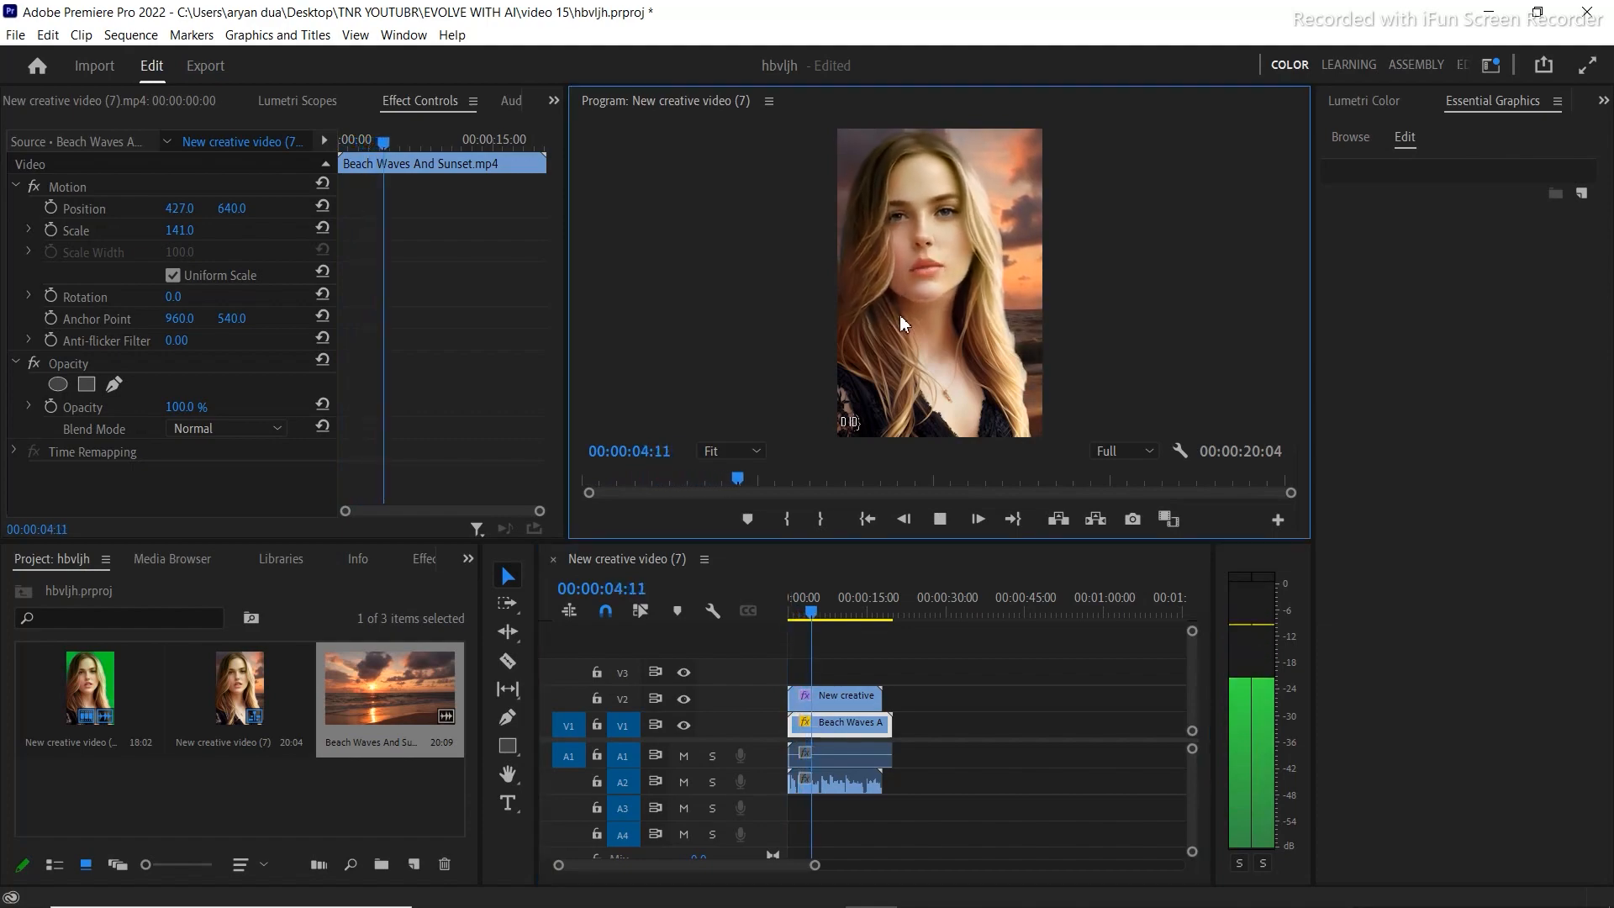